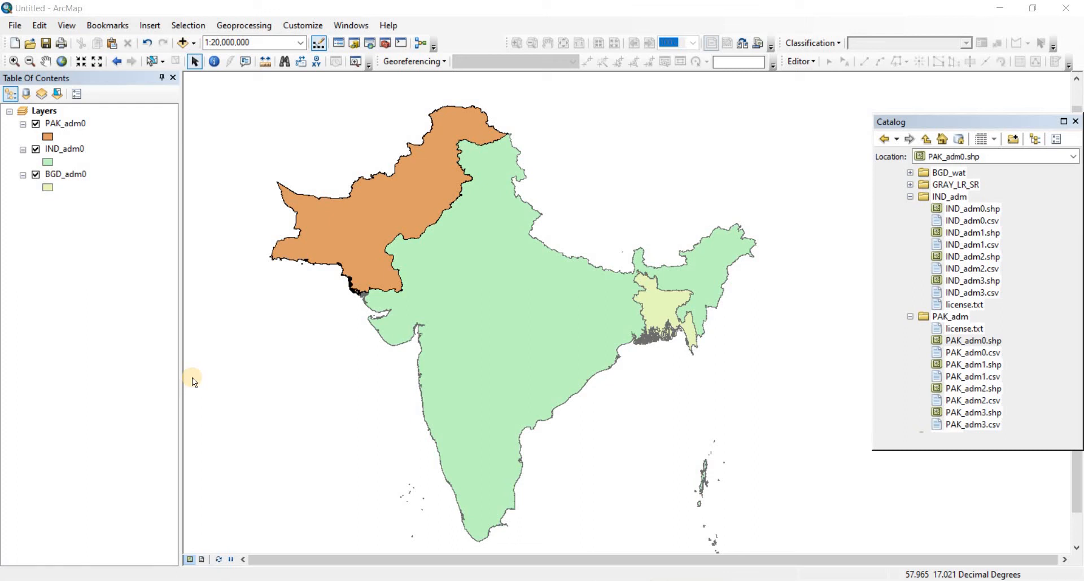
mouse_move(186, 309)
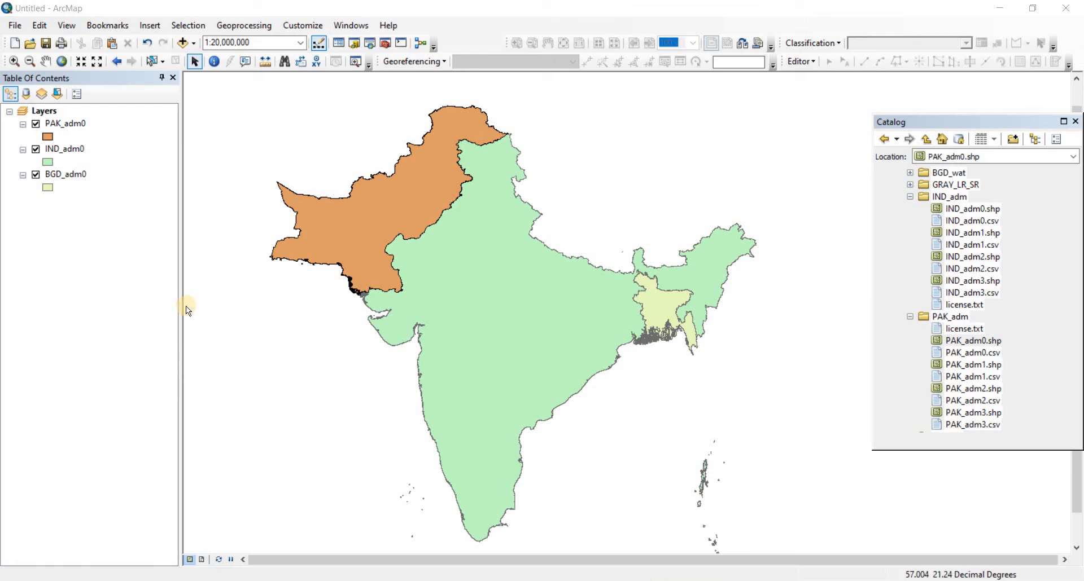
mouse_move(197, 290)
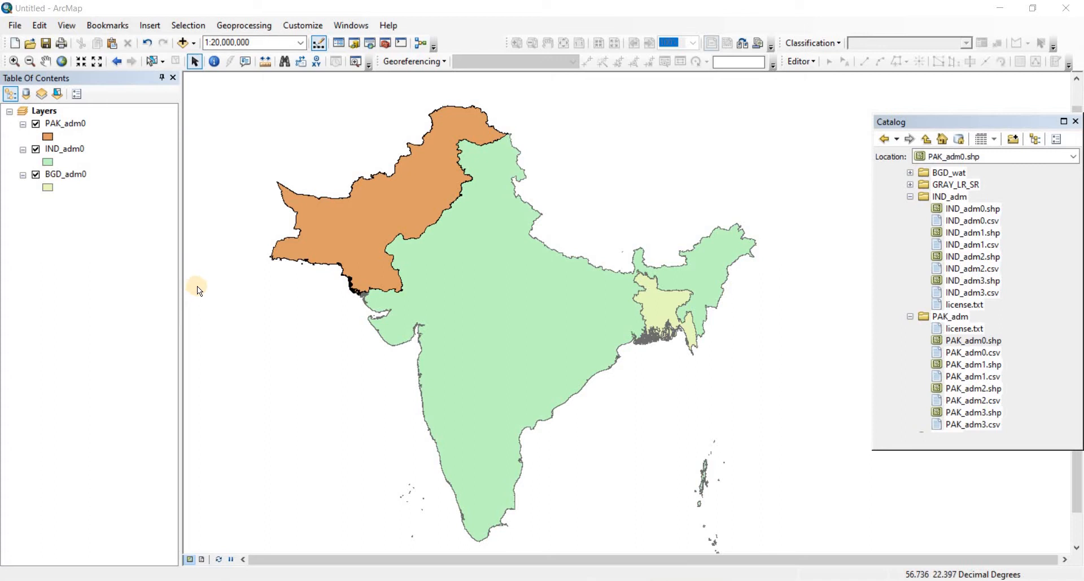
mouse_move(87, 204)
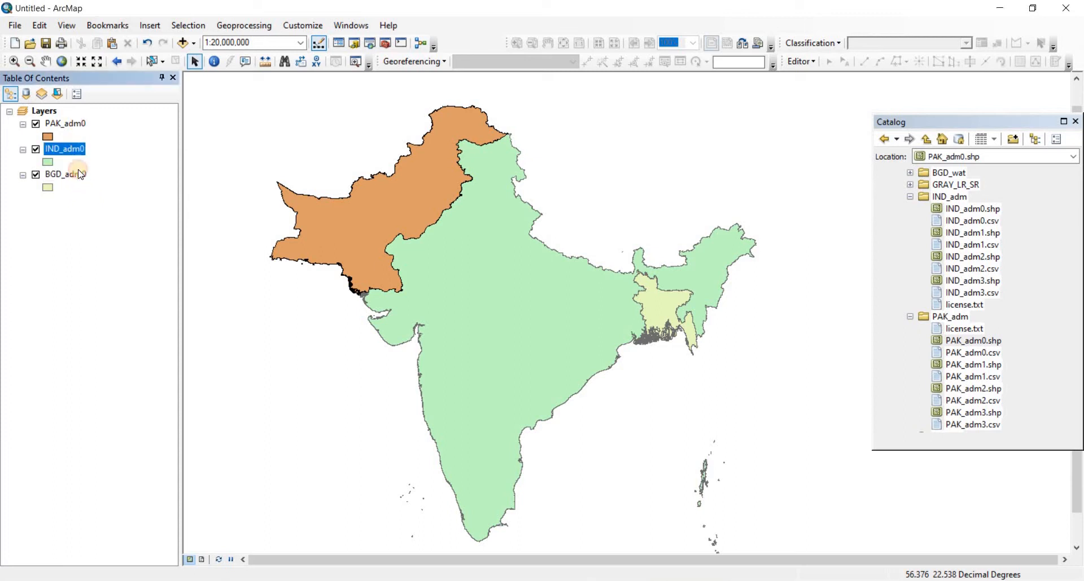
- Select the BGD_adm0 layer in the table of contents
click(65, 123)
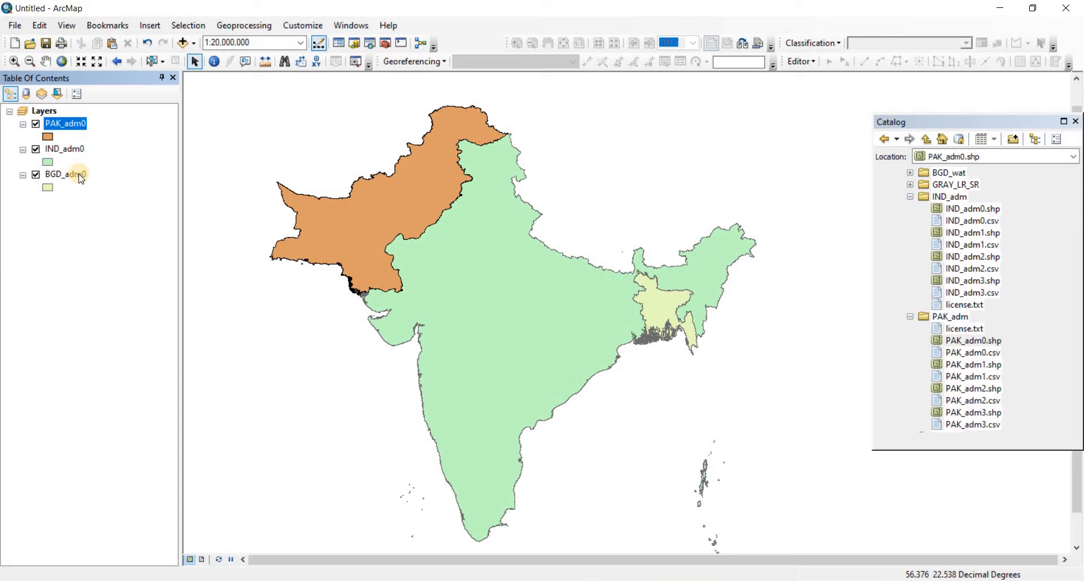
click(66, 174)
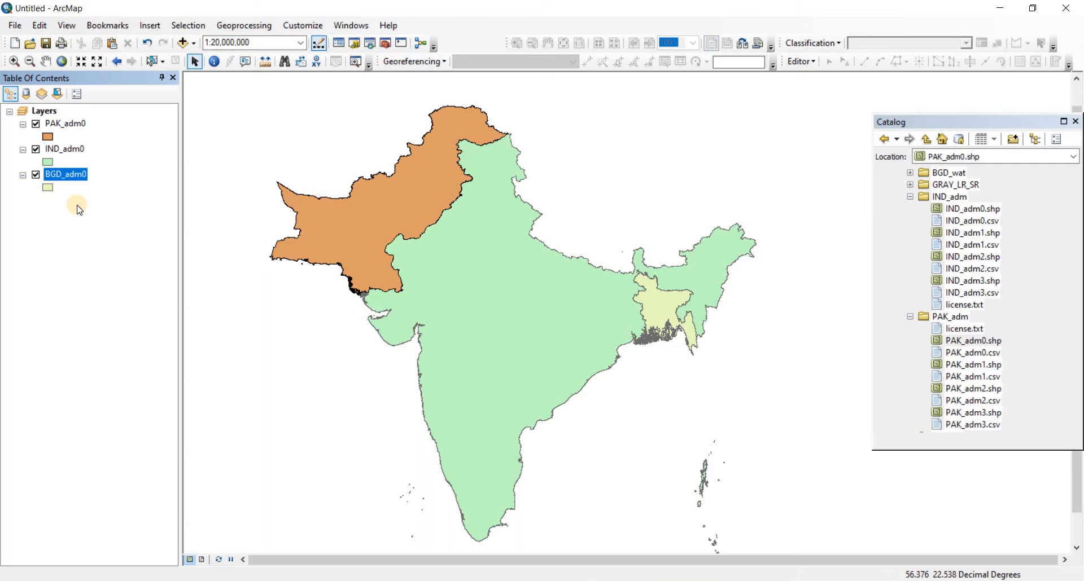
mouse_move(83, 210)
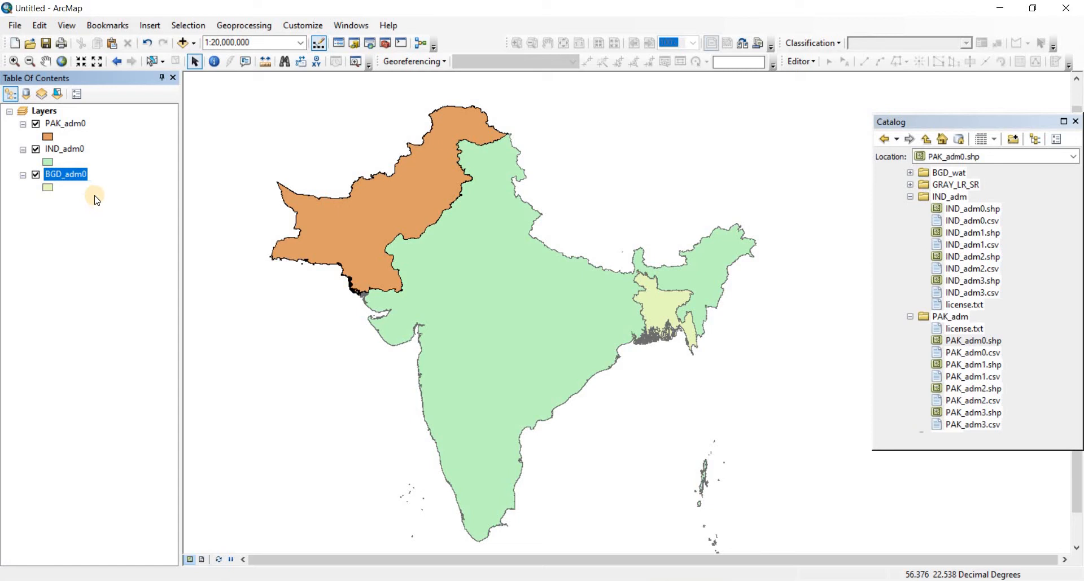
double_click(65, 174)
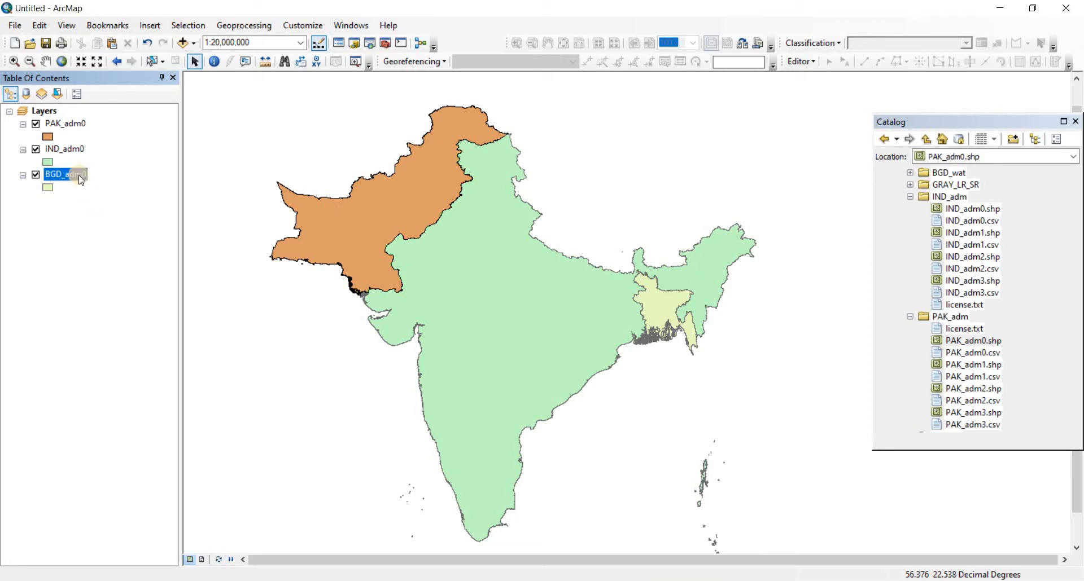
click(66, 123)
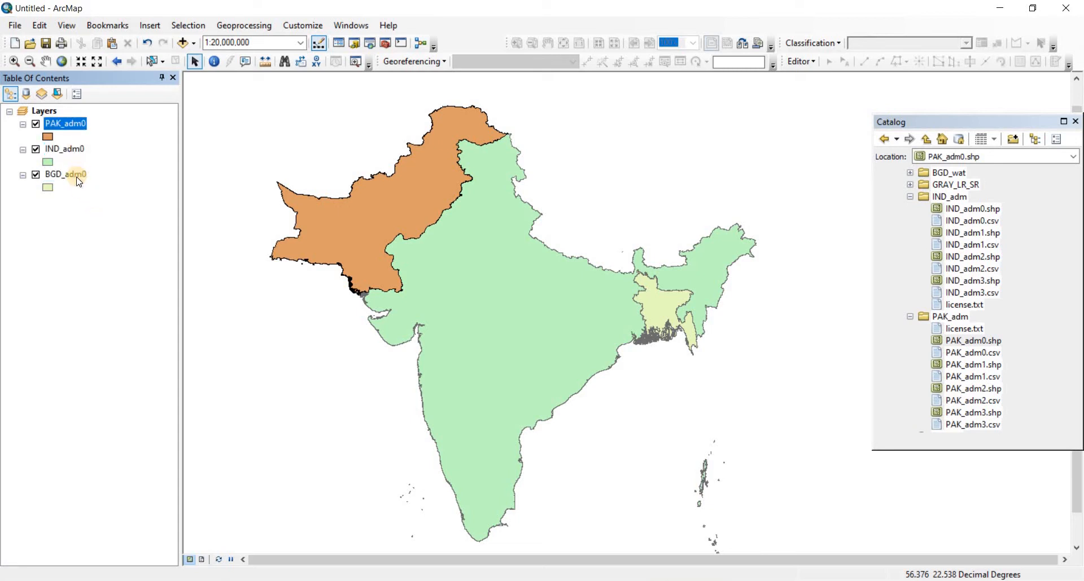
click(66, 174)
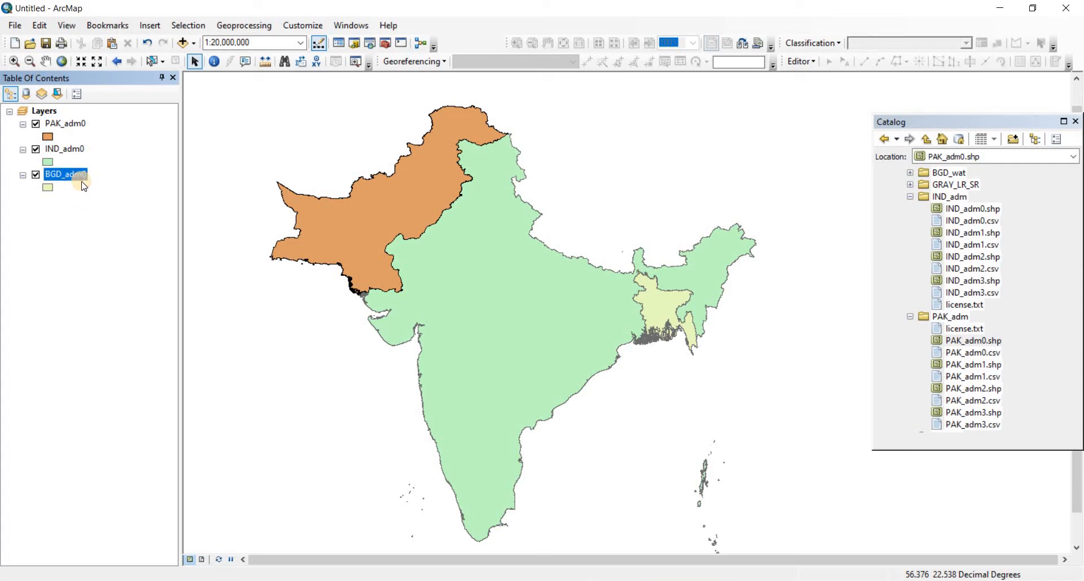
- Add a new field named Population to the BGD_adm0 attribute table
right_click(63, 174)
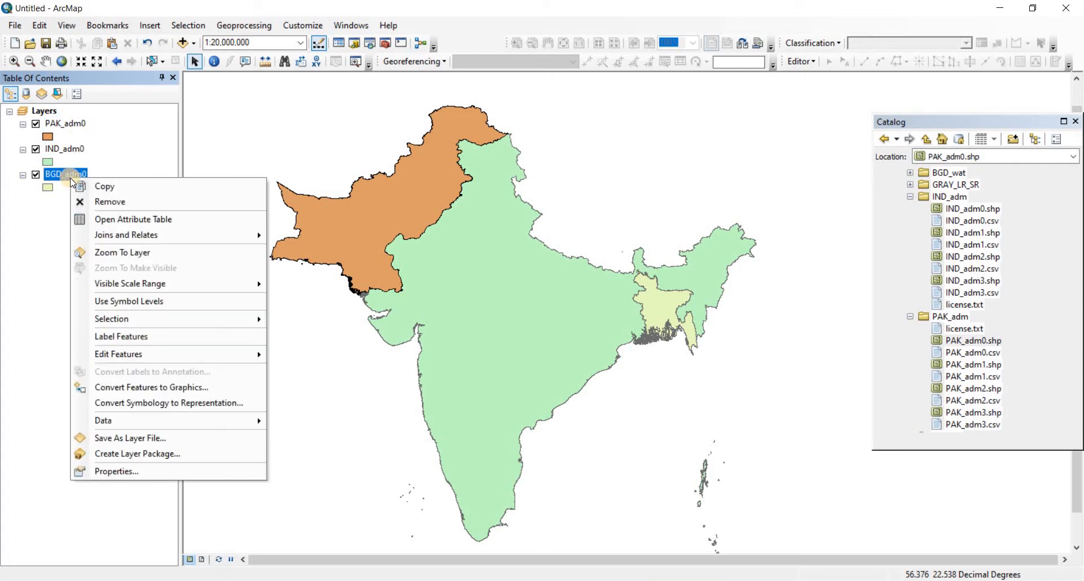
mouse_move(133, 219)
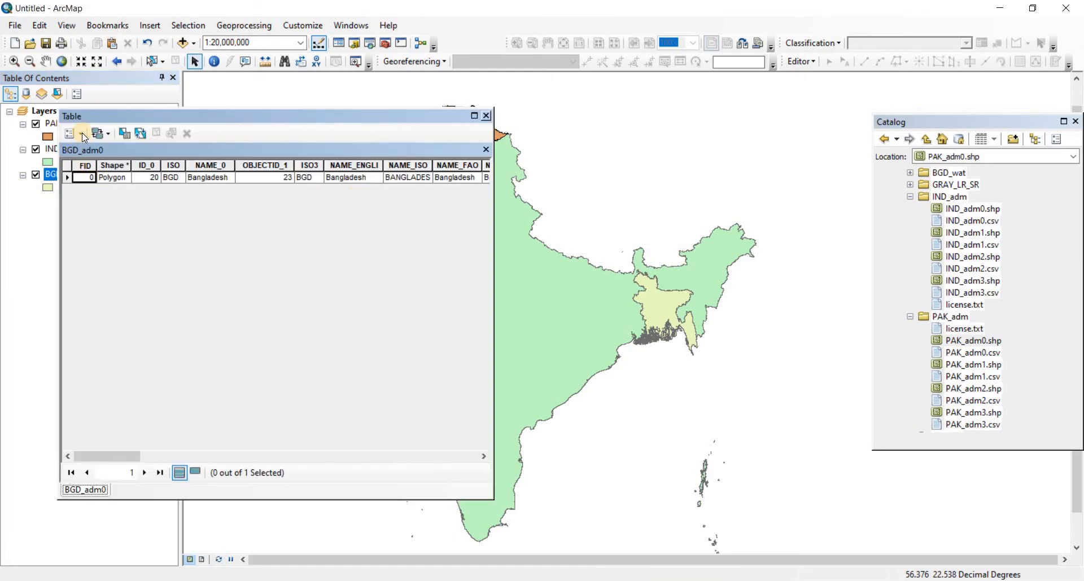
click(69, 133)
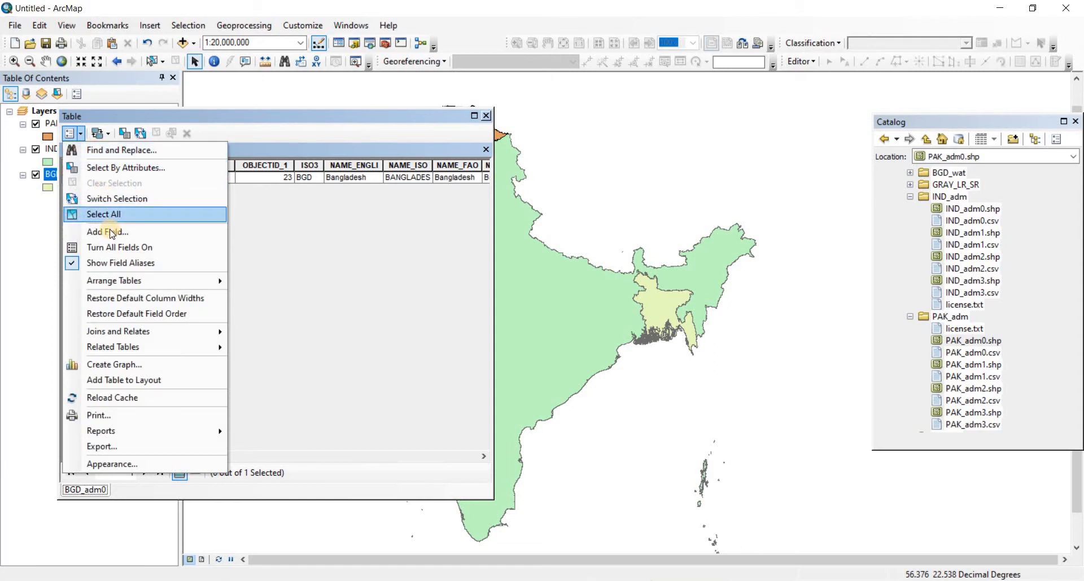
click(107, 231)
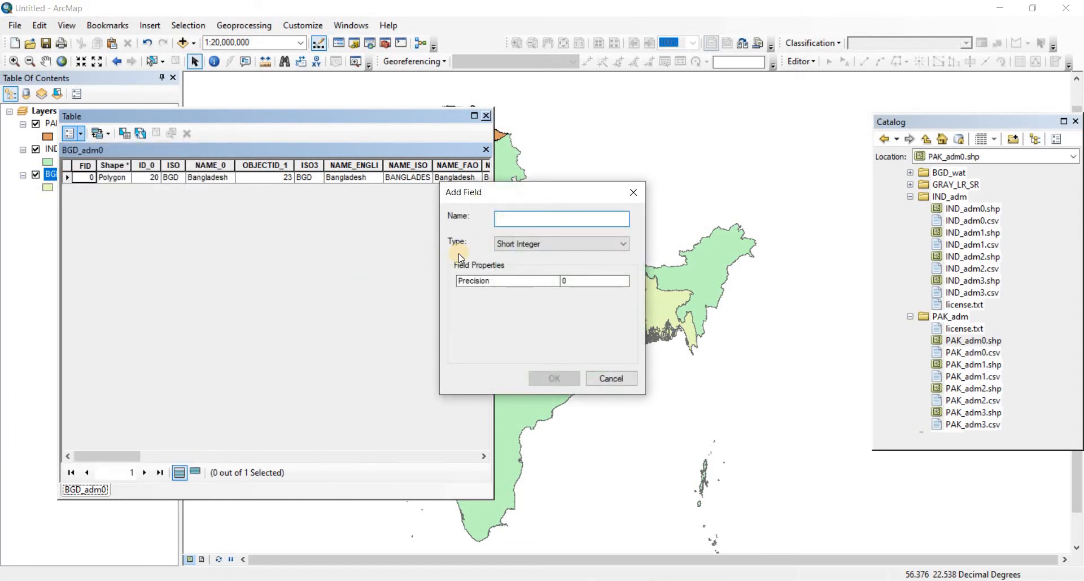
text(Pop)
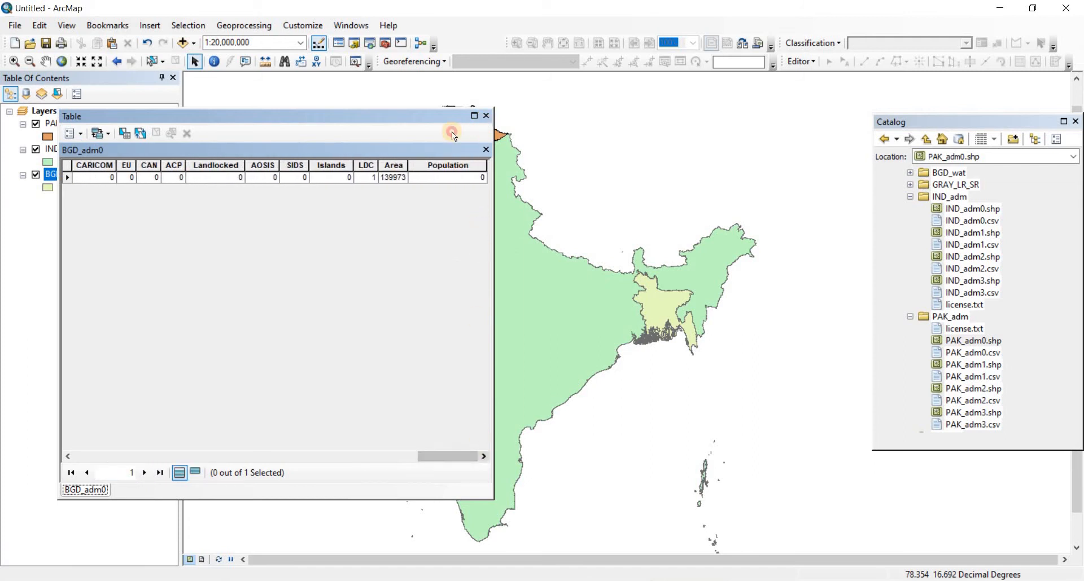
- Add a Population float field to the IND_adm0 attribute table
right_click(63, 149)
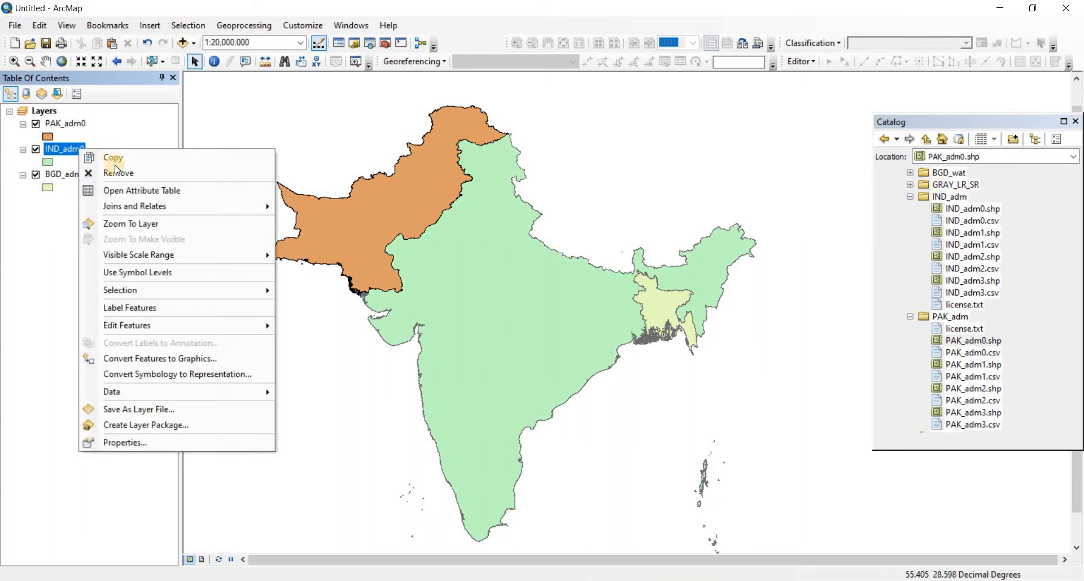
click(141, 189)
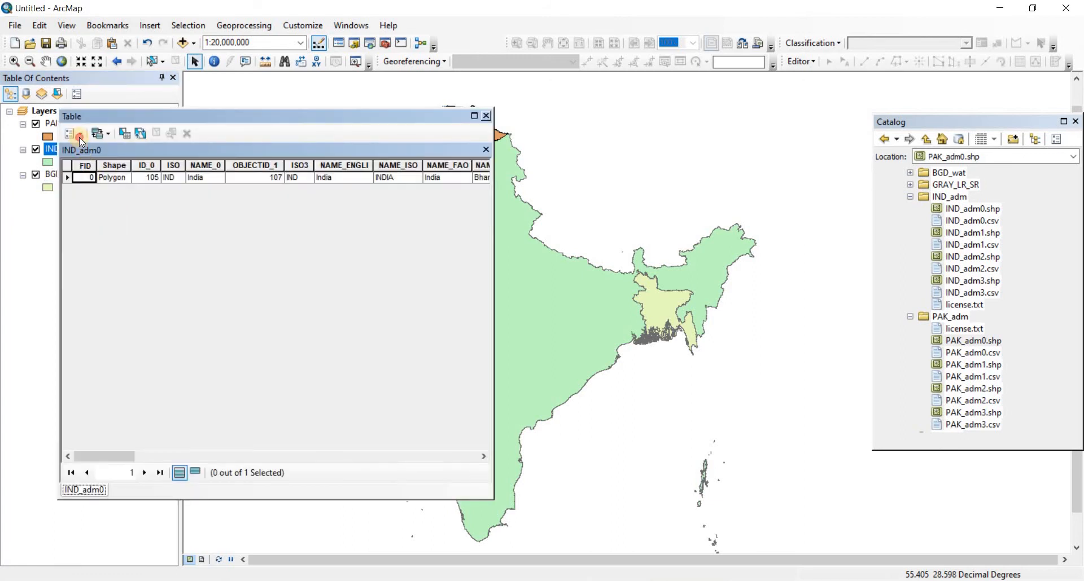
click(75, 134)
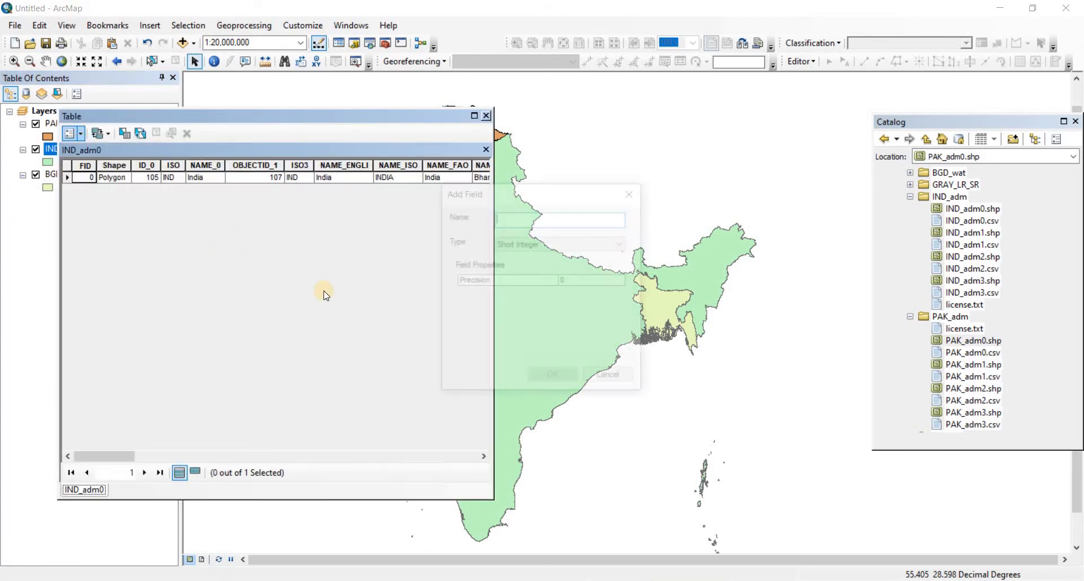
text(Population)
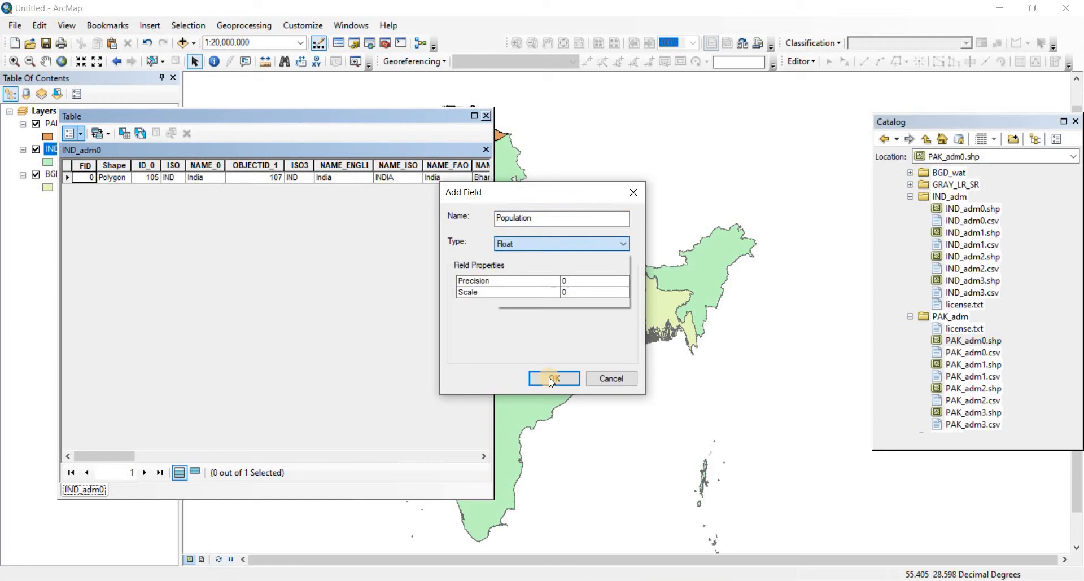
click(552, 380)
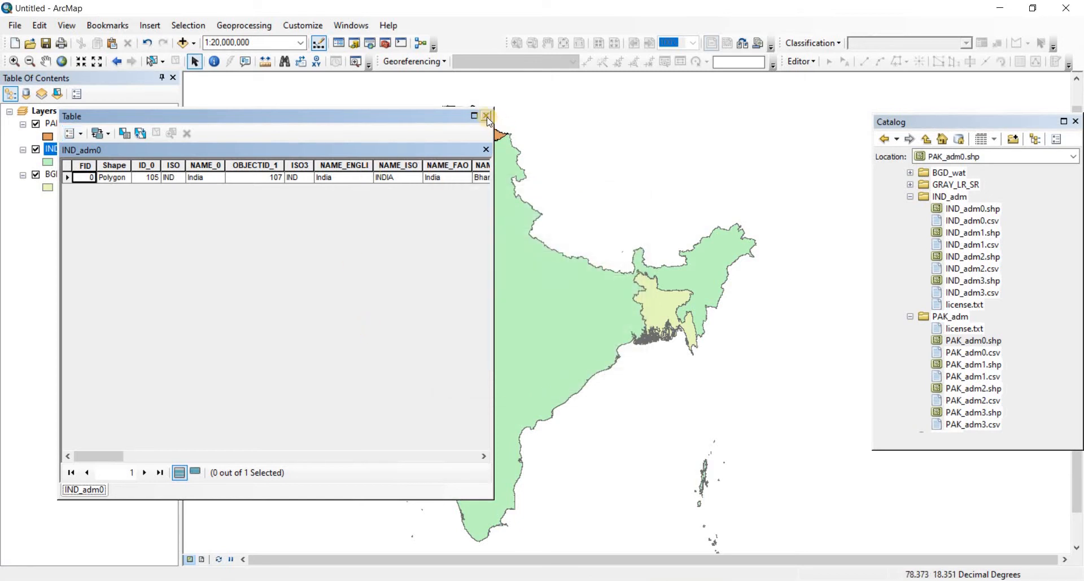
- Add a Population field of type Float to the PAK_adm0 attribute table
right_click(52, 123)
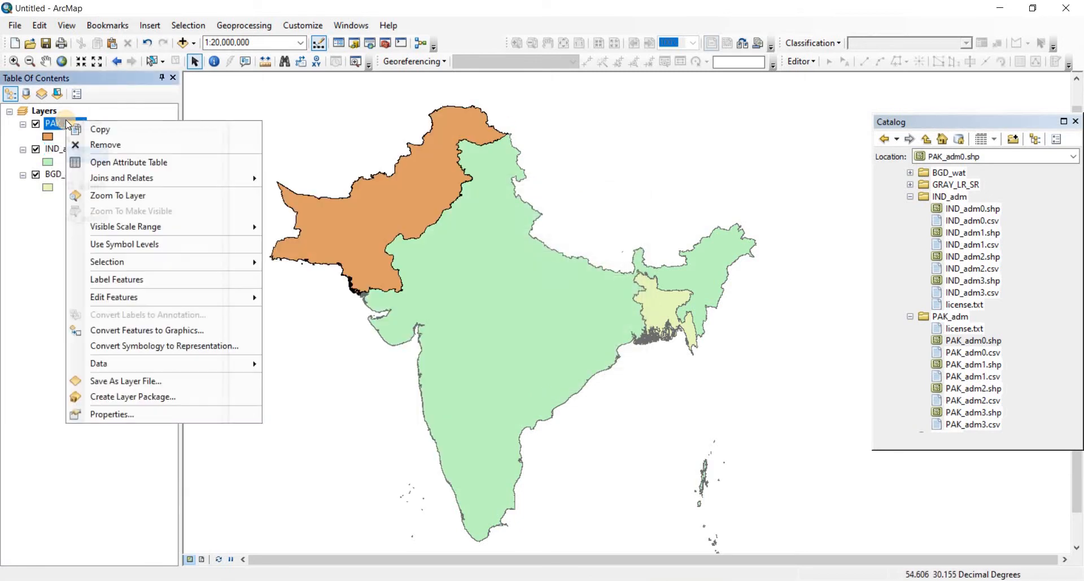
click(129, 162)
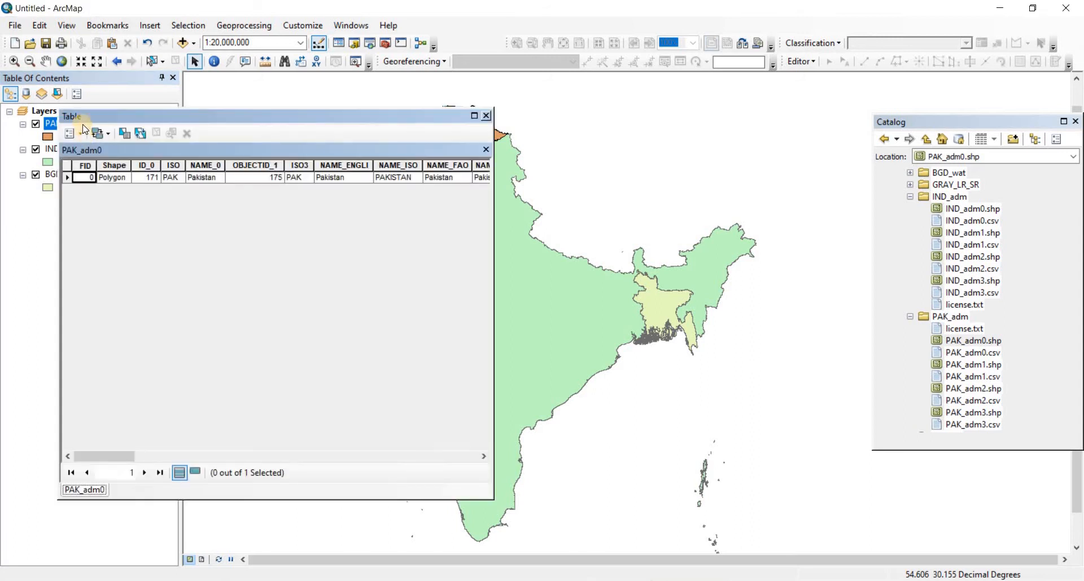
click(69, 133)
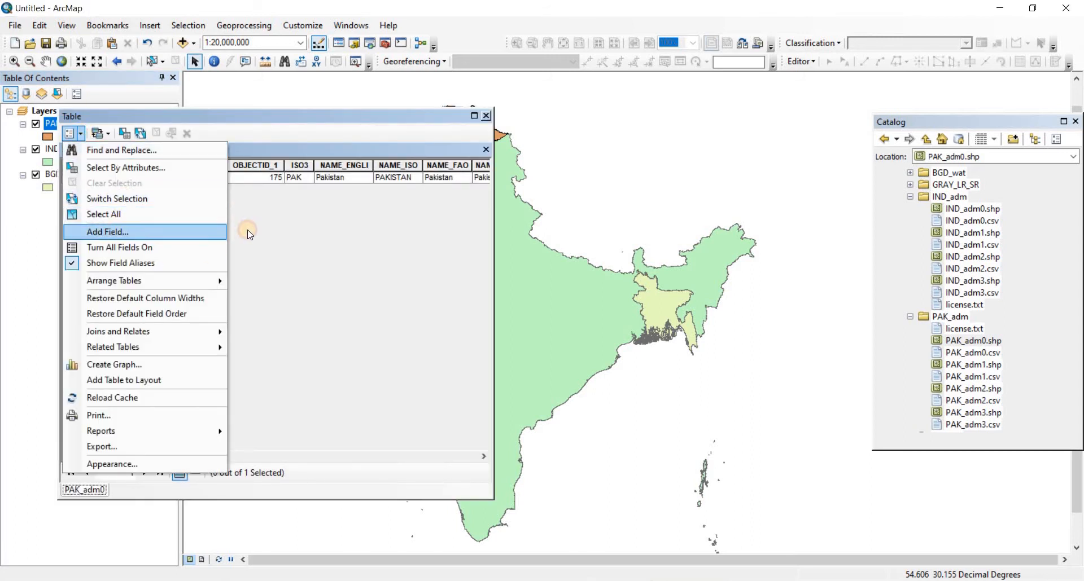
click(107, 231)
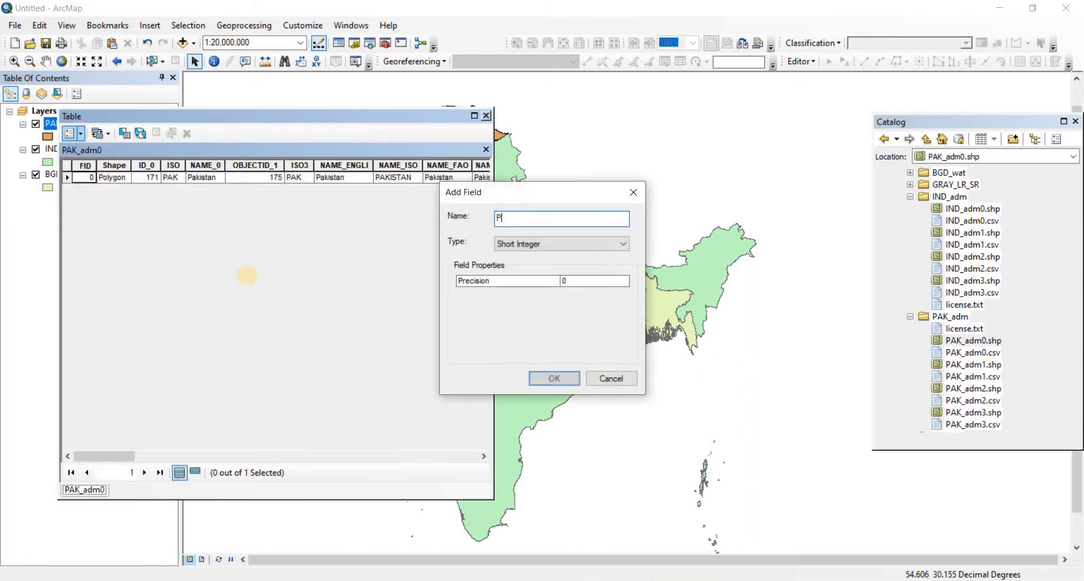
text(opulation)
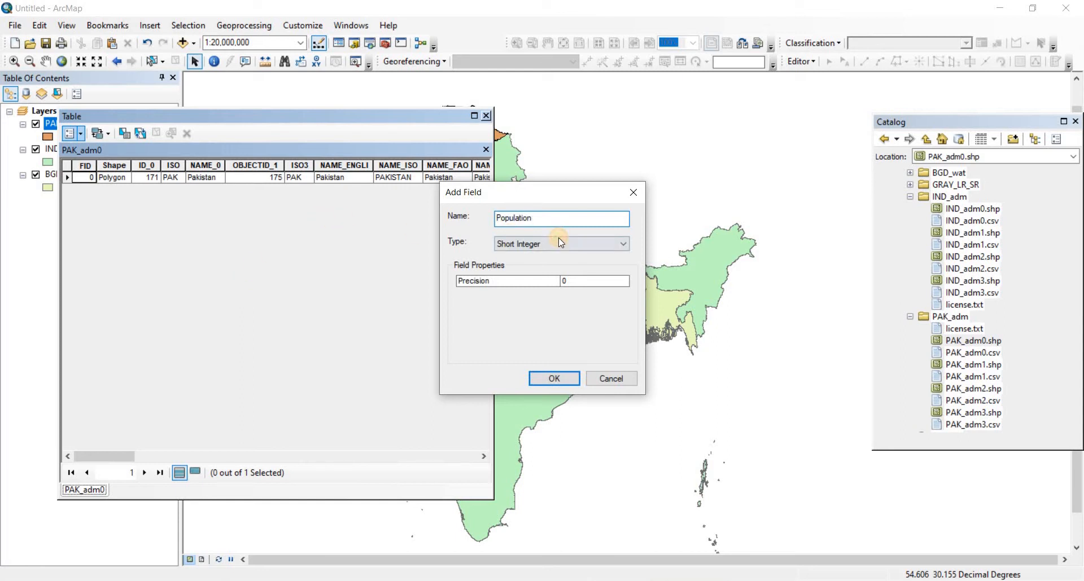
click(560, 244)
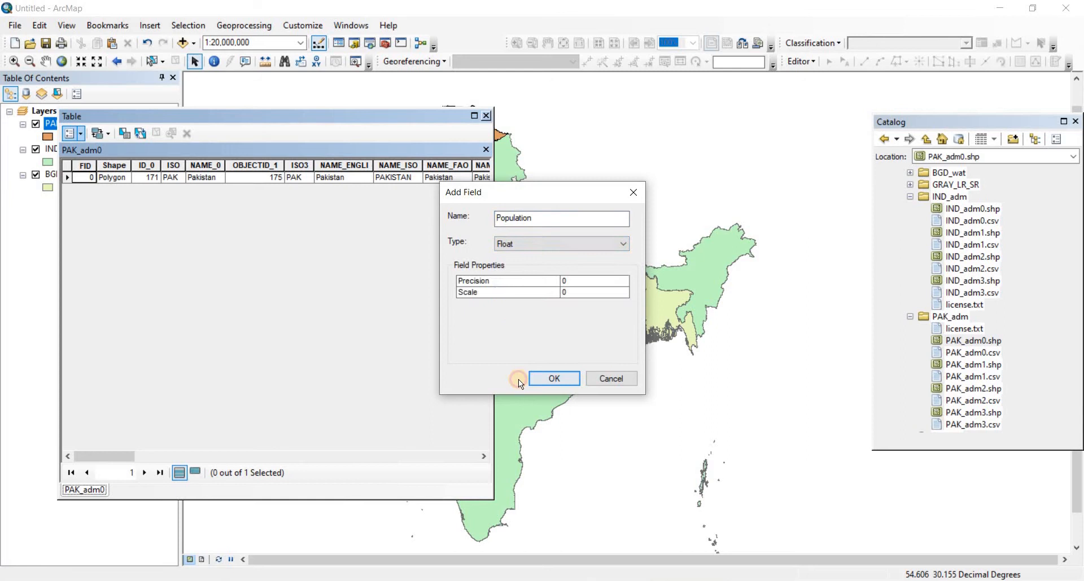
click(552, 378)
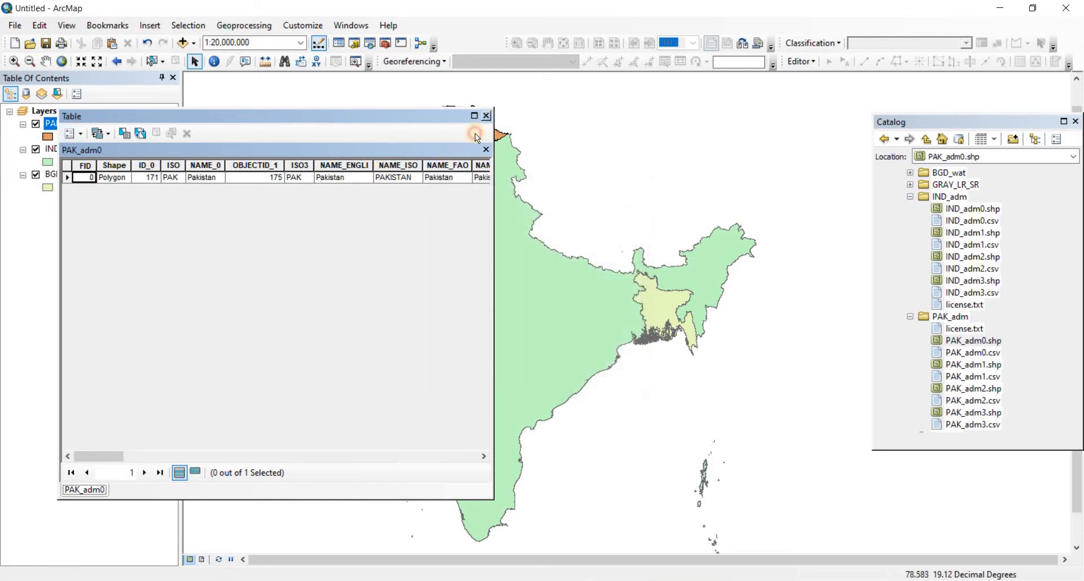
- Close the PAK_adm0 attribute table and reselect the layer
click(485, 150)
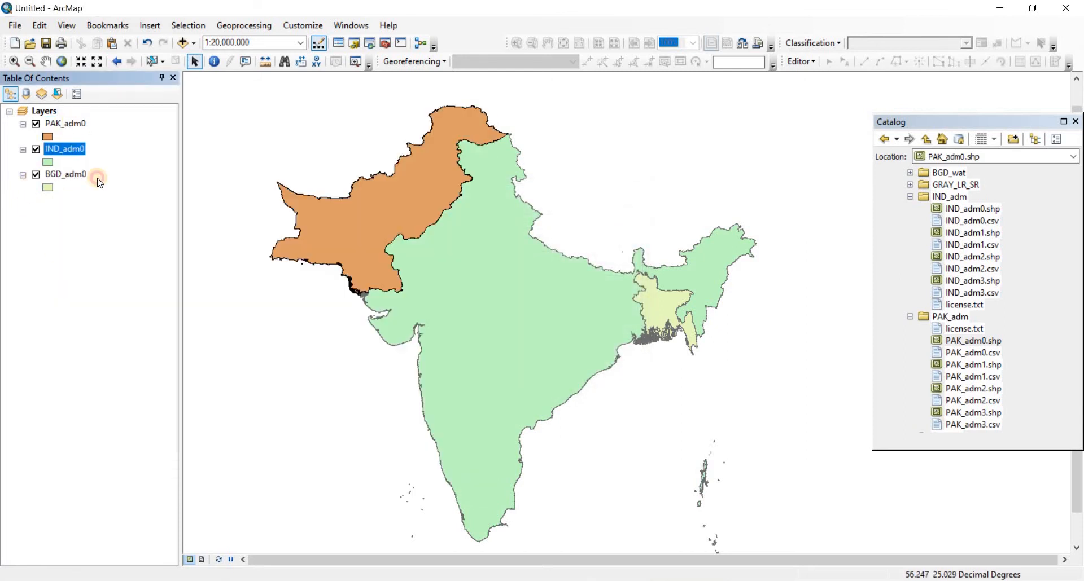
click(66, 123)
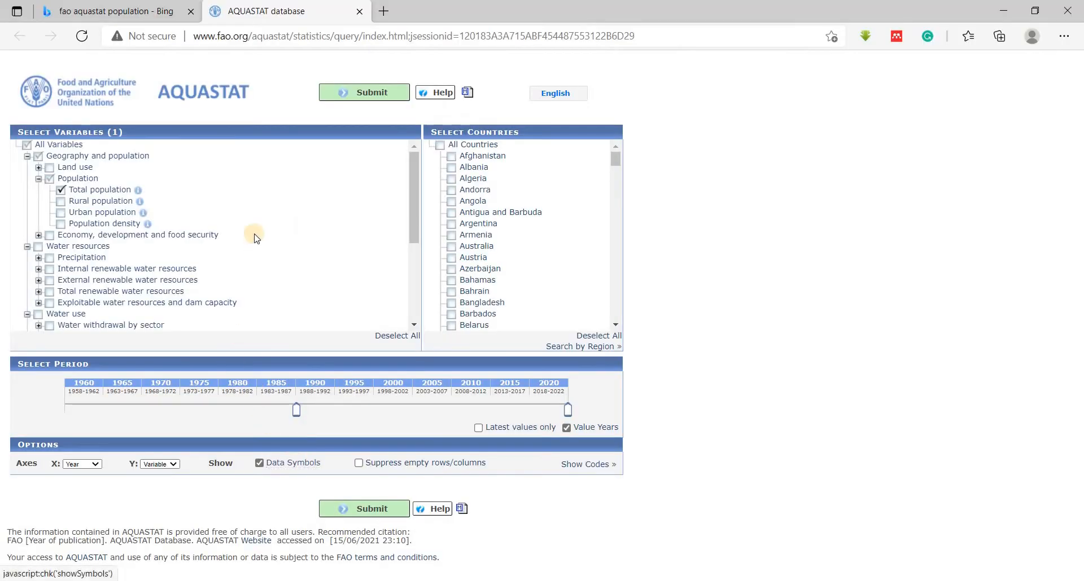
mouse_move(163, 95)
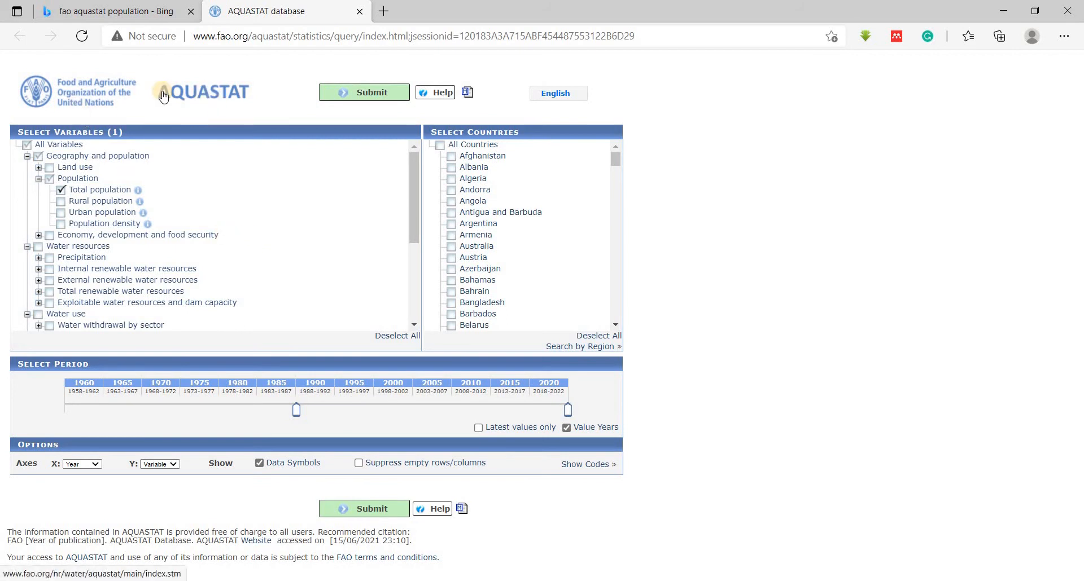
- Keep Total population as the single variable in the AQUASTAT query
click(111, 11)
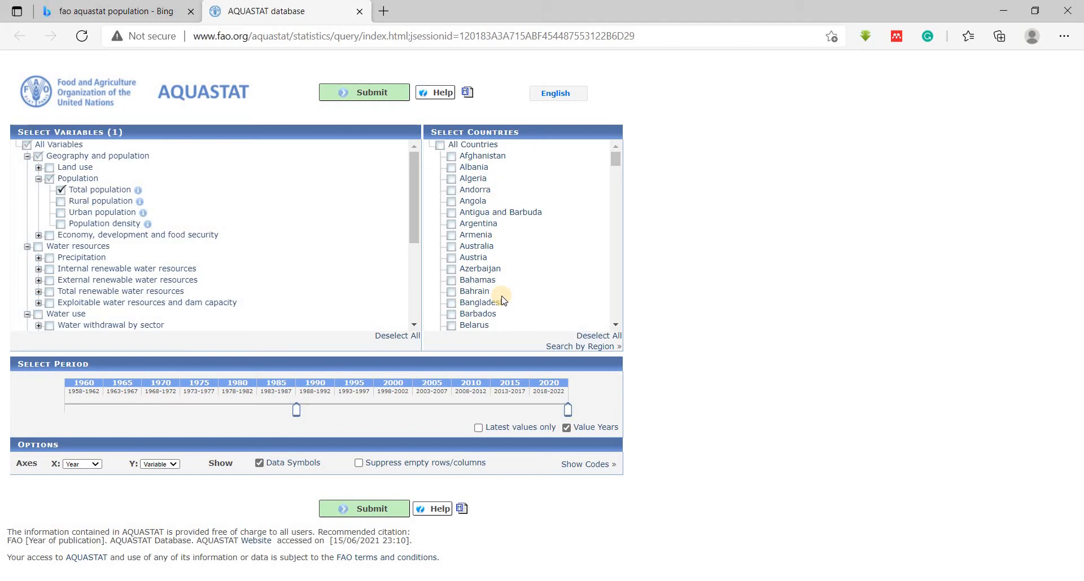
- Tick Bangladesh, India and Pakistan in the AQUASTAT country list
click(452, 302)
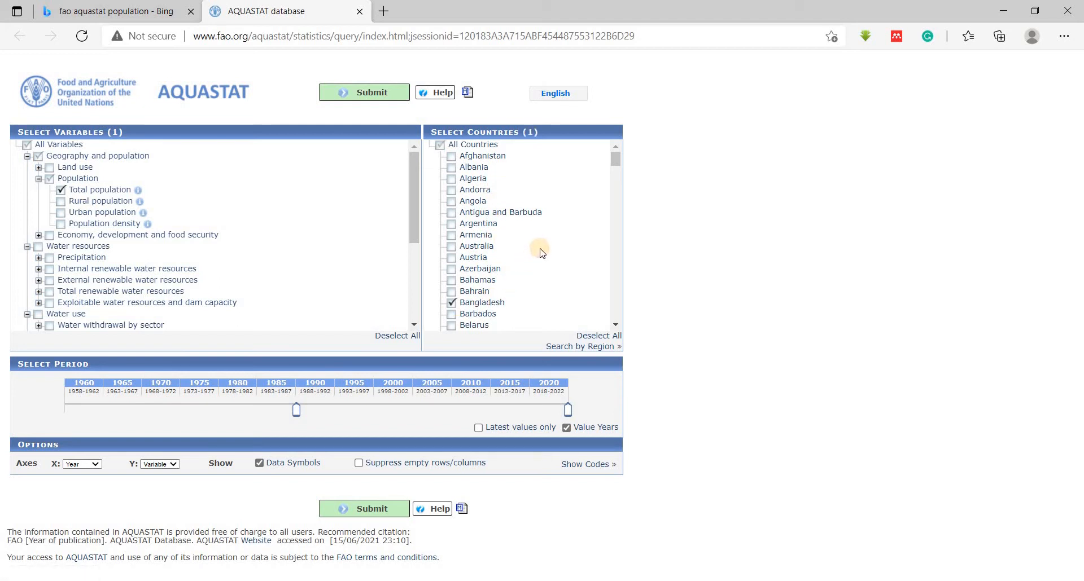
scroll(down, 3)
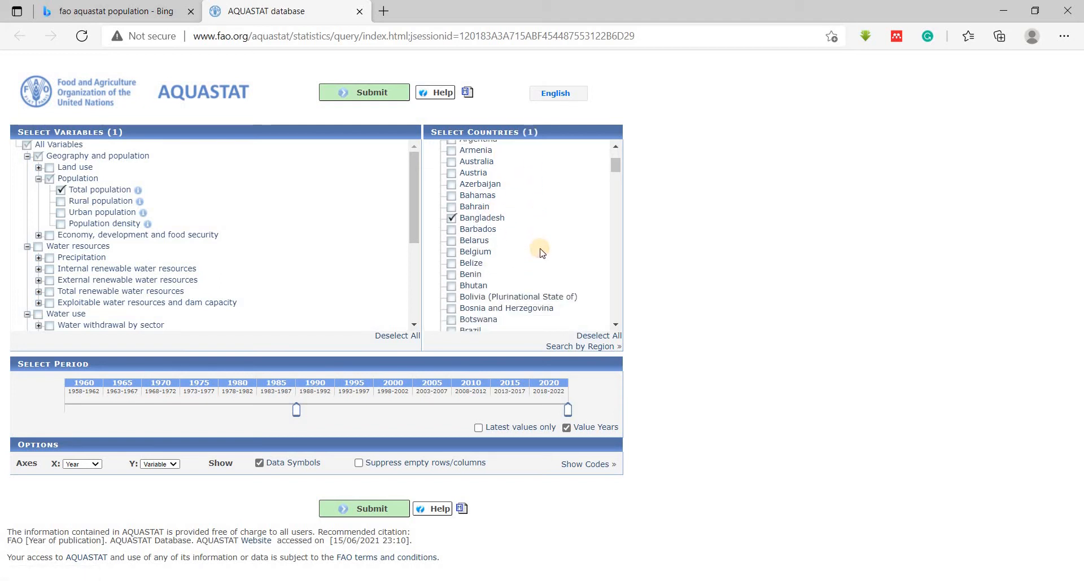
scroll(down, 3)
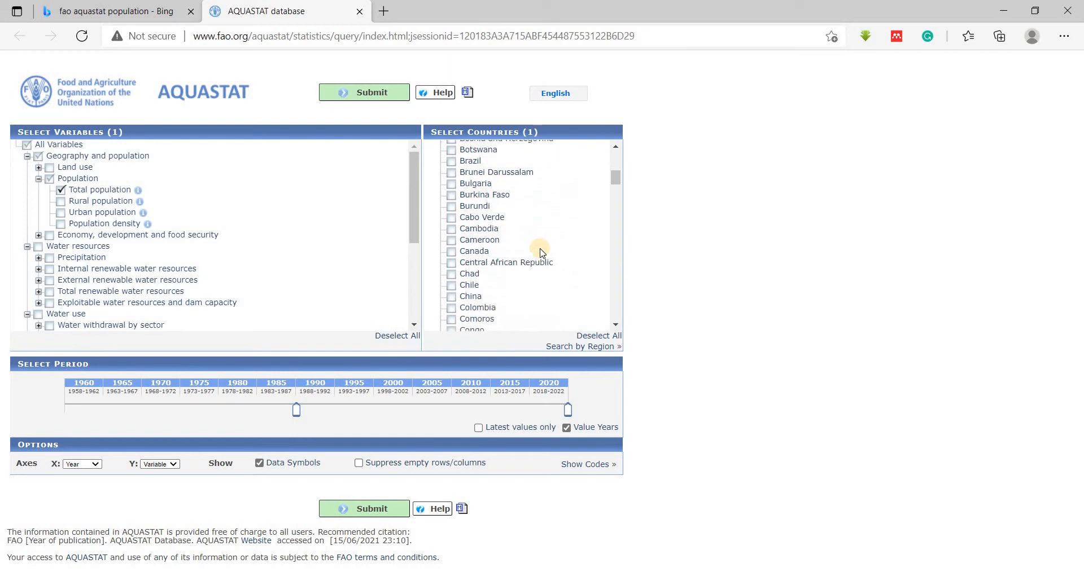
scroll(down, 3)
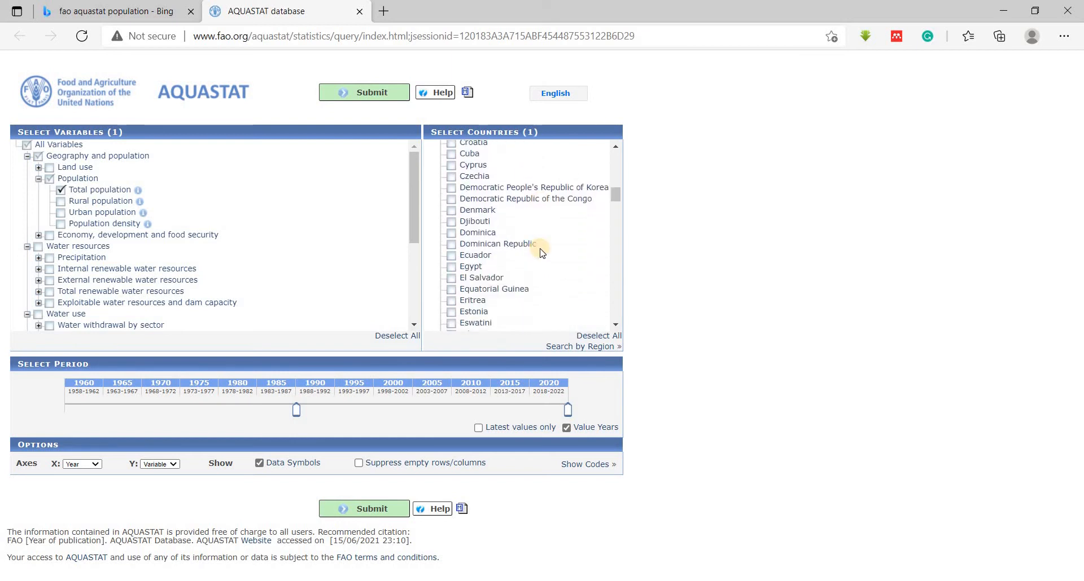
scroll(down, 3)
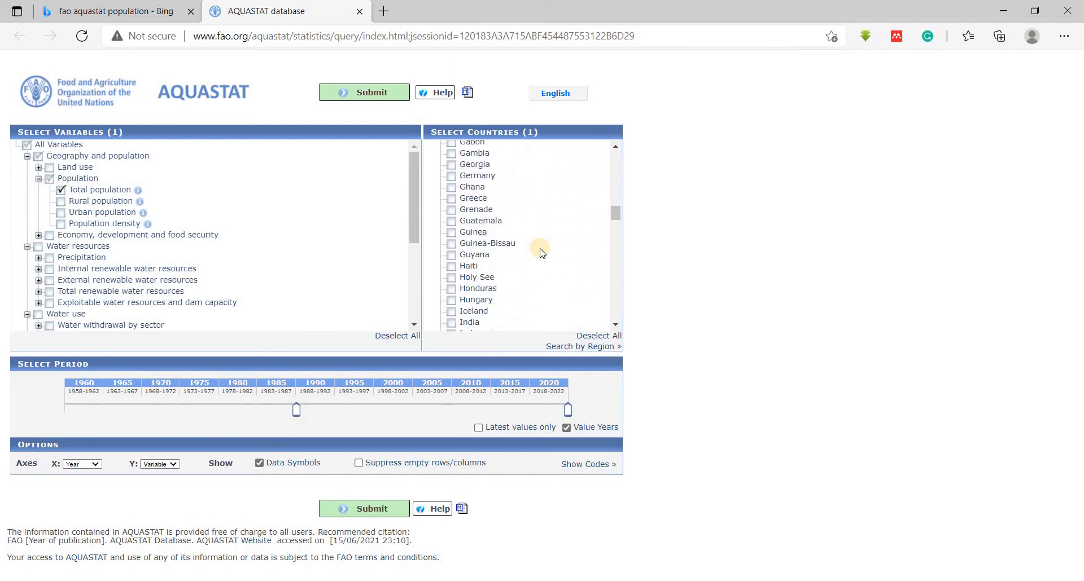
scroll(down, 3)
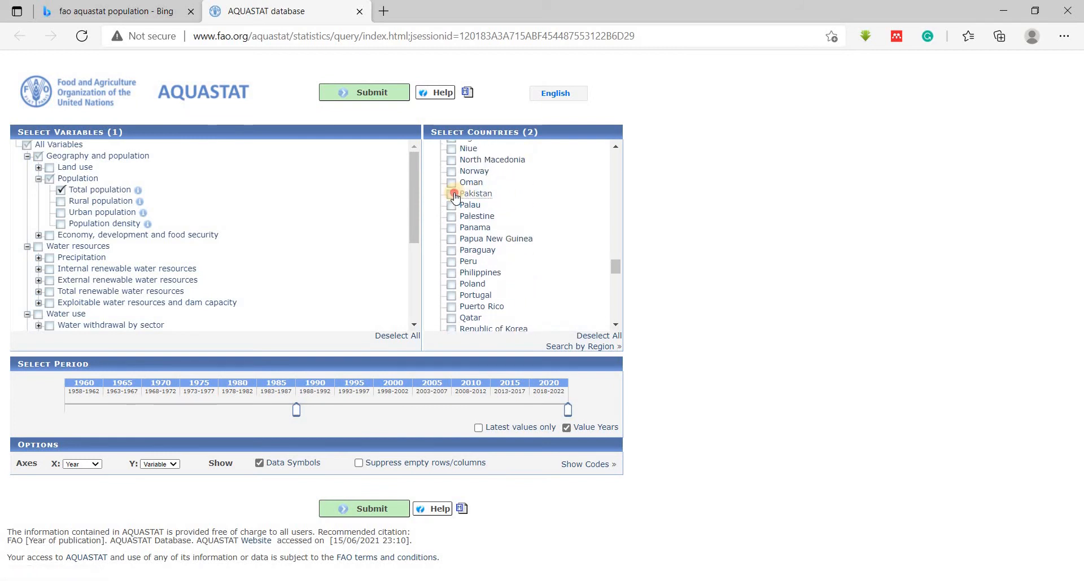
click(451, 193)
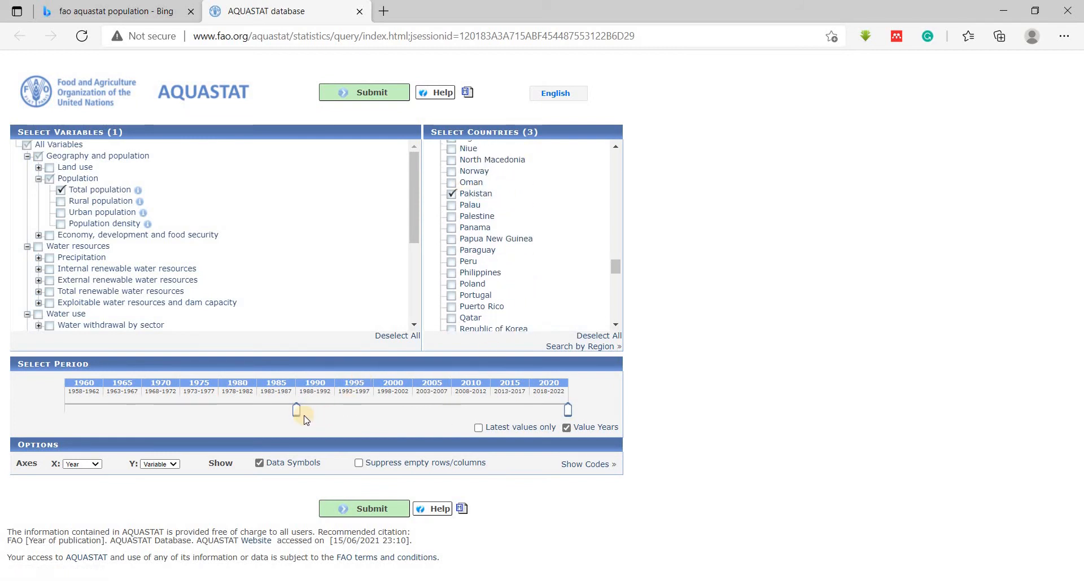
- Narrow the period to the latest years and submit the population query
drag(297, 409, 508, 409)
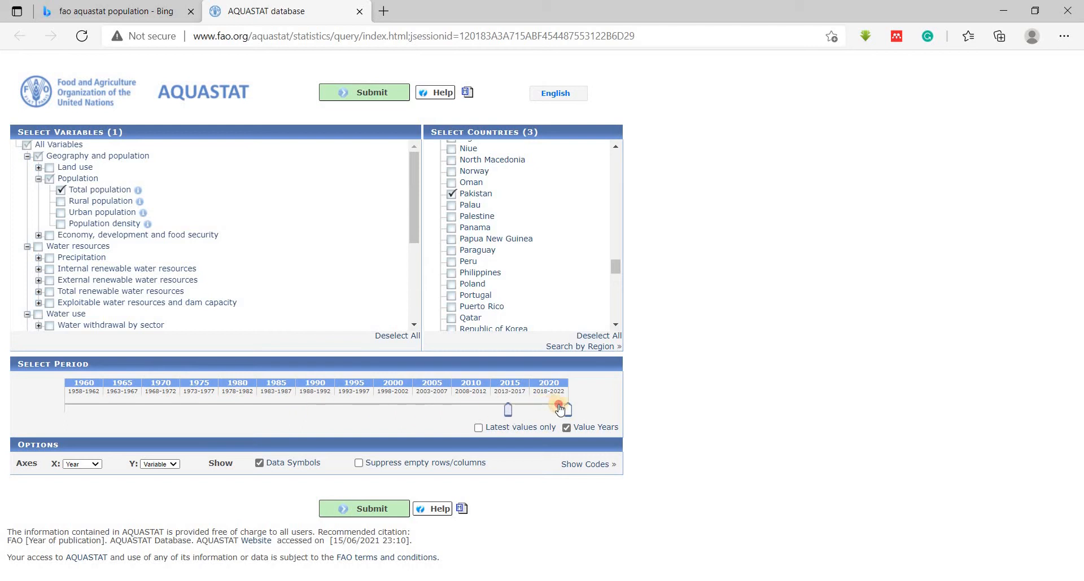
drag(560, 410, 528, 409)
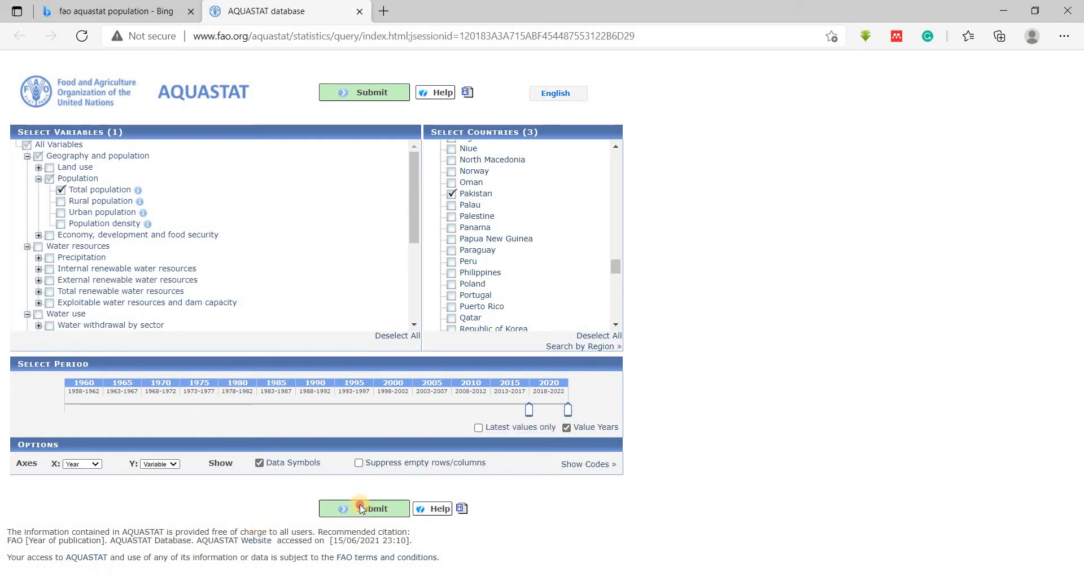
click(363, 509)
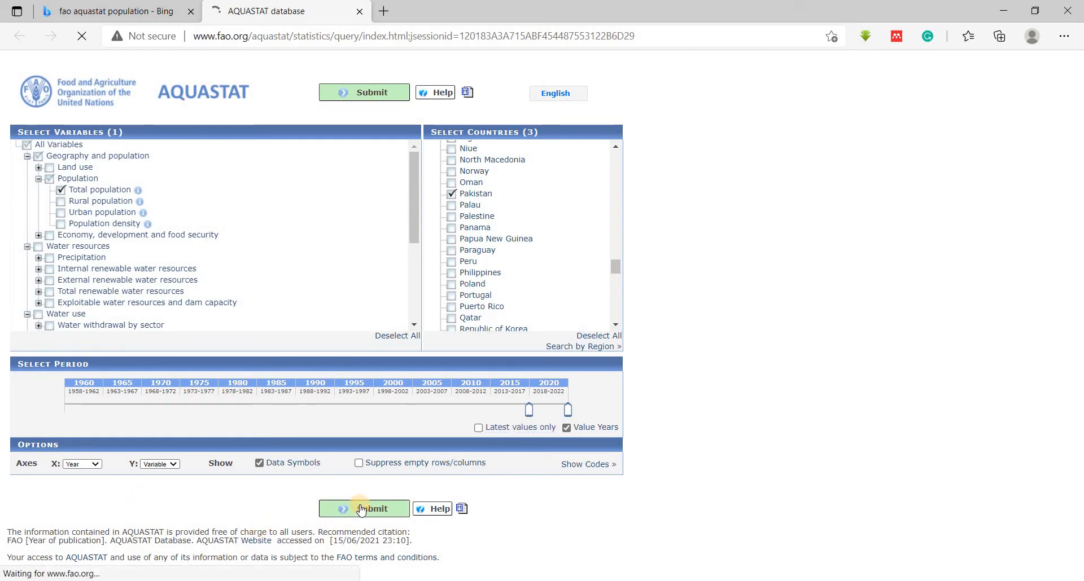
click(362, 509)
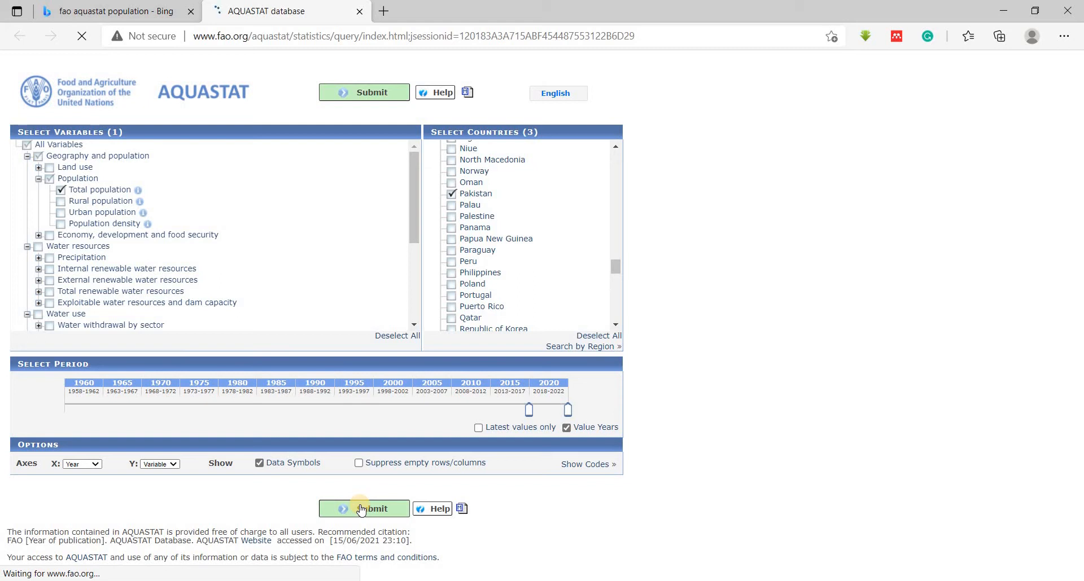
click(363, 508)
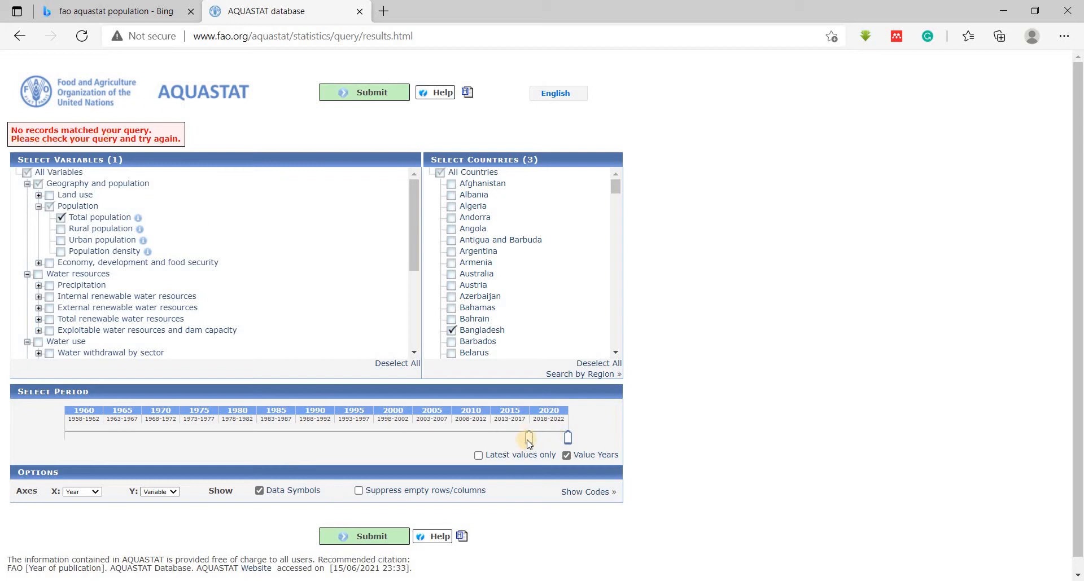
- Extend the period back to 1960 with latest values only and resubmit the query
drag(527, 435, 489, 435)
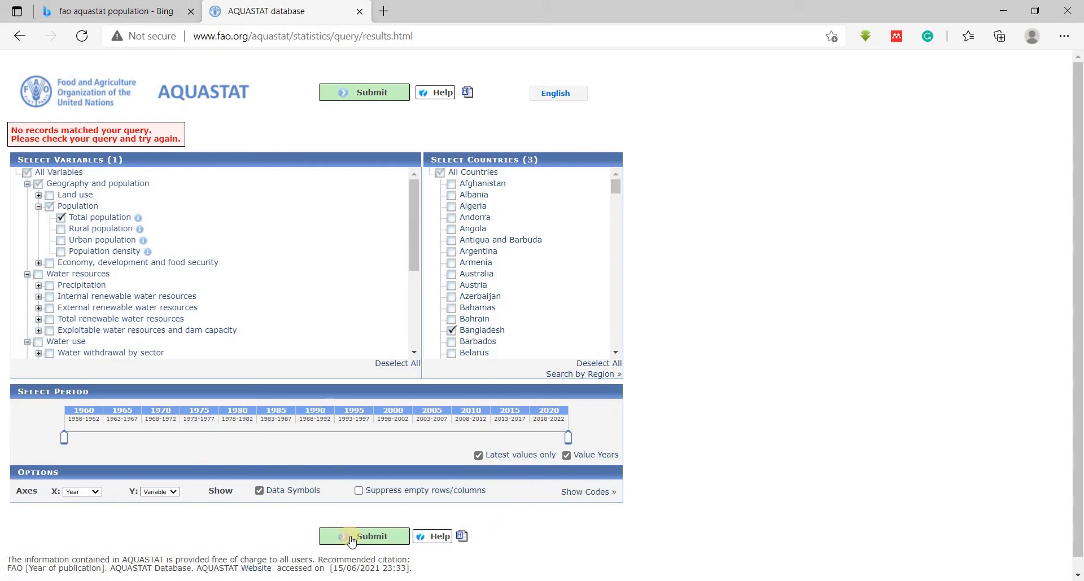
click(364, 536)
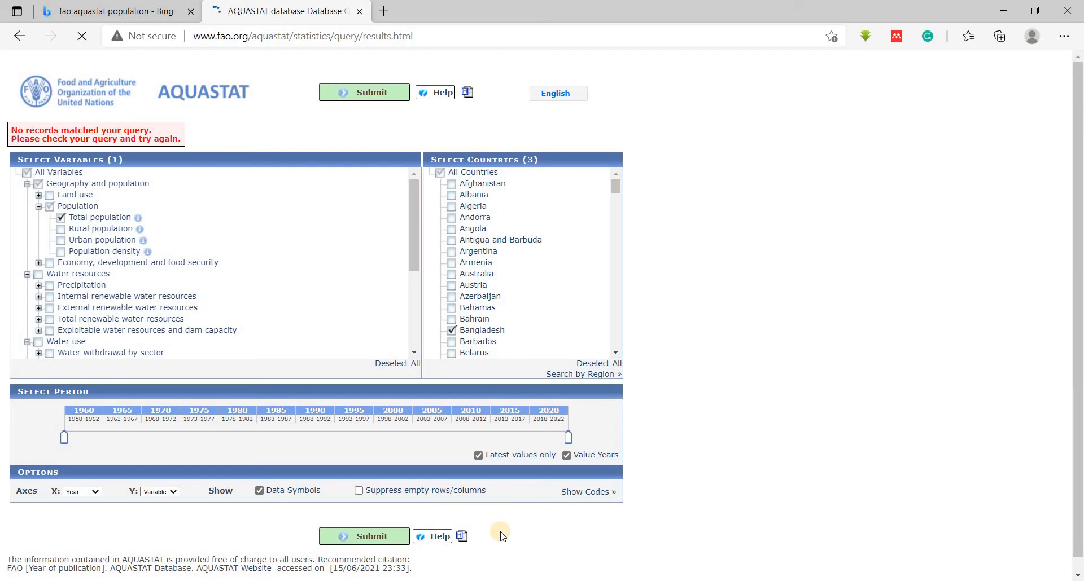
- View India's 2017 population value details and look up the meaning of the X flag
click(364, 536)
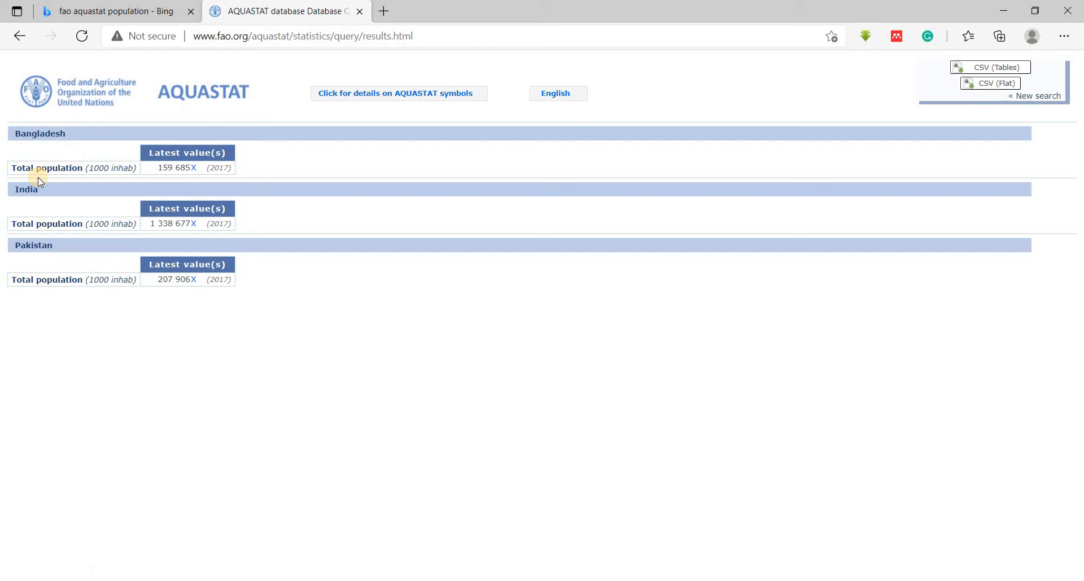
mouse_move(88, 181)
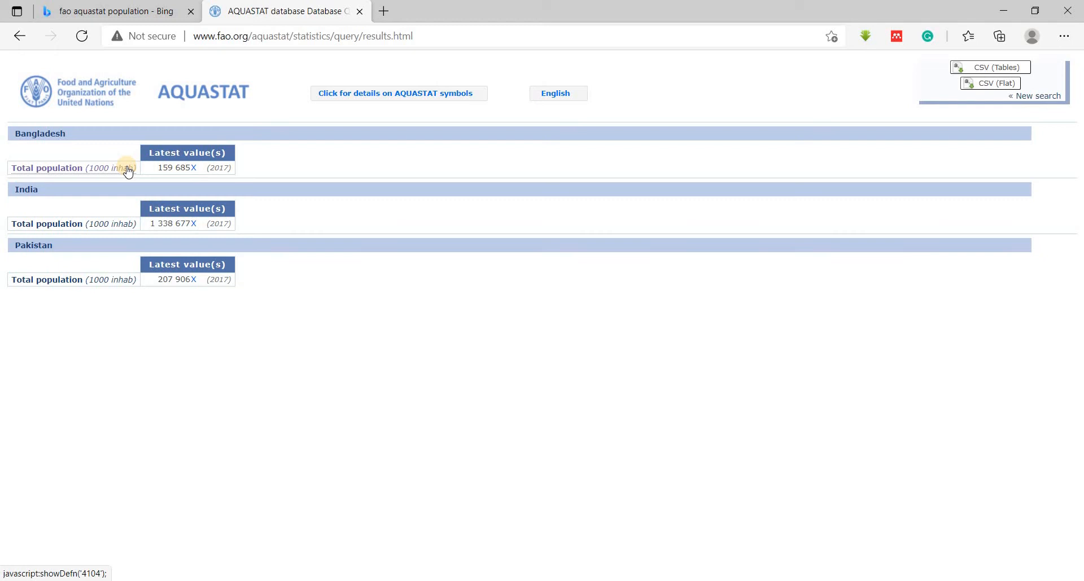
mouse_move(229, 169)
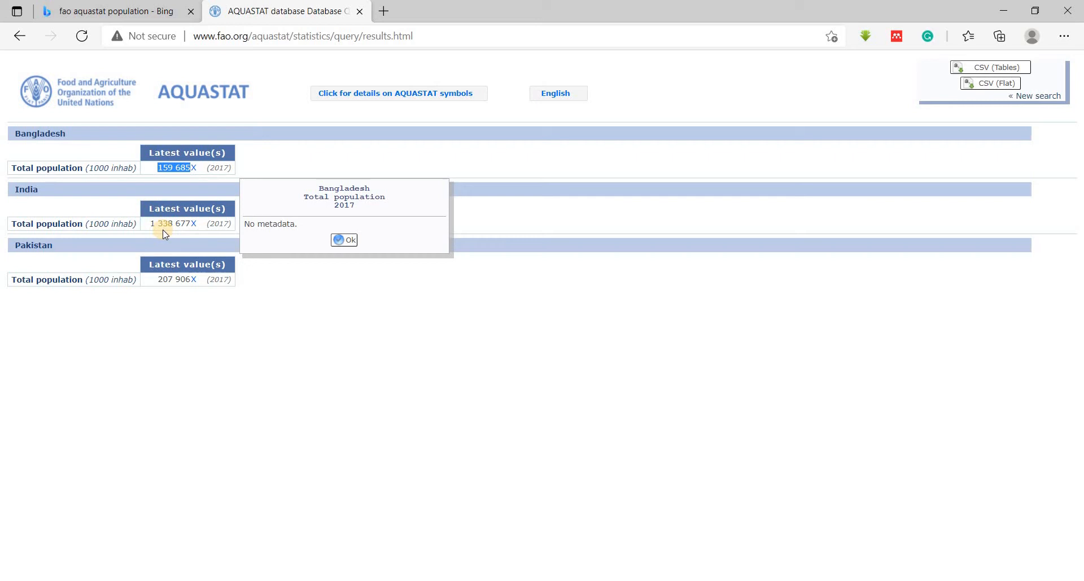
mouse_move(163, 279)
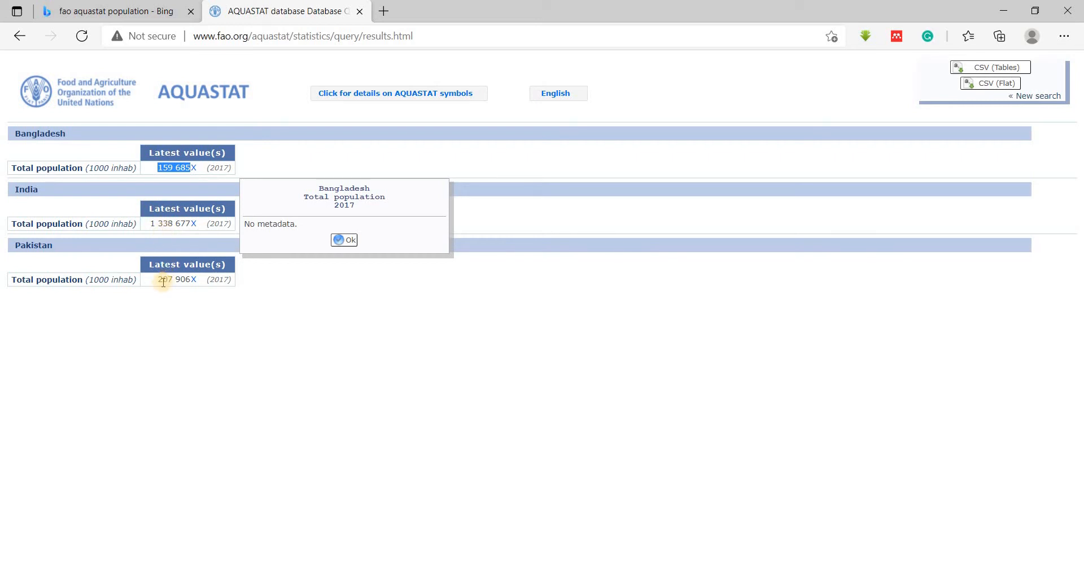
click(162, 279)
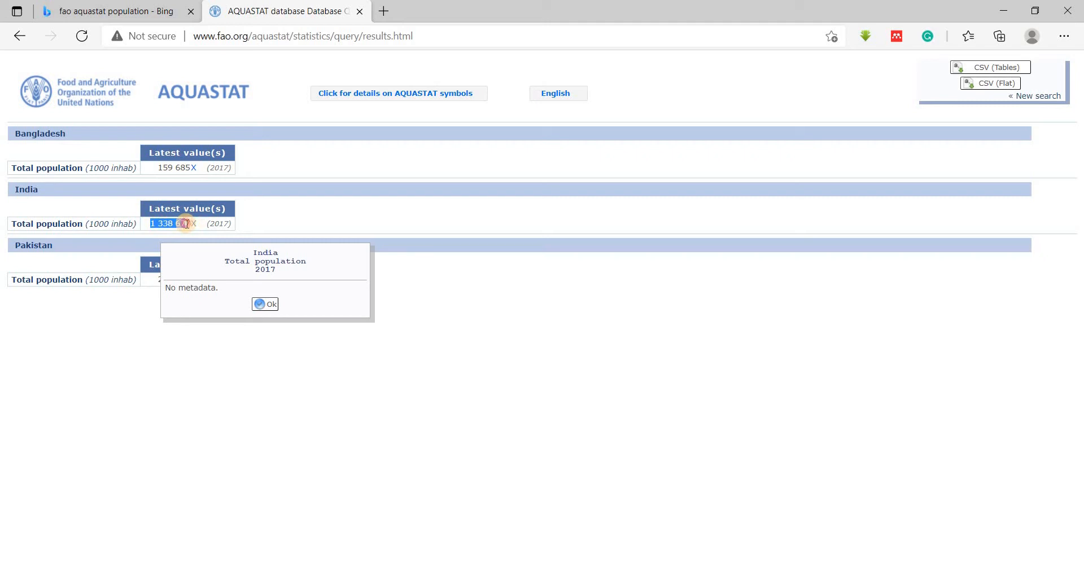
click(398, 94)
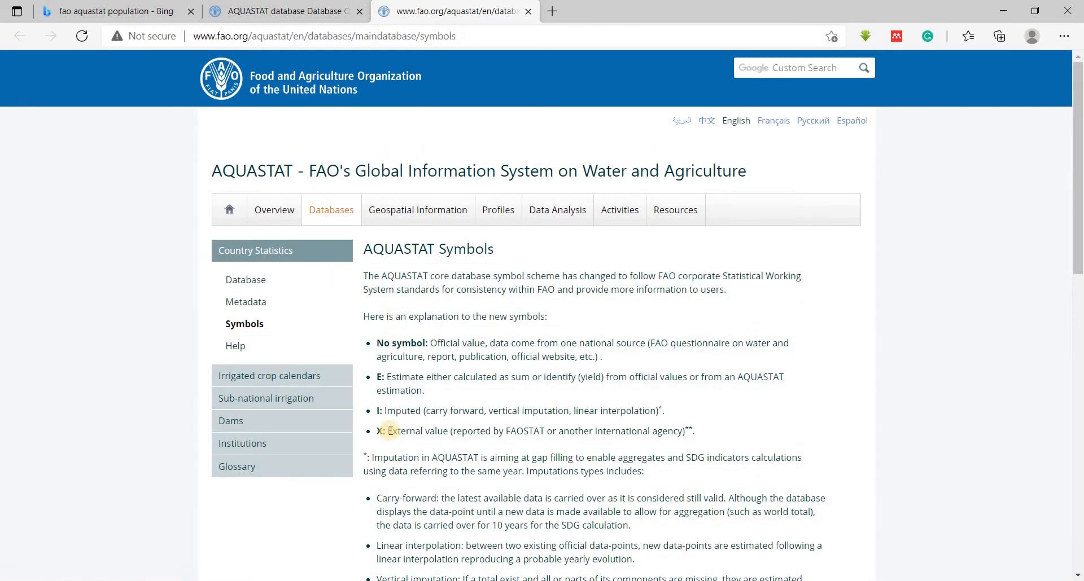
- Select Bangladesh's population value 159 685 and dismiss the India details box
drag(388, 431, 448, 431)
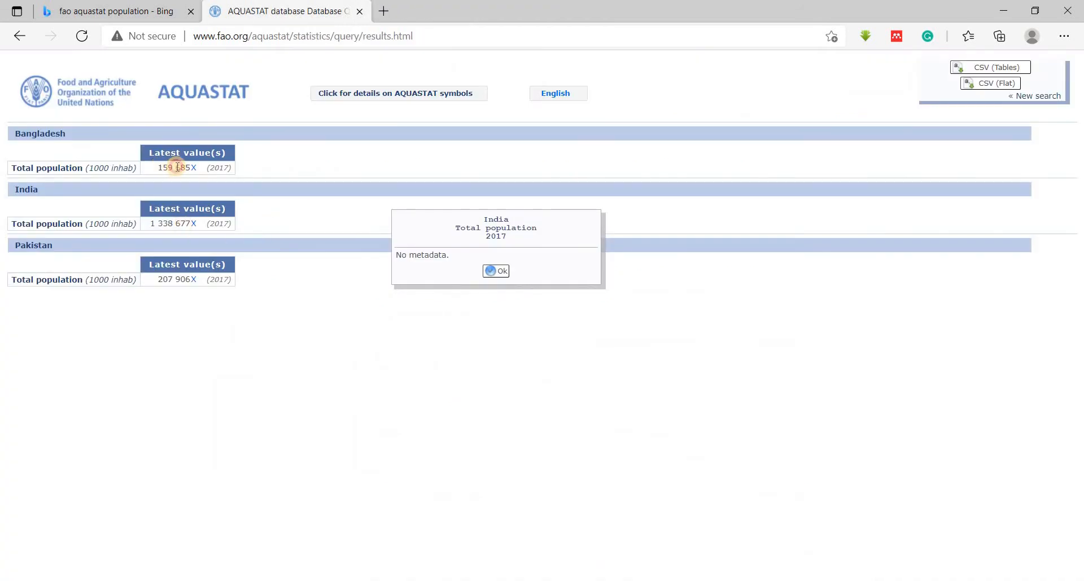
double_click(174, 167)
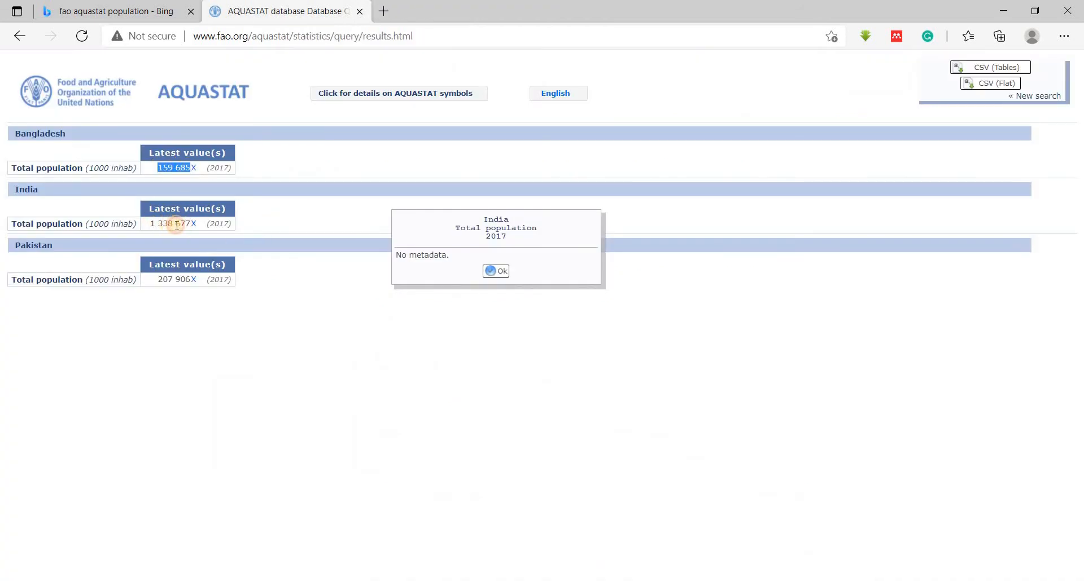
drag(495, 228, 256, 186)
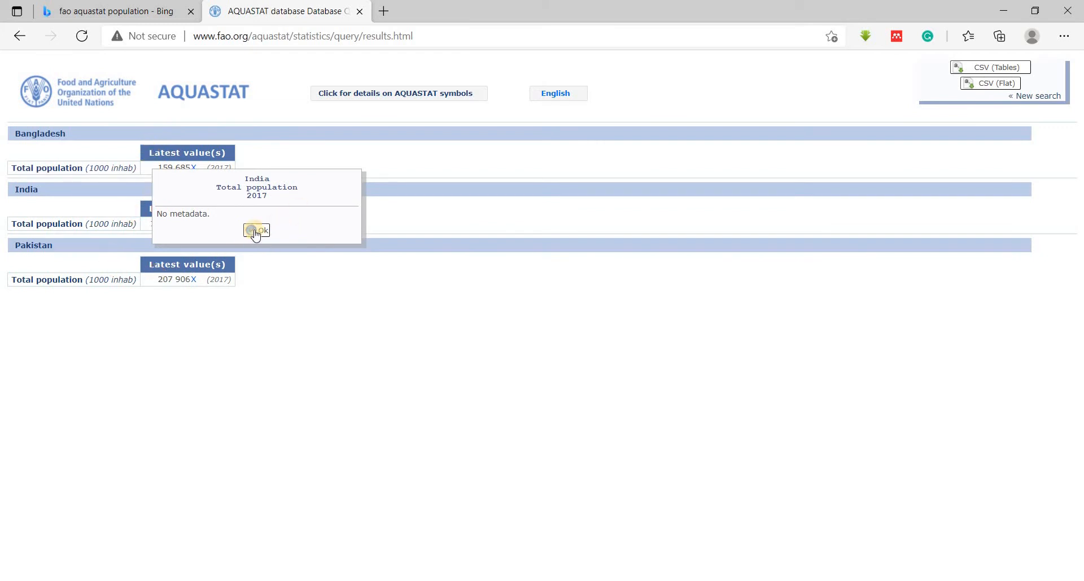
click(256, 231)
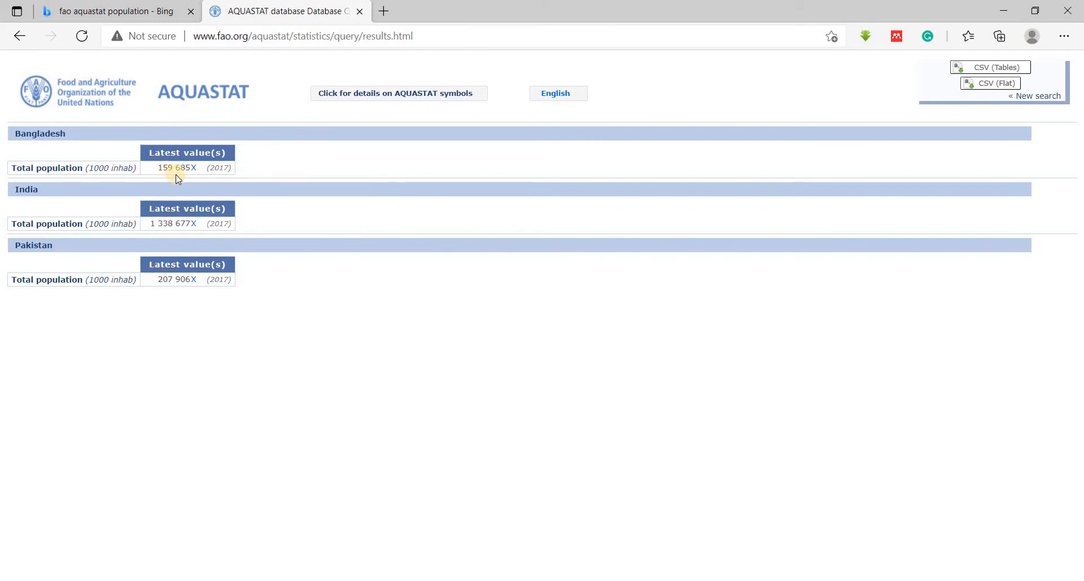
mouse_move(301, 226)
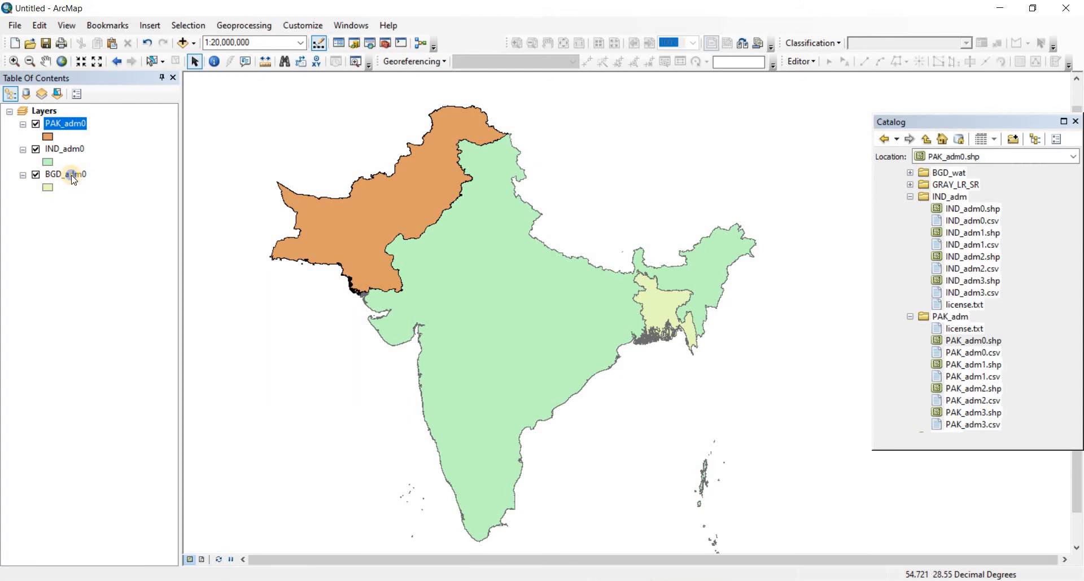
- Close the Bangladesh attribute table and show the Editor toolbar in ArcMap
click(65, 174)
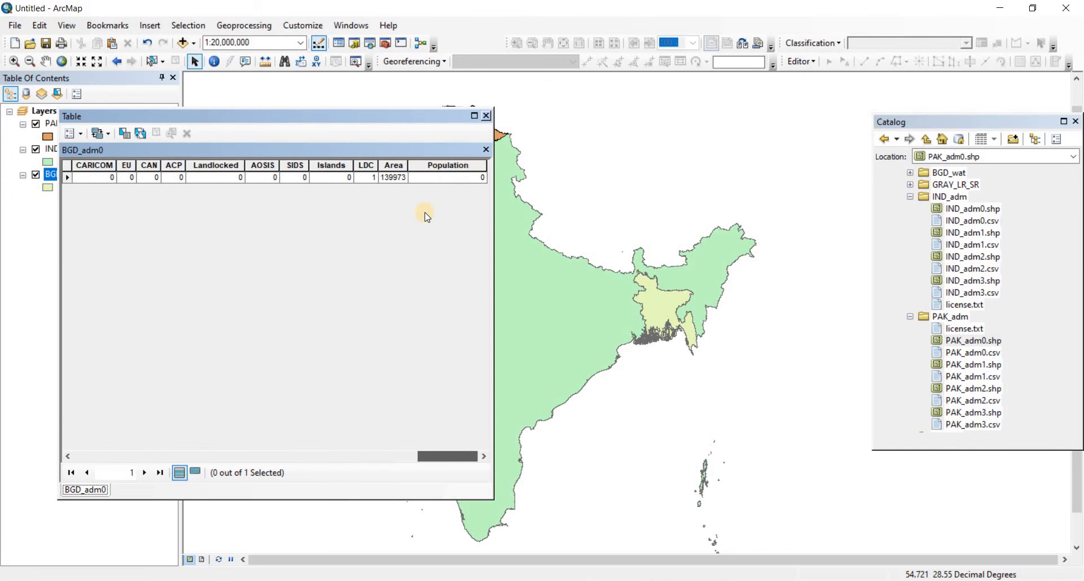
click(447, 178)
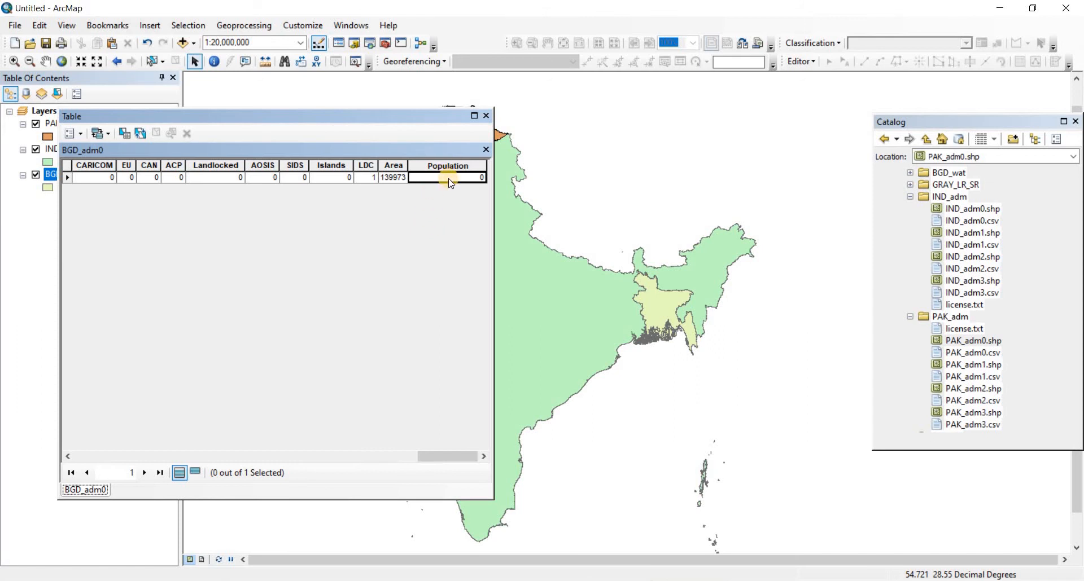
click(485, 115)
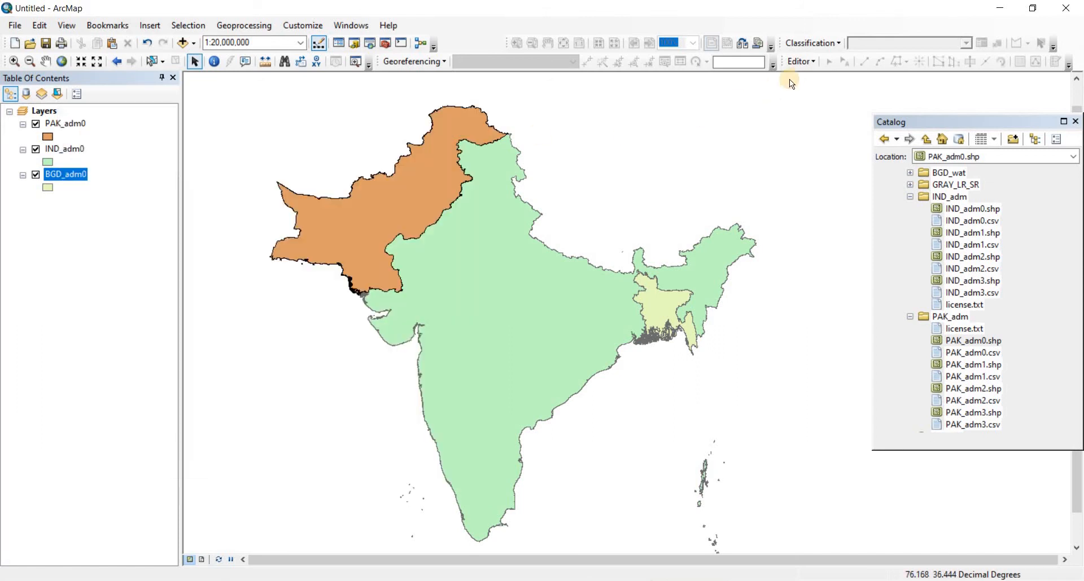
click(799, 61)
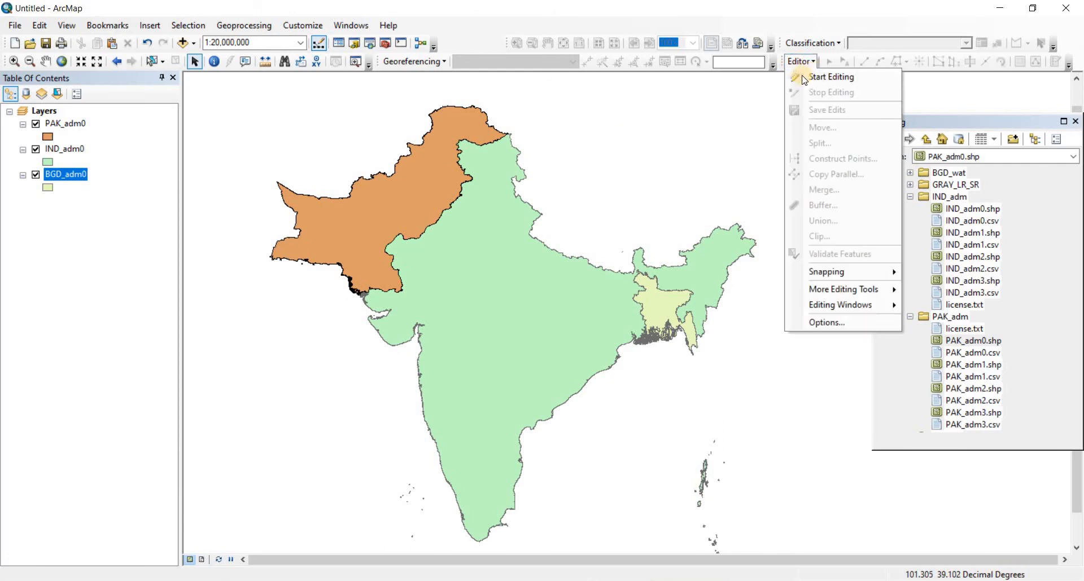
mouse_move(830, 77)
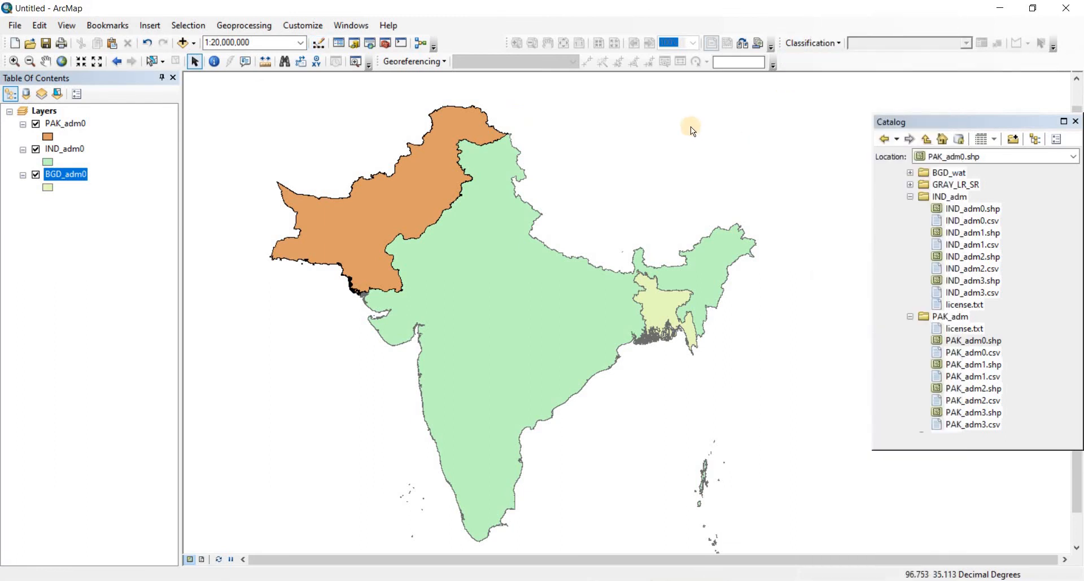
mouse_move(639, 143)
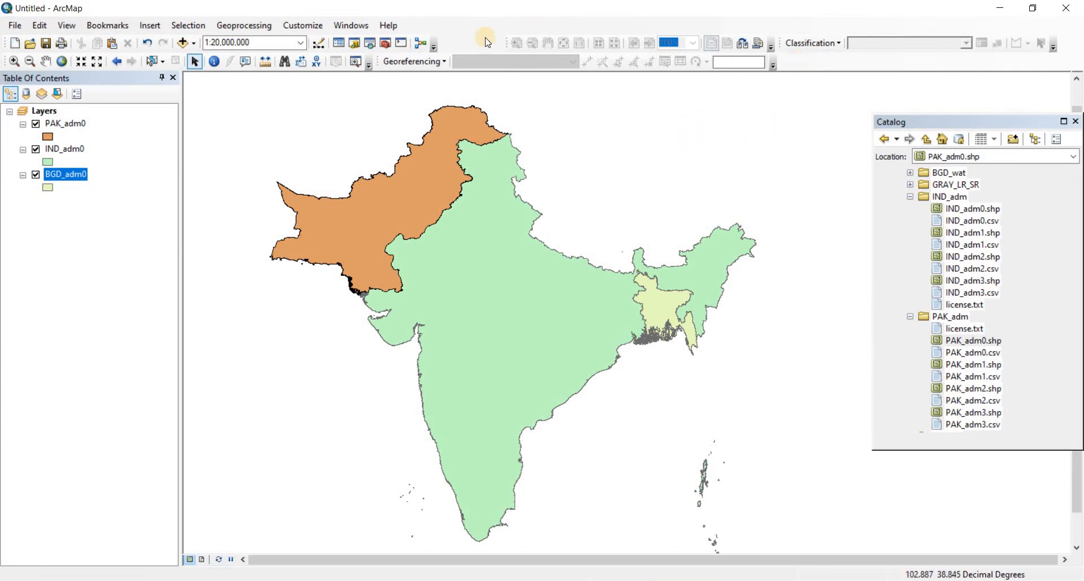
mouse_move(853, 62)
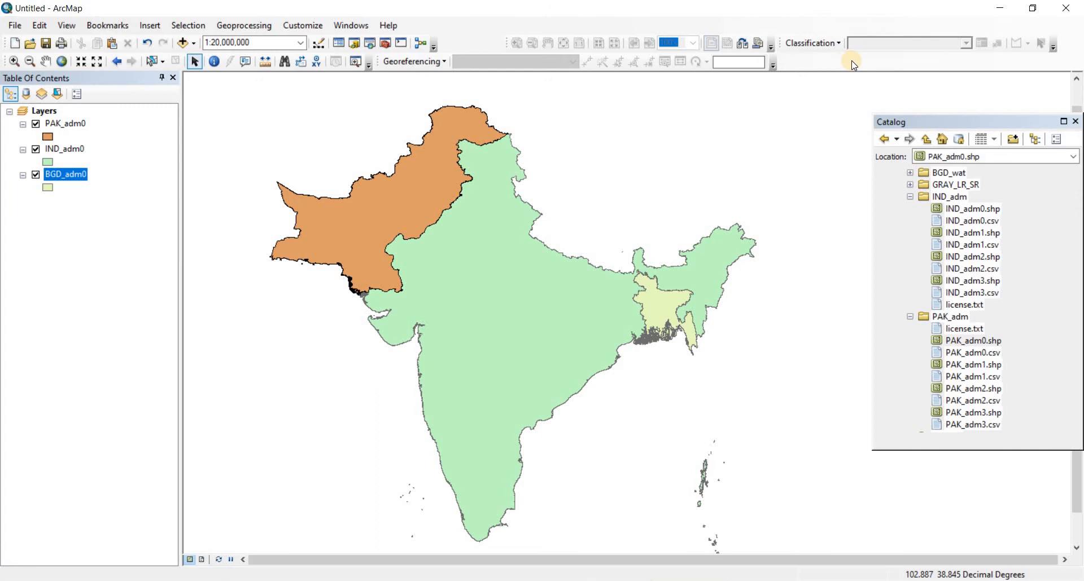
mouse_move(804, 67)
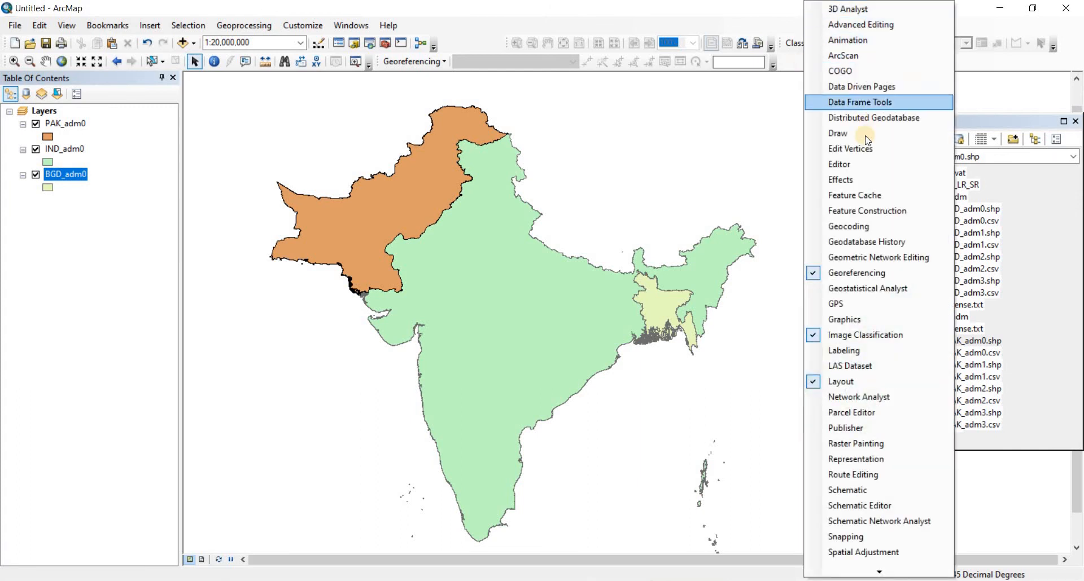
mouse_move(844, 163)
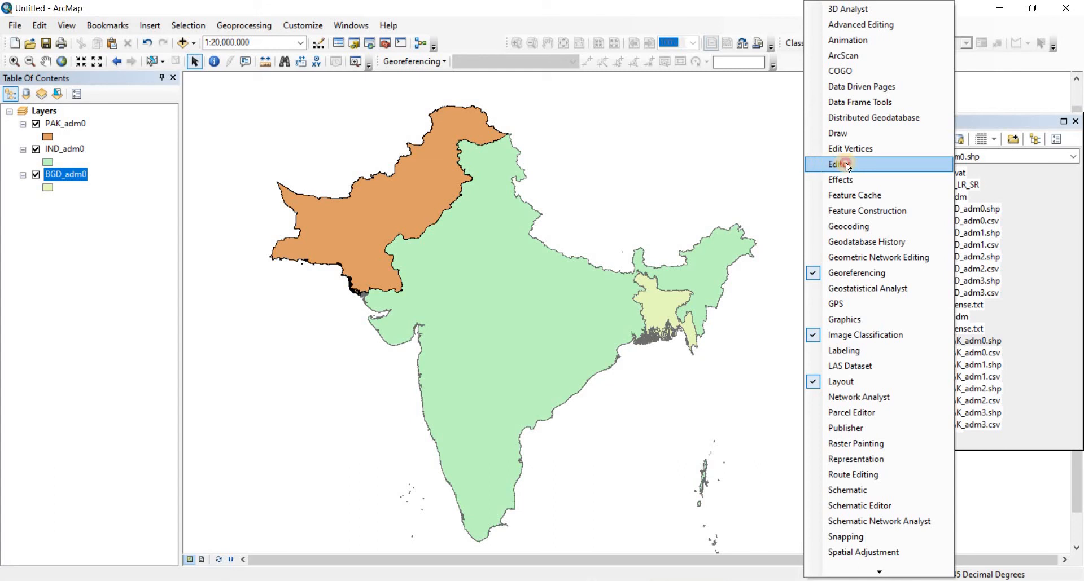
click(843, 164)
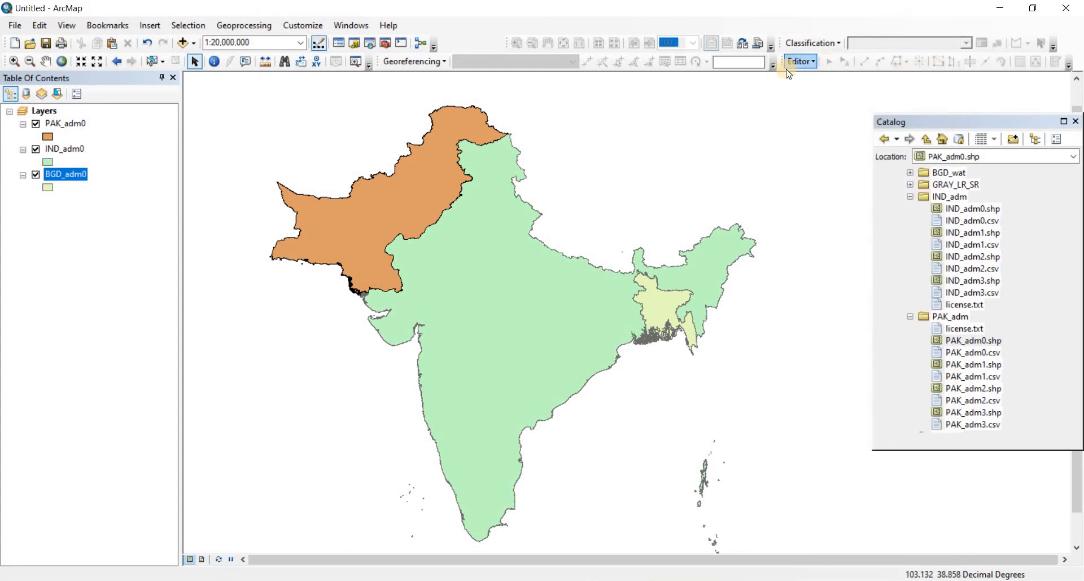
- Show the BGD_adm0 attribute table scrolled to its Population field
right_click(65, 174)
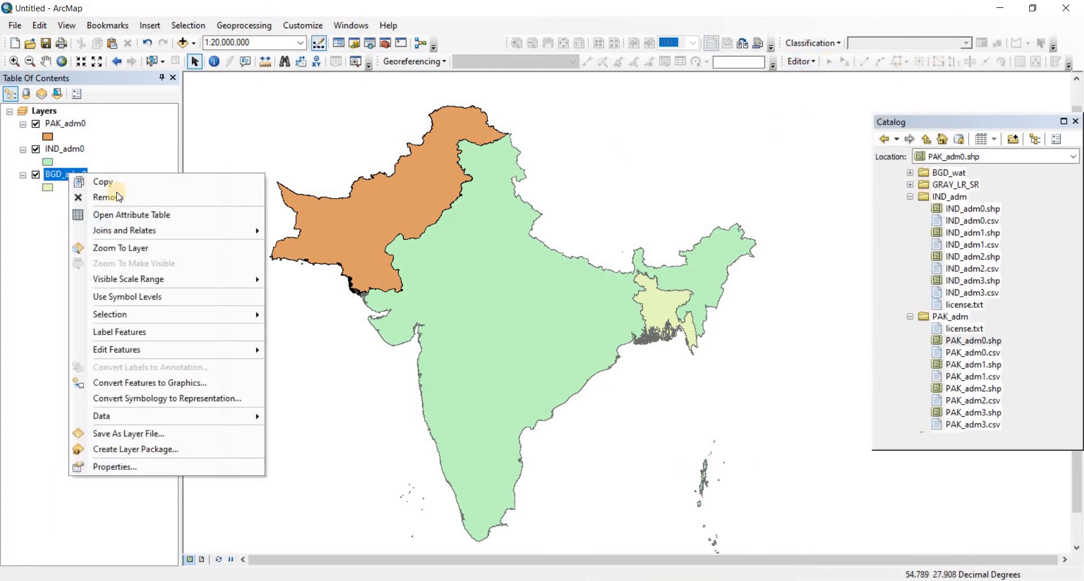
click(131, 215)
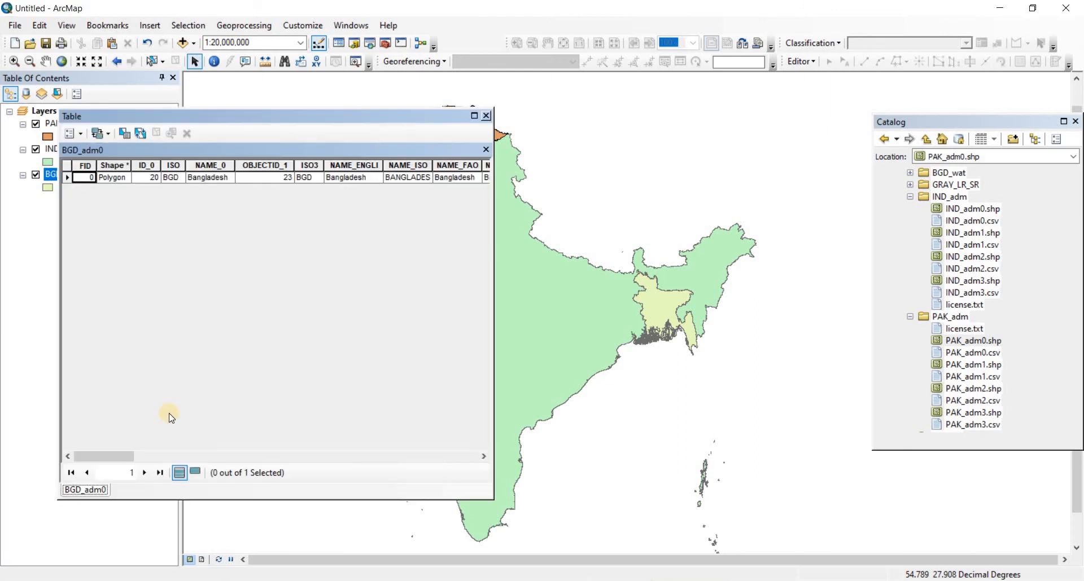
scroll(right, 3)
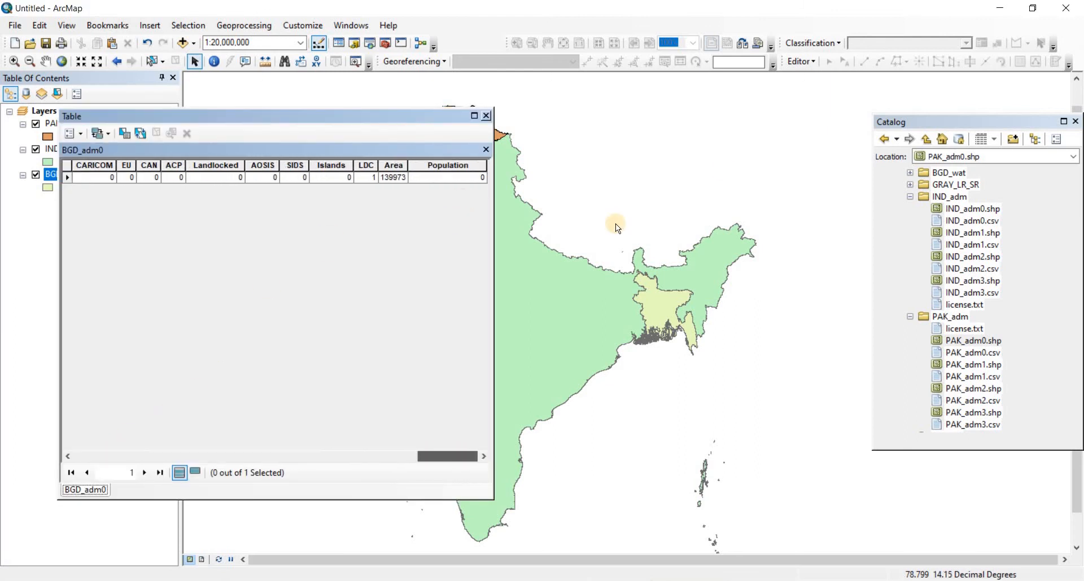
mouse_move(799, 62)
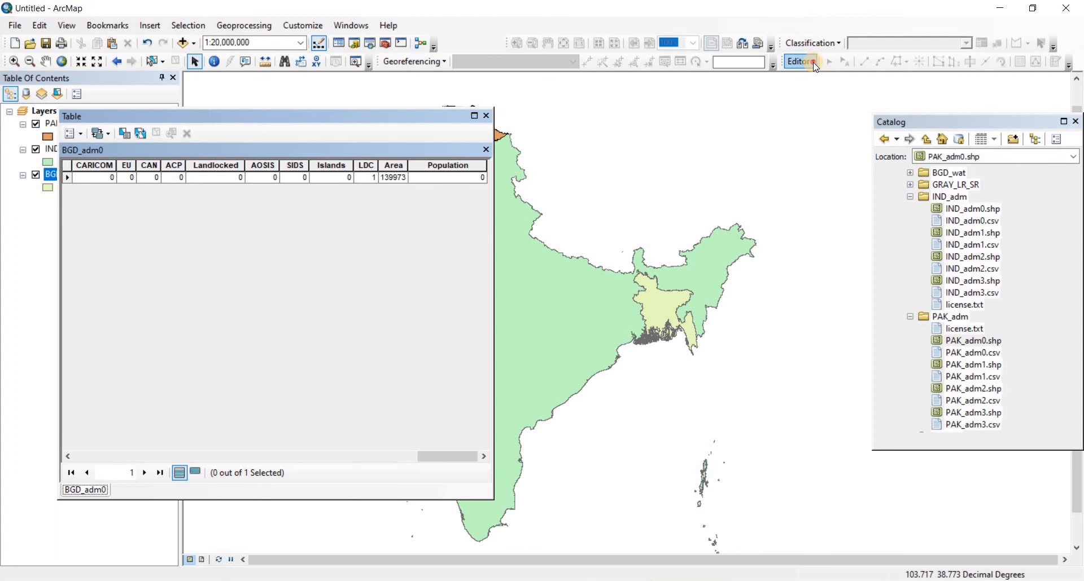
- Start an editing session past the spatial reference warnings and select Bangladesh's Population cell
click(799, 61)
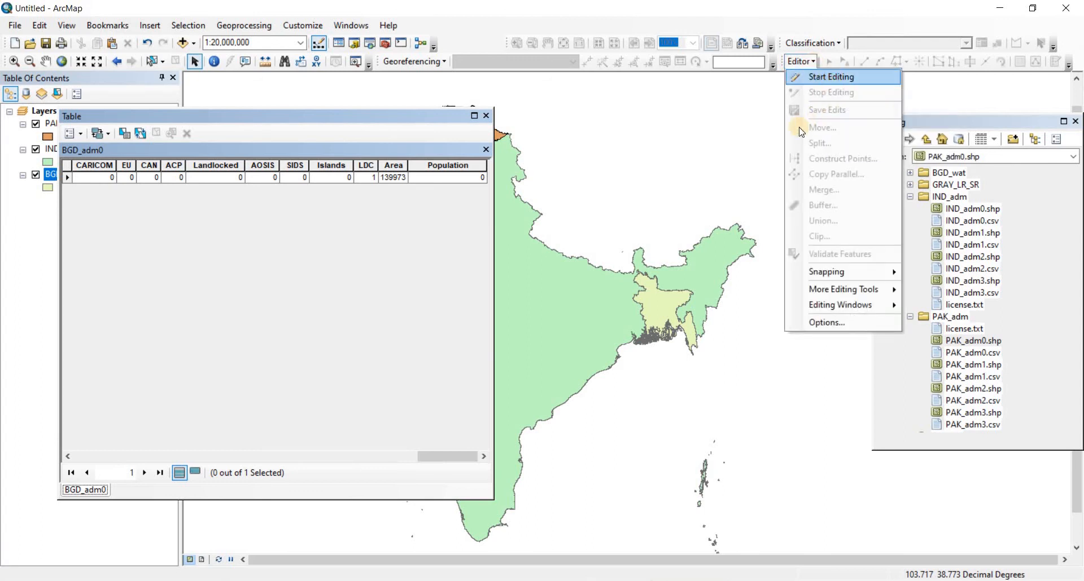
click(830, 77)
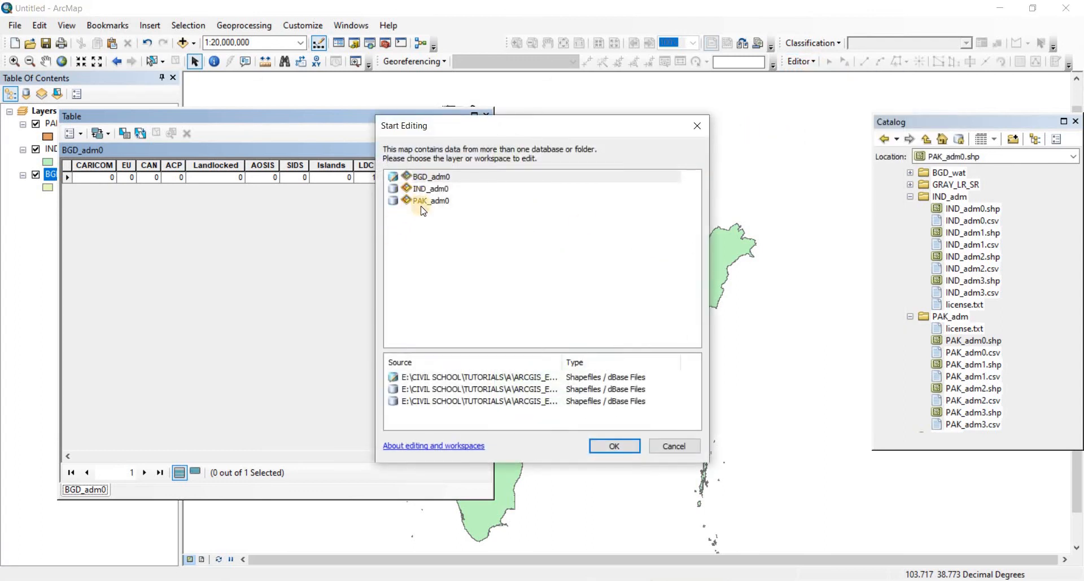
click(430, 176)
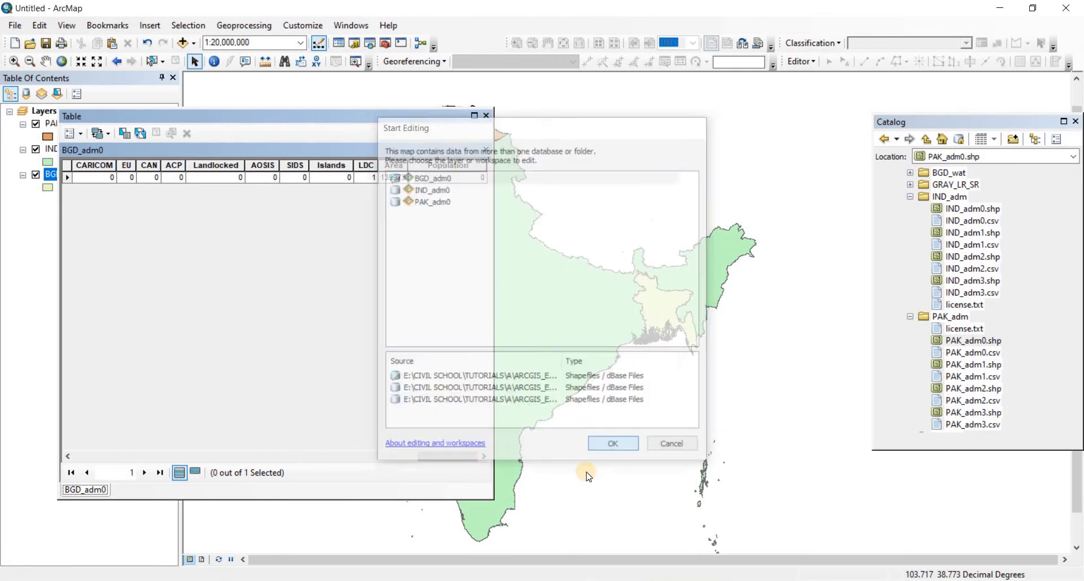
click(611, 444)
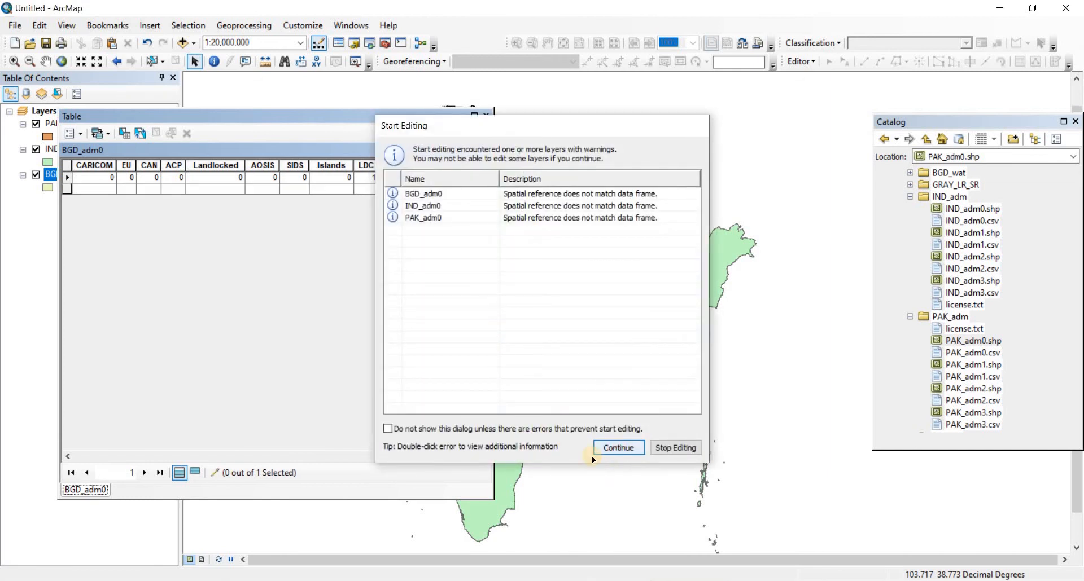
click(617, 448)
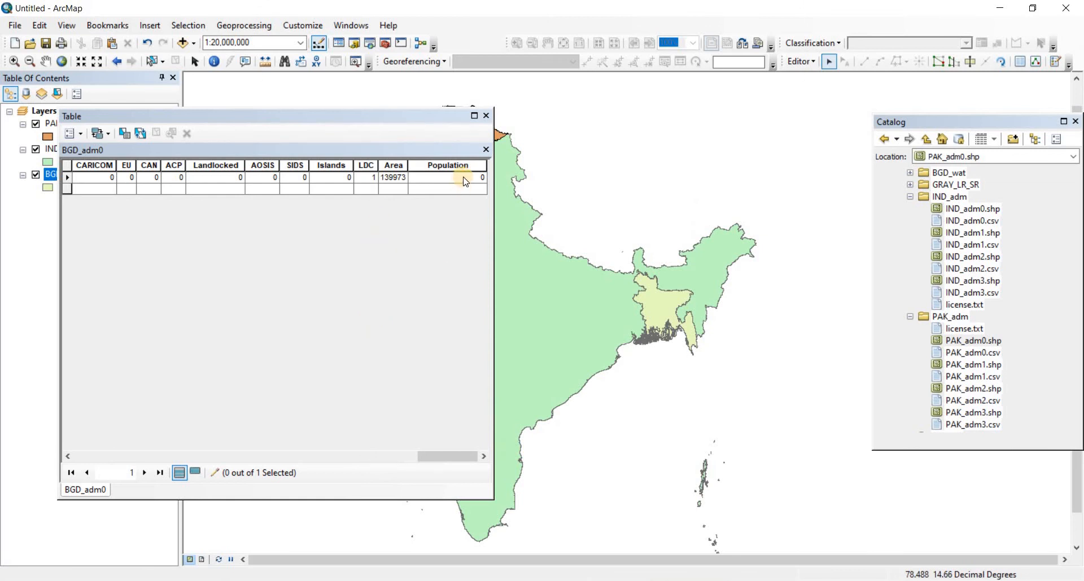
click(447, 178)
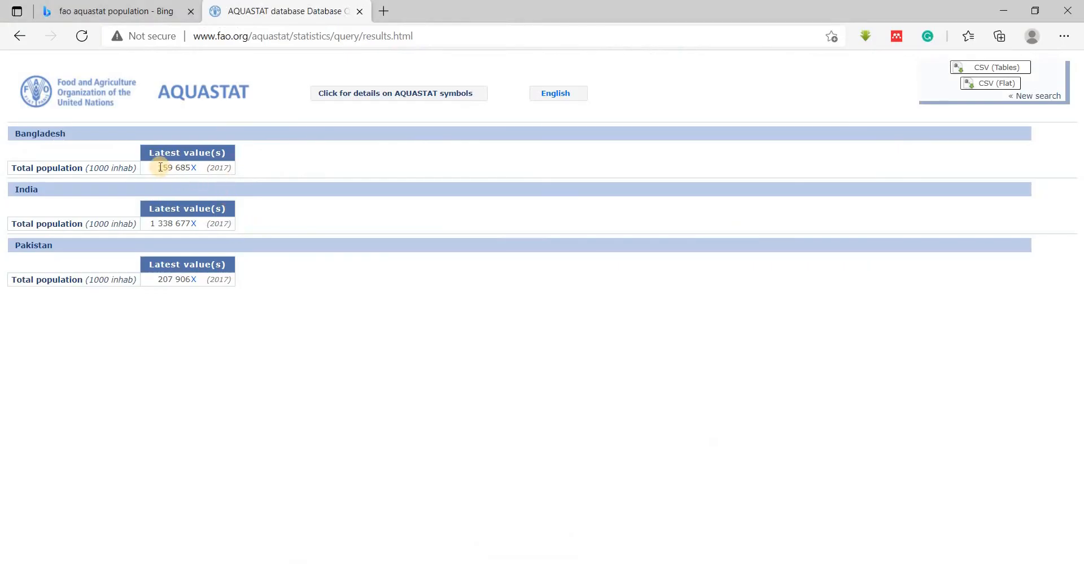
- Take Bangladesh's AQUASTAT total population and enter 159 685 in its Population cell
double_click(176, 167)
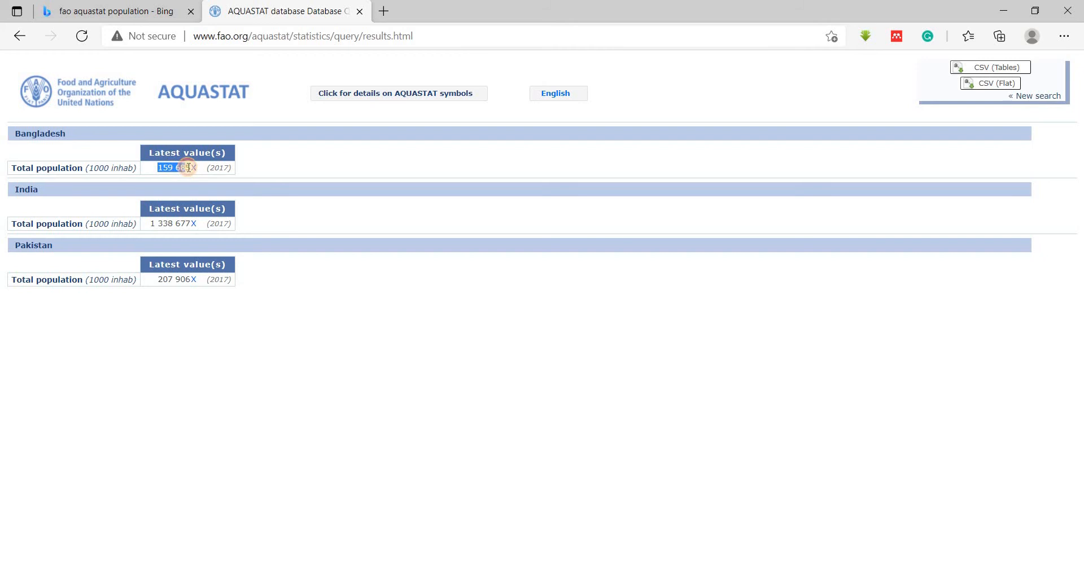
click(176, 167)
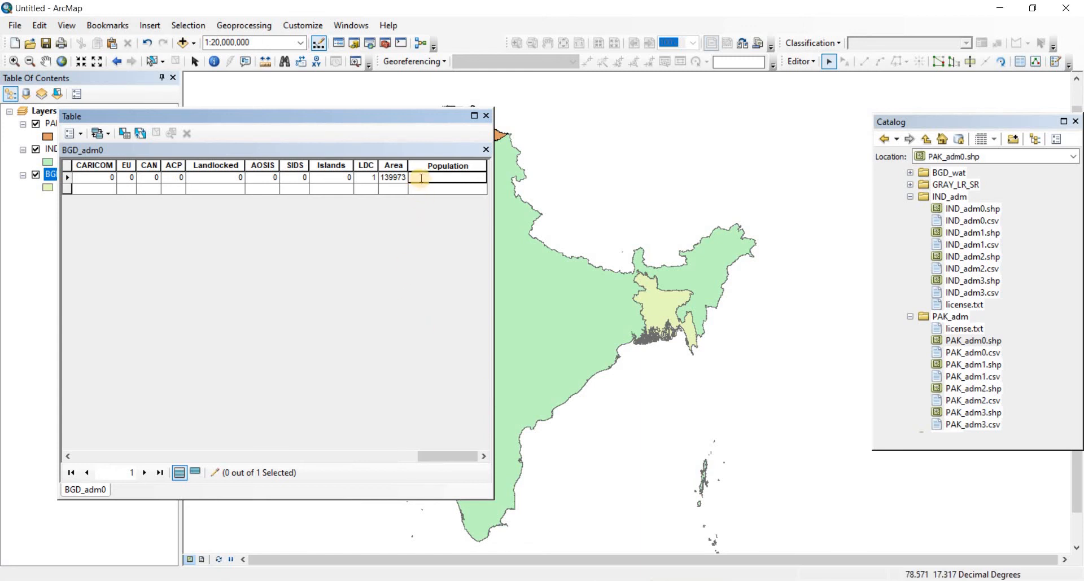
text(159 685)
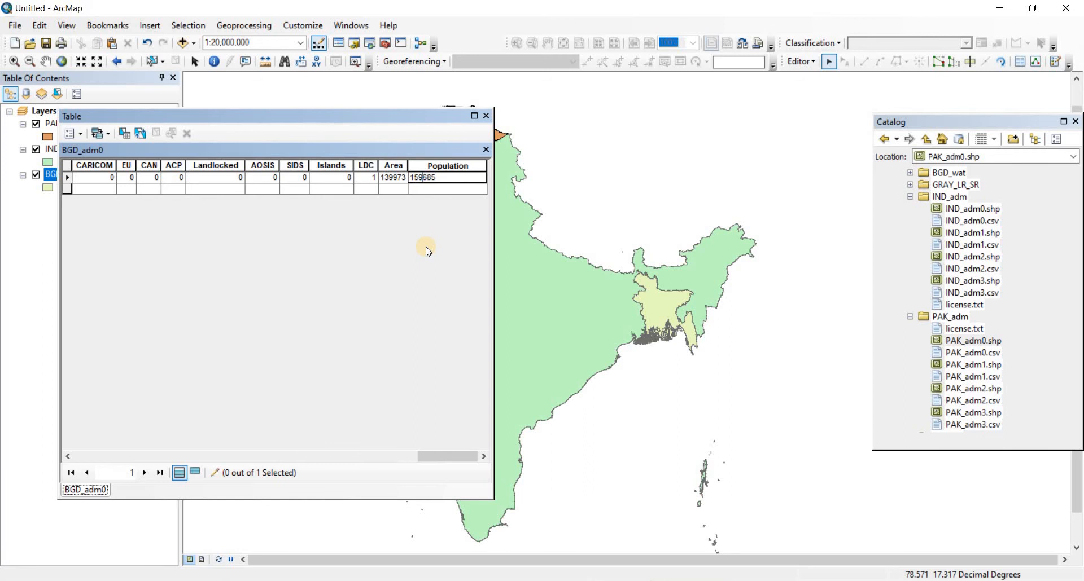
mouse_move(406, 245)
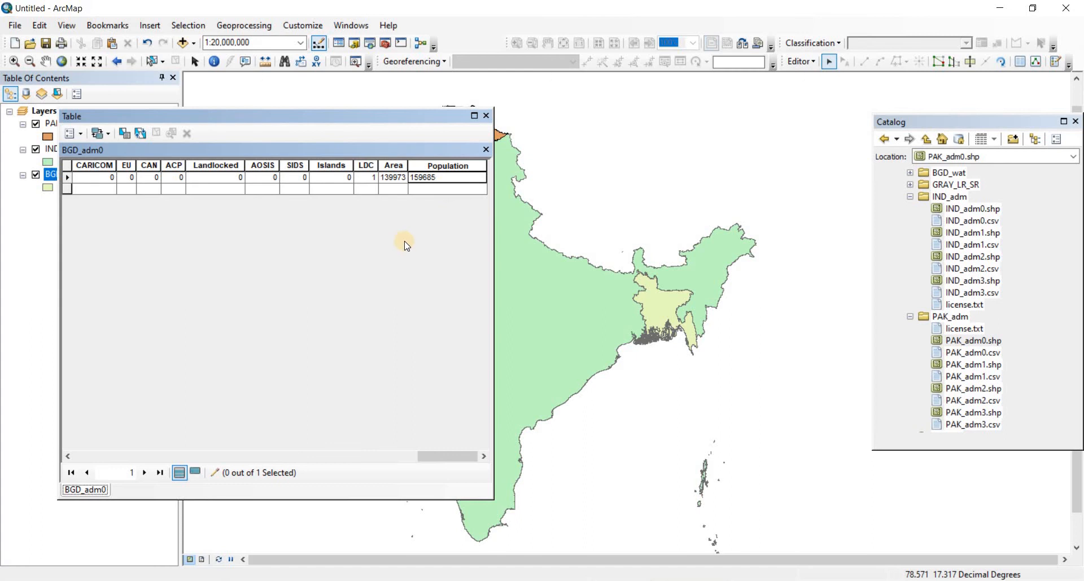
mouse_move(803, 97)
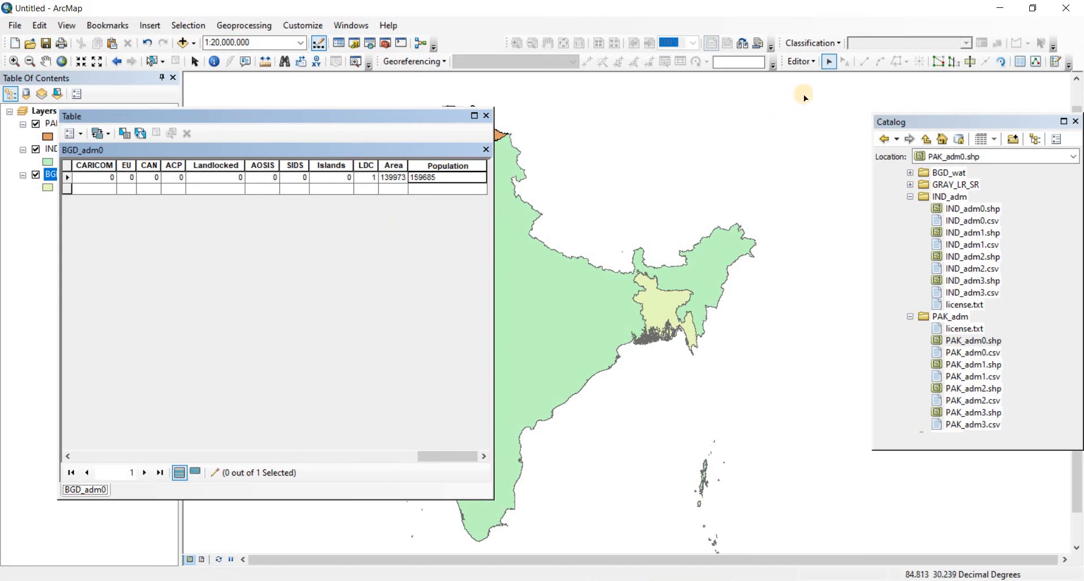
- Save the edits via the Editor menu and stop editing the Bangladesh layer
click(801, 62)
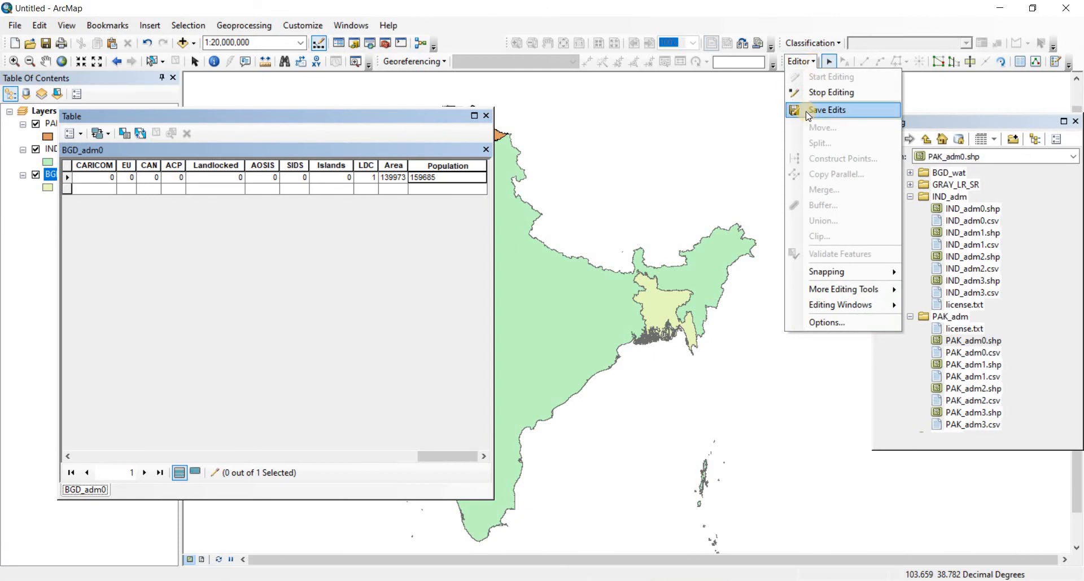
mouse_move(825, 109)
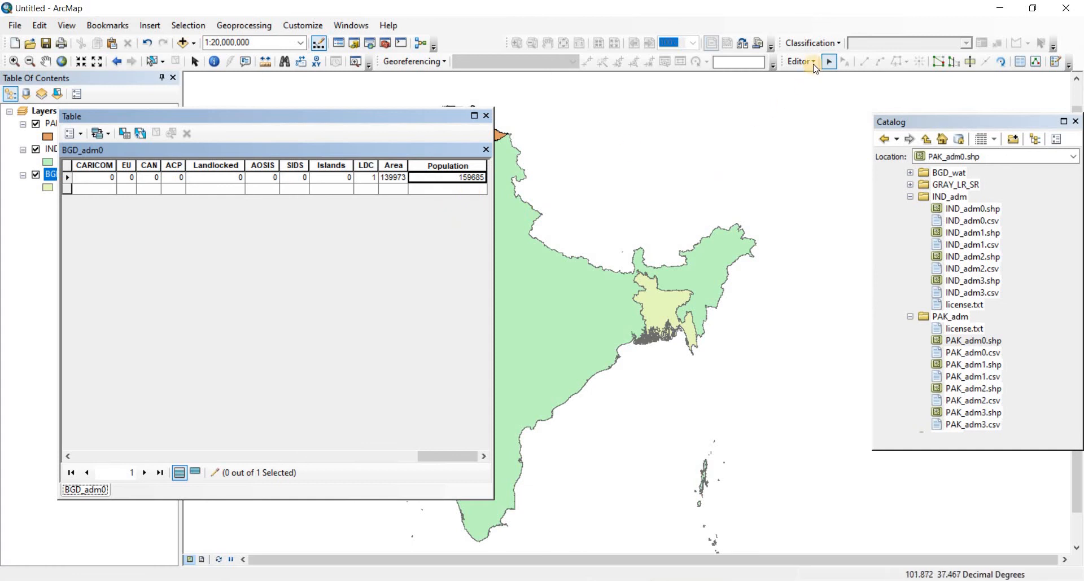
click(799, 63)
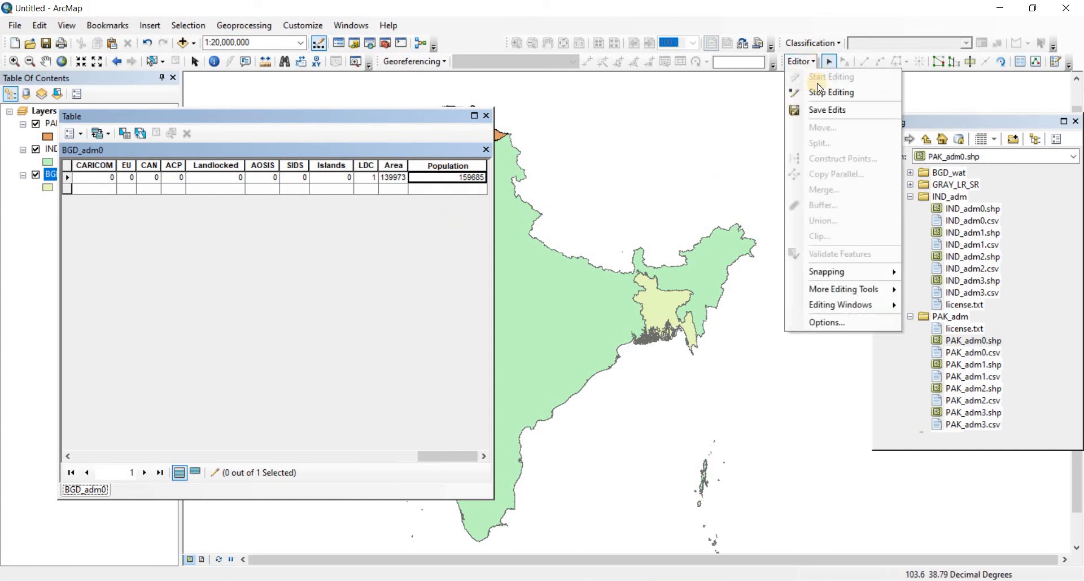
click(393, 177)
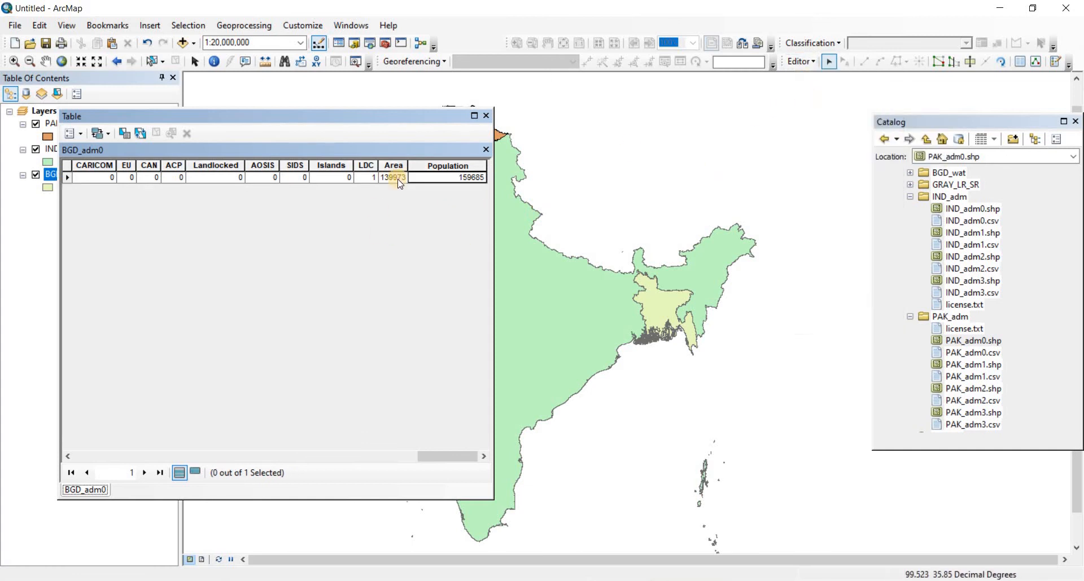
mouse_move(441, 180)
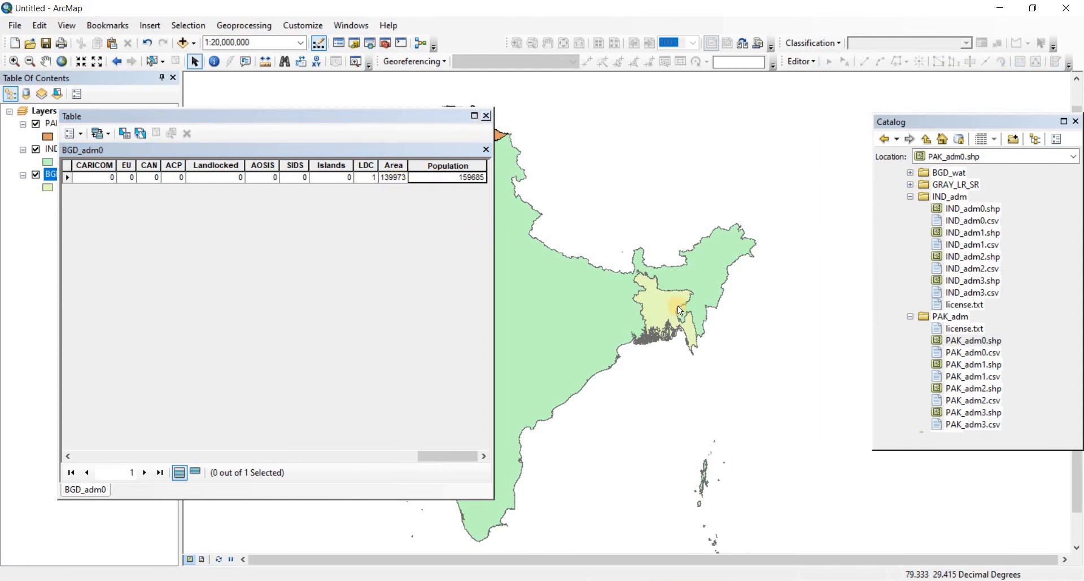
- Close the table and identify the Bangladesh feature to confirm its Population reads 159685
click(486, 115)
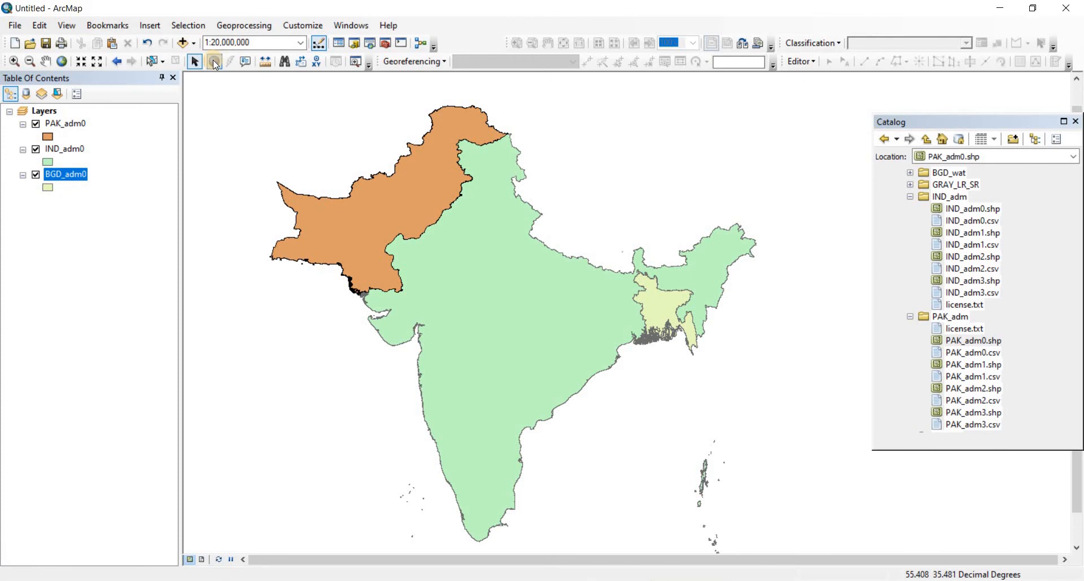
click(214, 61)
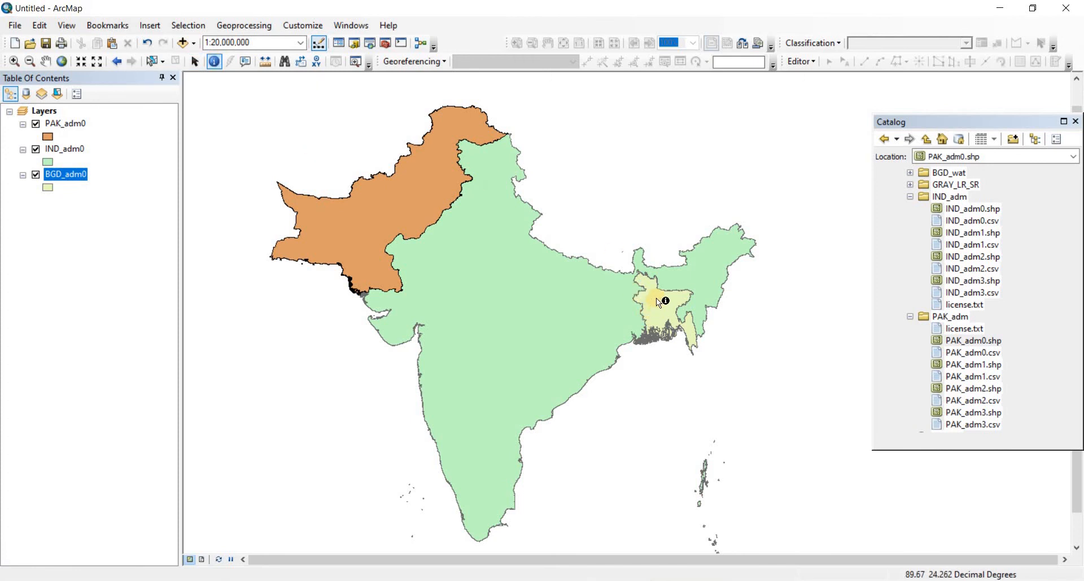
click(663, 309)
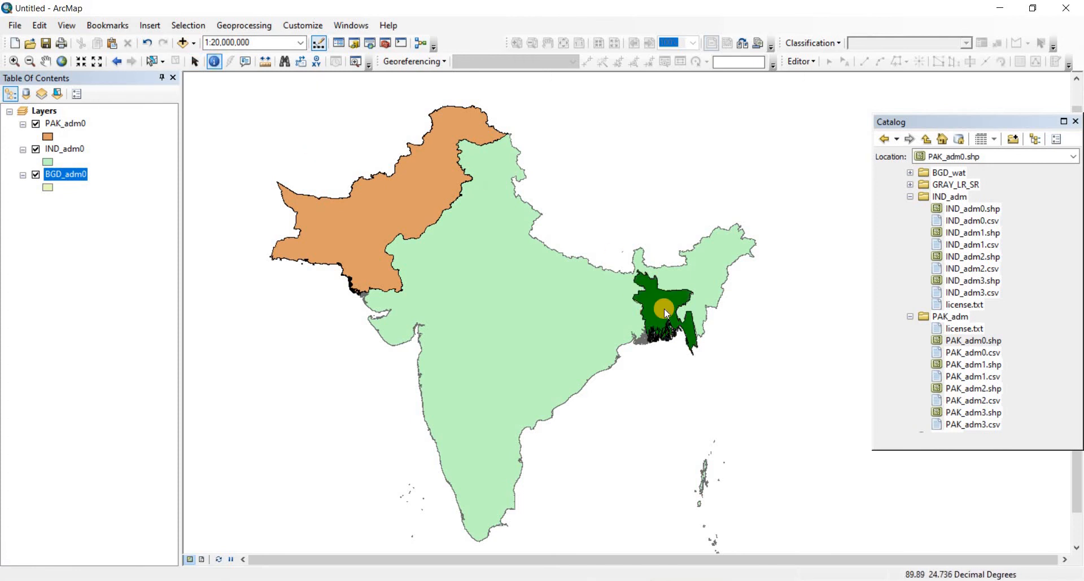
click(664, 309)
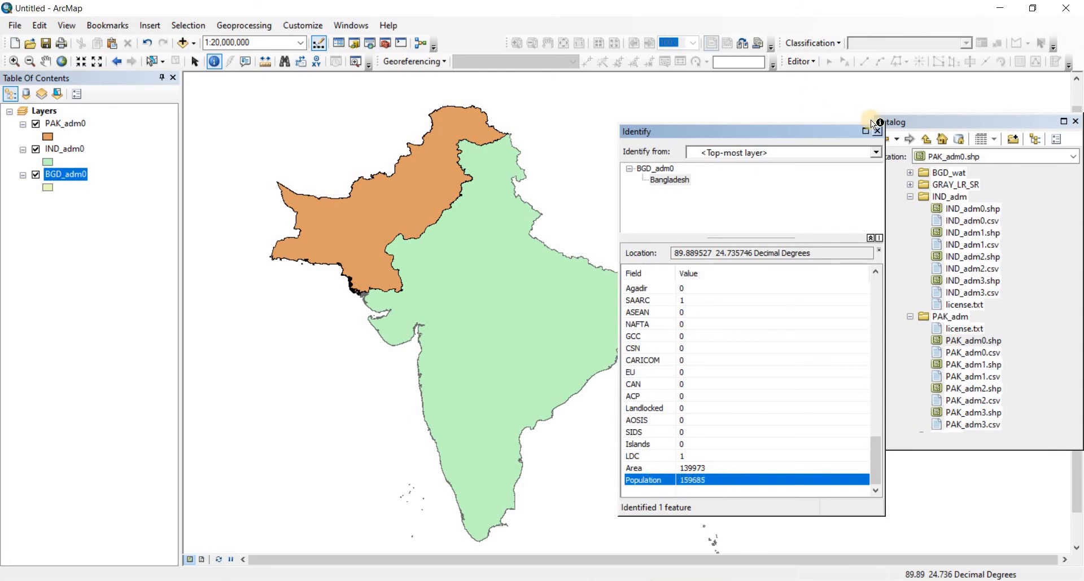
click(876, 131)
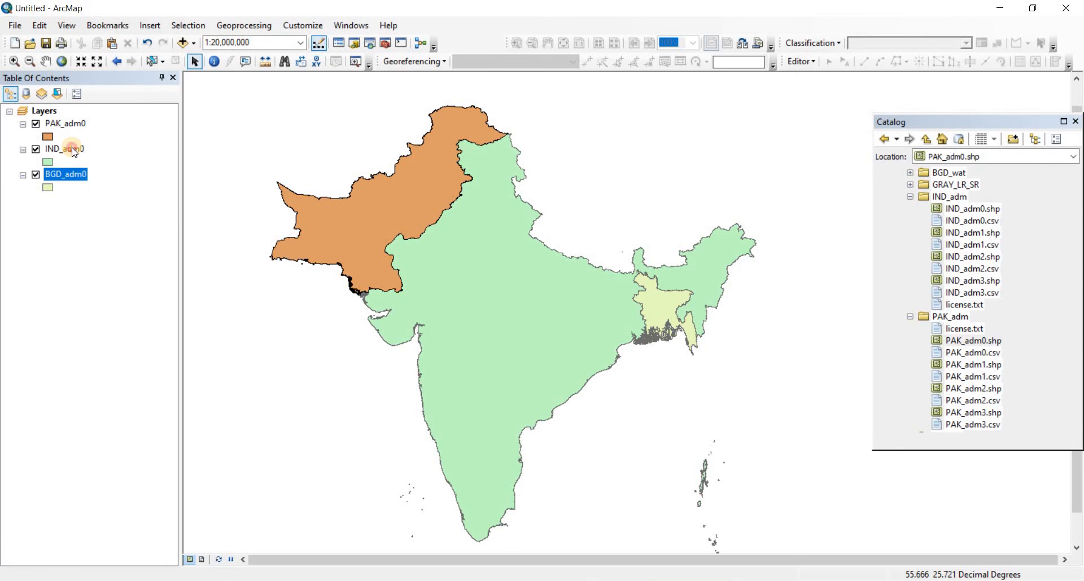
- Open IND_adm0's attribute table and start an editing session on it, continuing past warnings
right_click(63, 147)
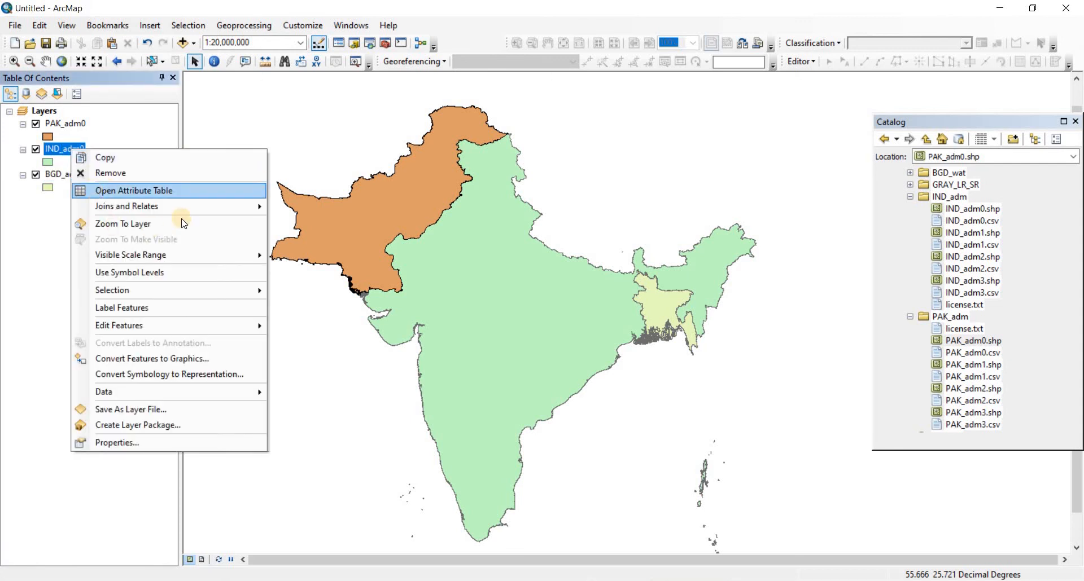
click(133, 190)
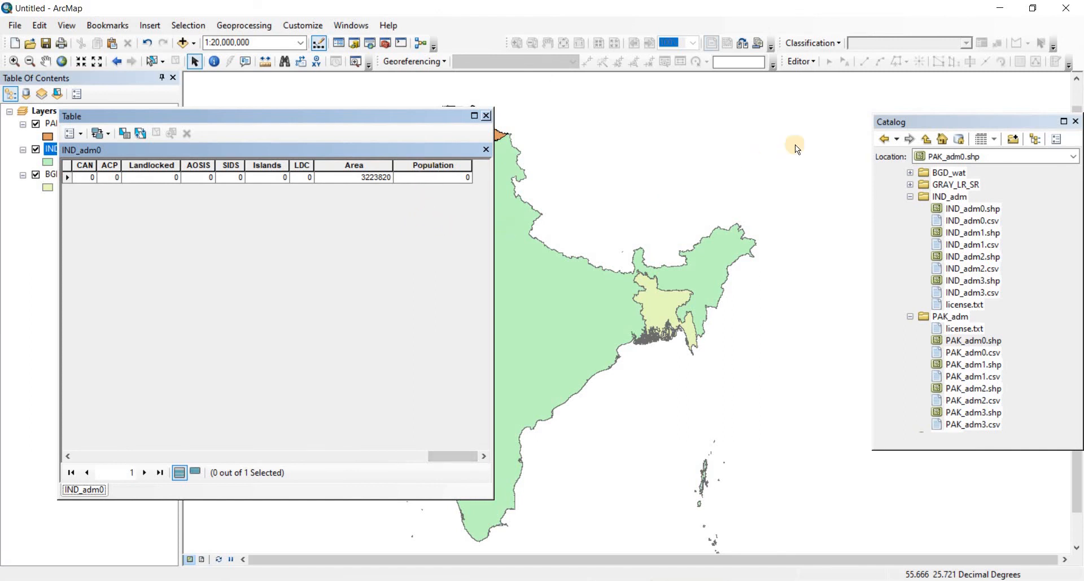
click(800, 62)
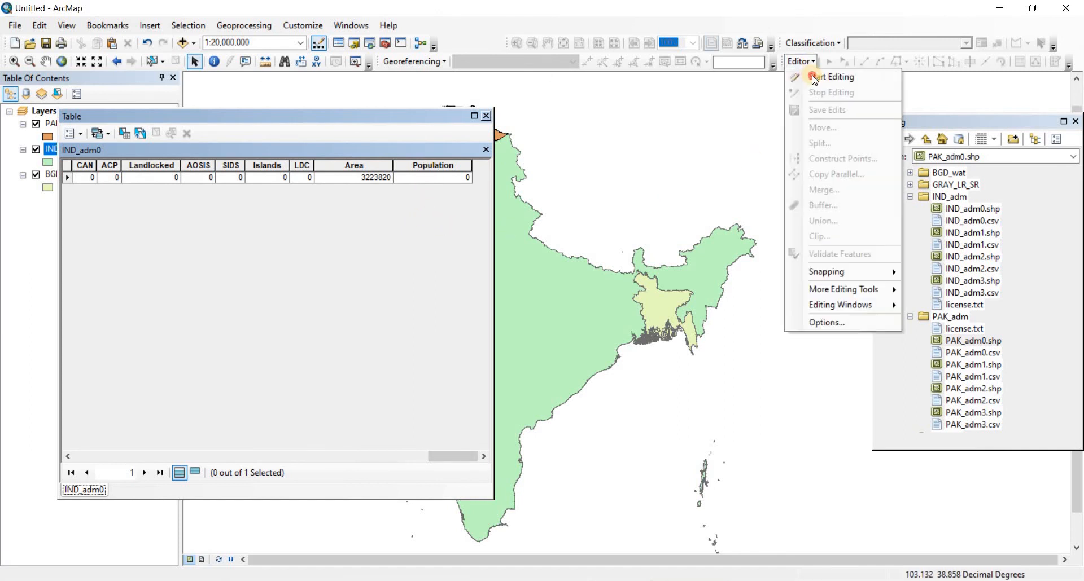
click(832, 77)
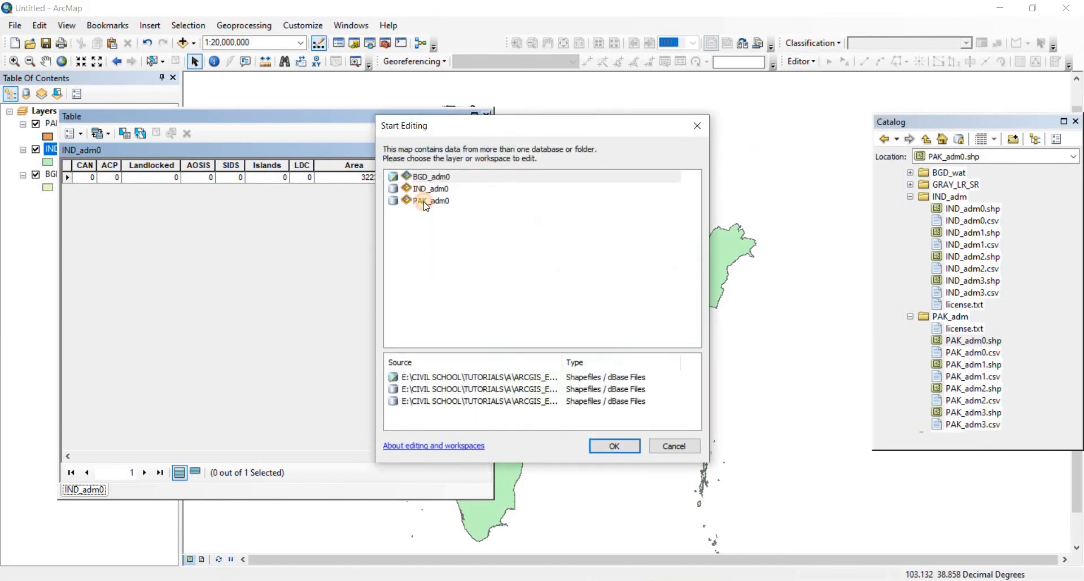
click(613, 446)
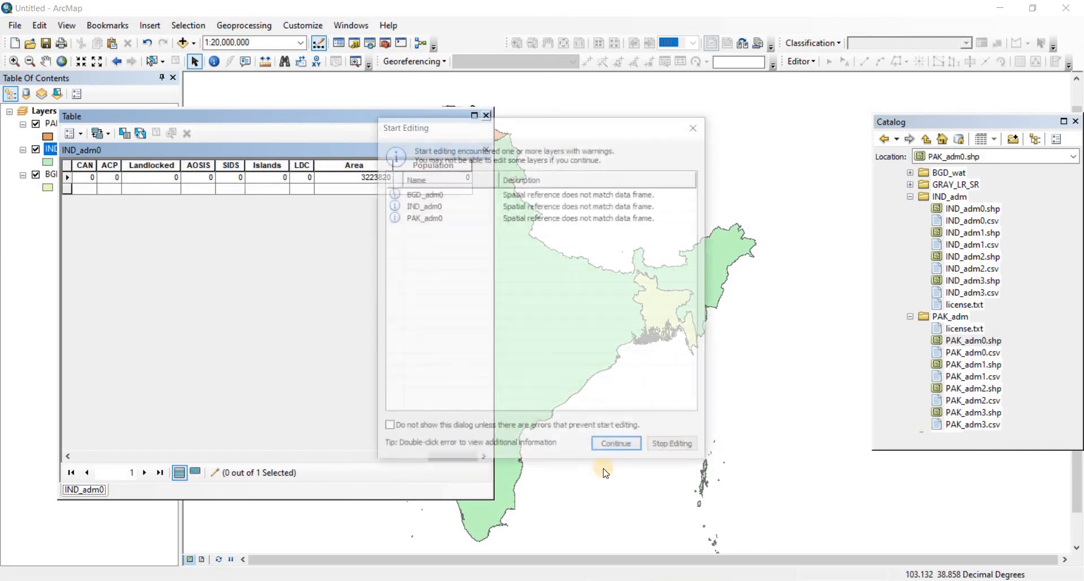
click(616, 443)
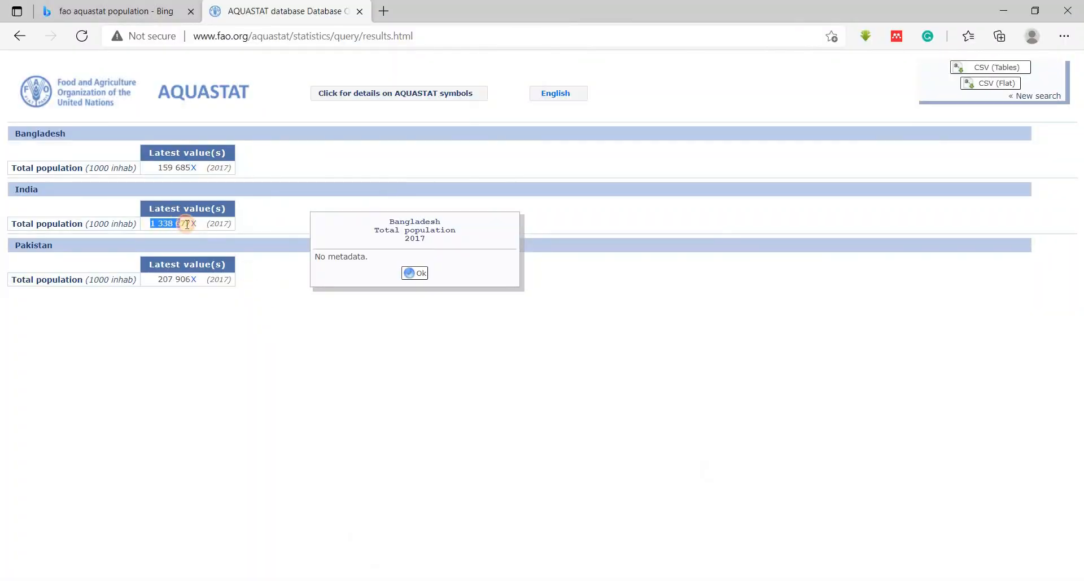
- Select India's 2017 total population value, 1 338 677, on the AQUASTAT results page
click(172, 224)
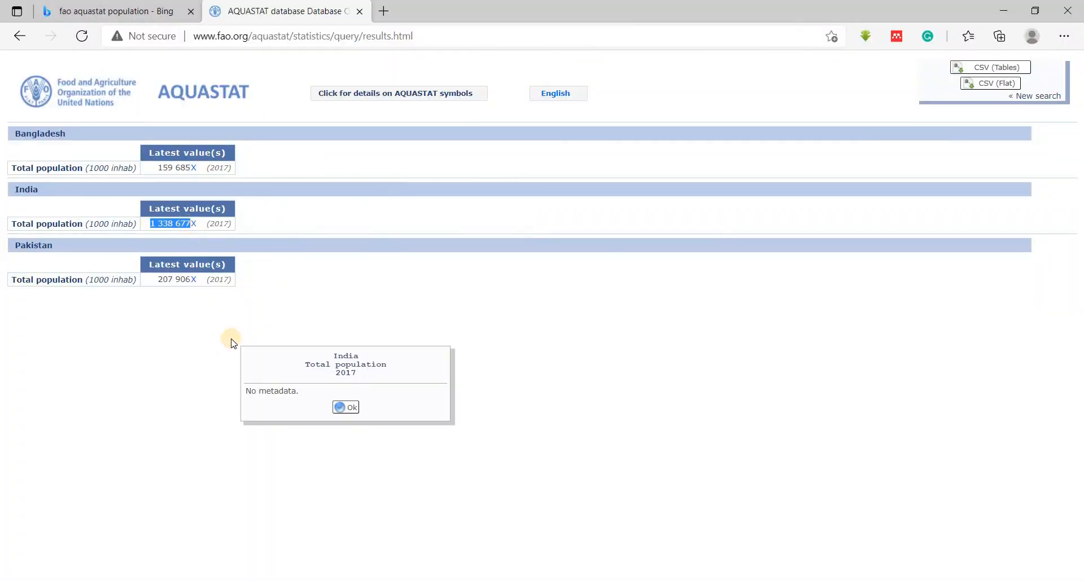
mouse_move(635, 560)
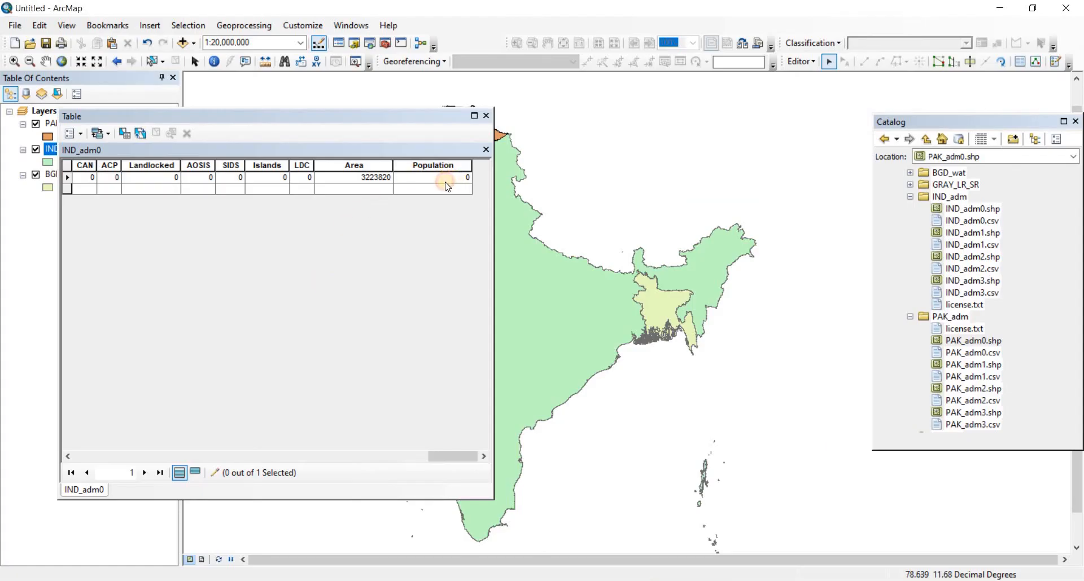
- Enter 1338680 in India's Population cell, commit it and close the IND_adm0 table
click(434, 177)
text(1338680)
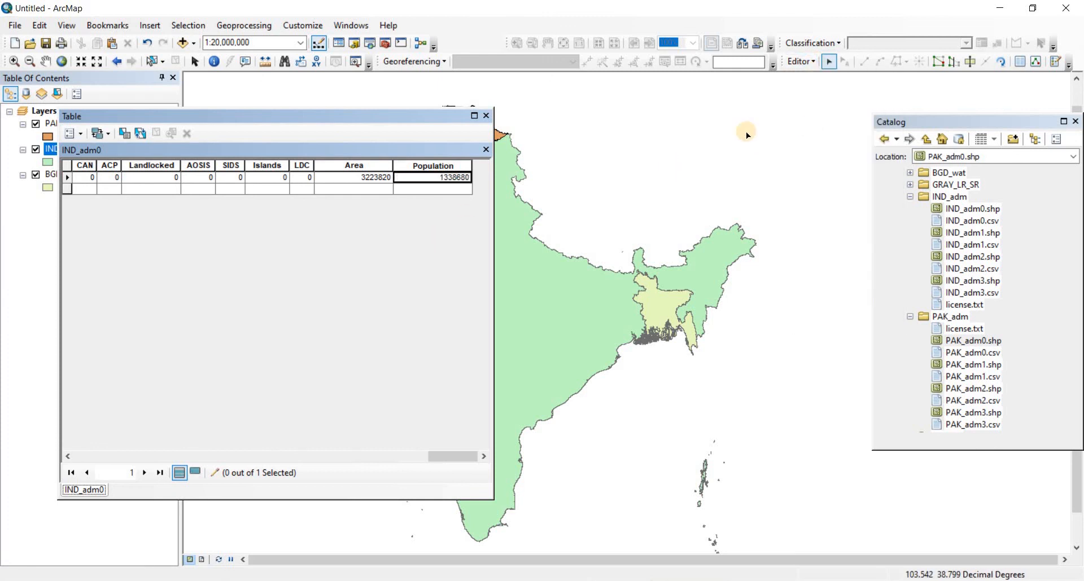
click(801, 61)
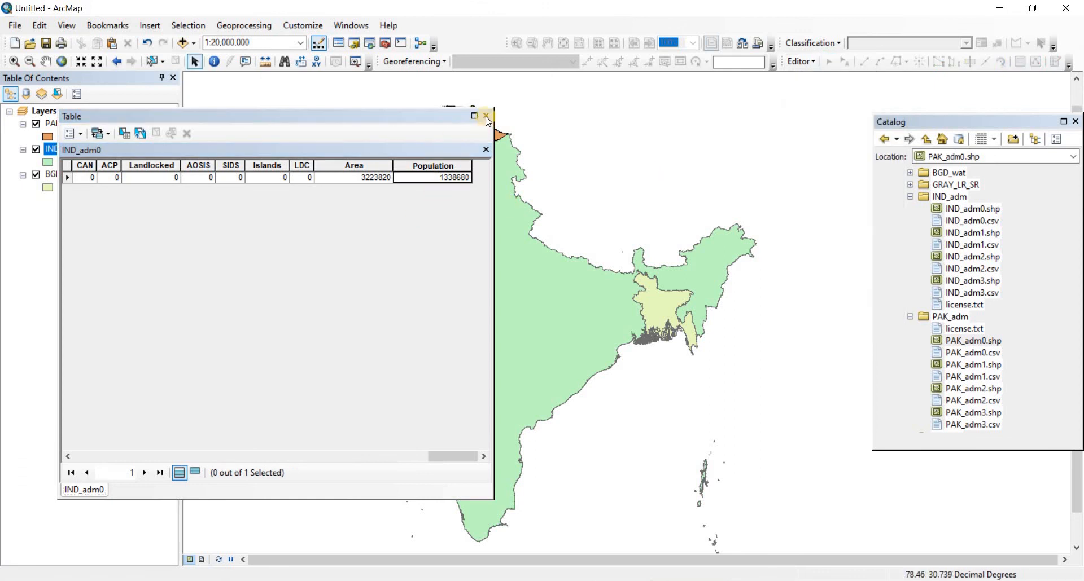
click(485, 116)
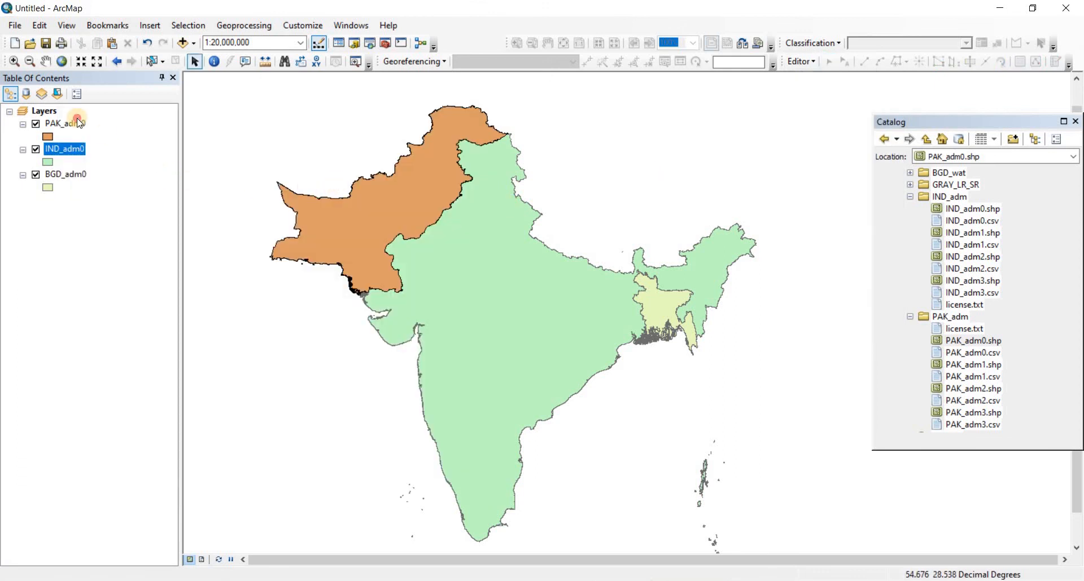
- Open PAK_adm0's attribute table, start Add Field from Table Options and cancel it
right_click(62, 123)
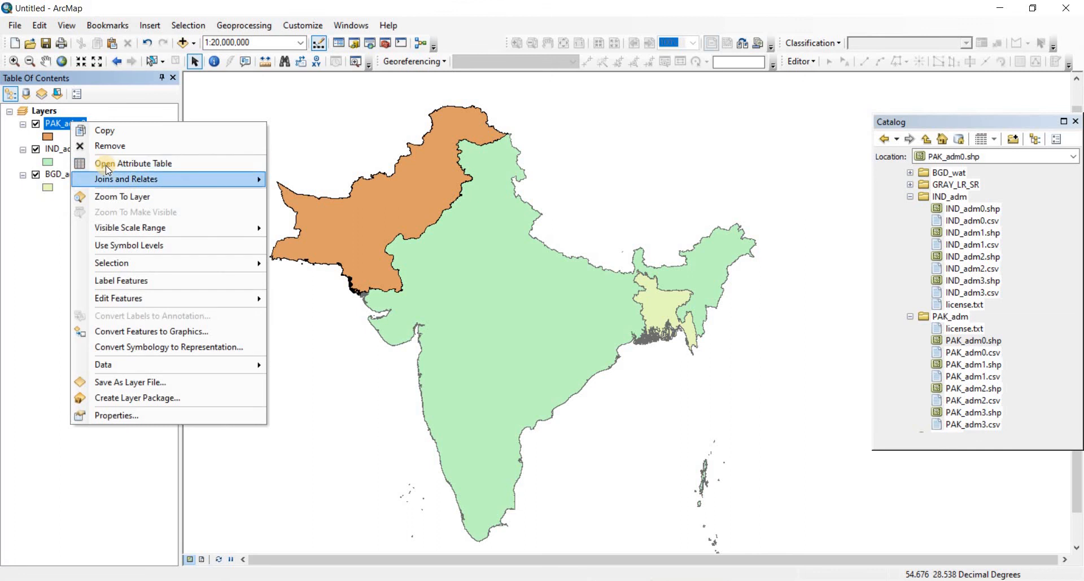
click(132, 164)
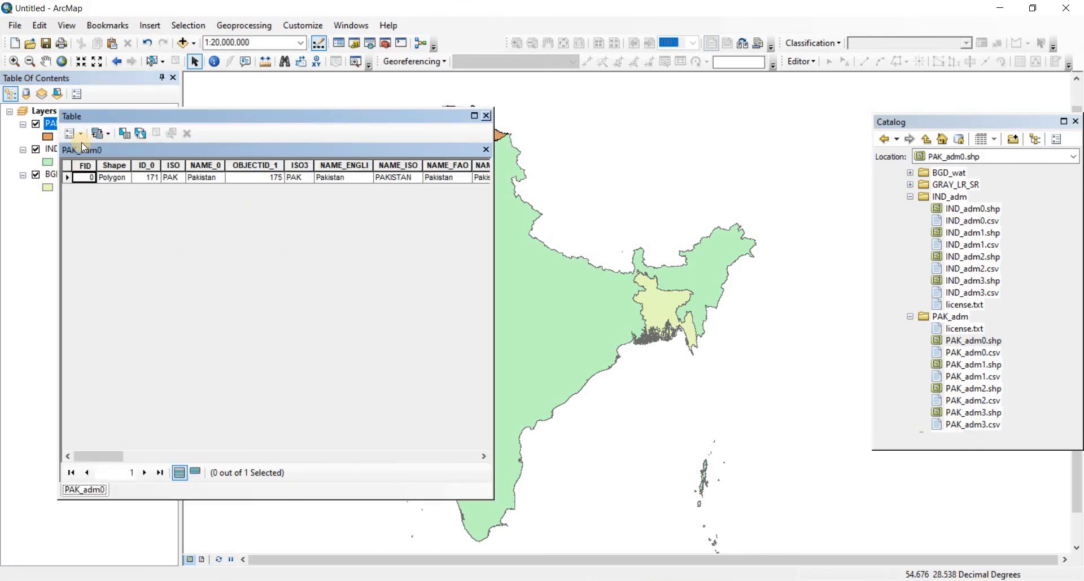
click(70, 133)
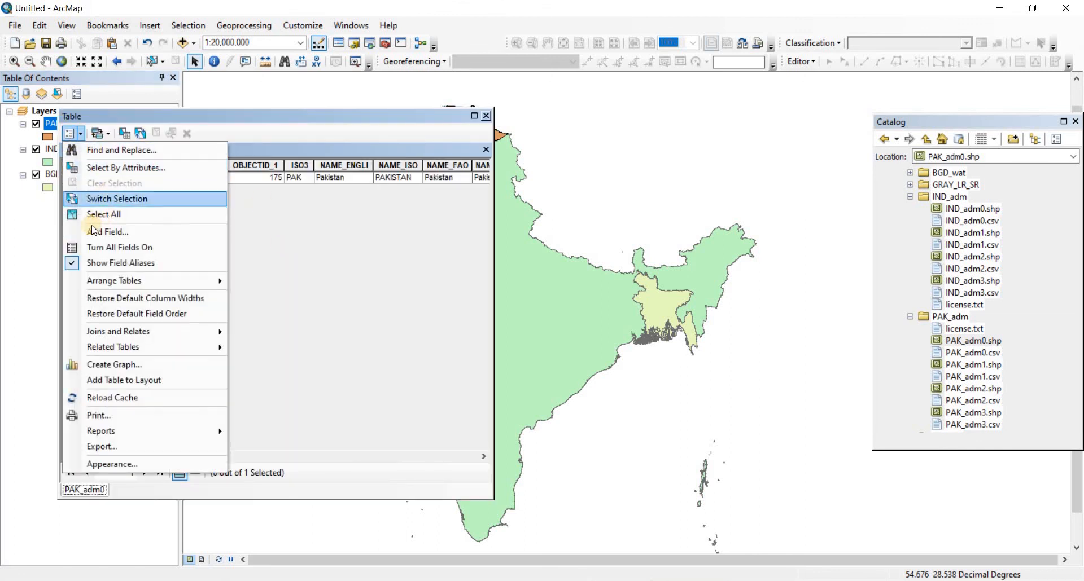
click(109, 232)
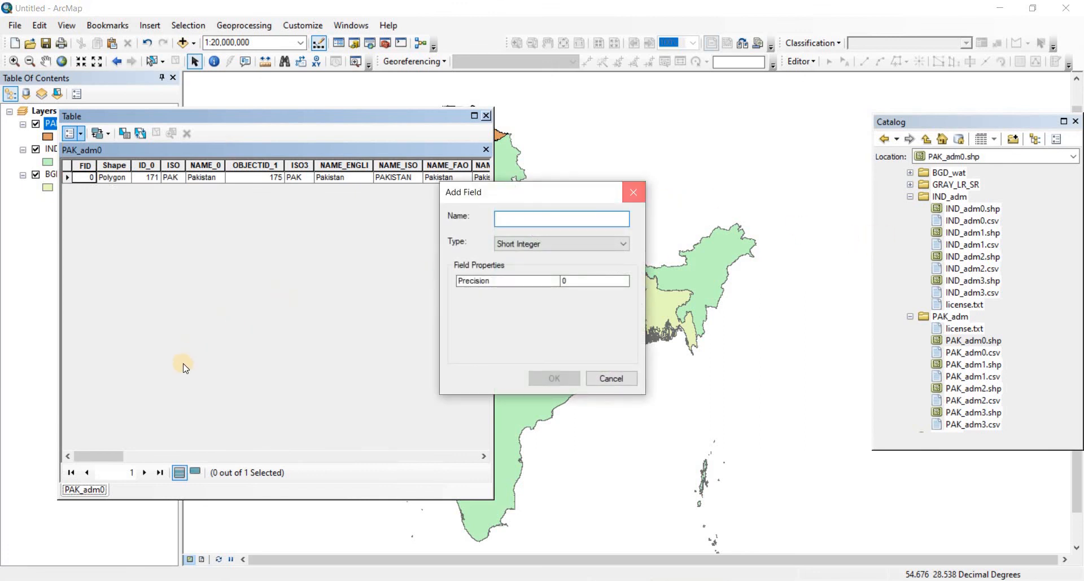
click(610, 378)
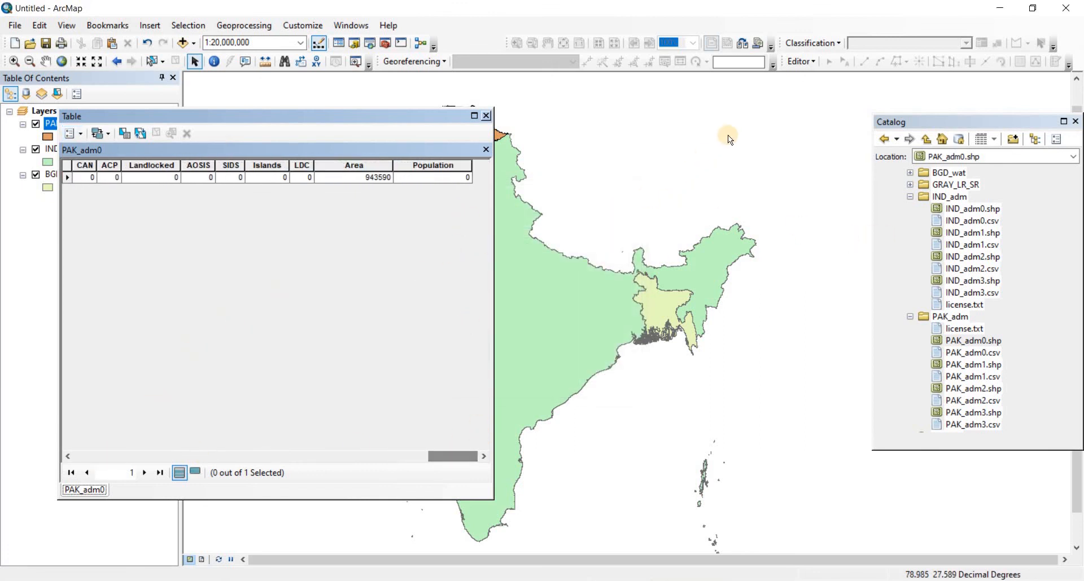
- Start an editing session on the PAK_adm0 layer, continuing past the spatial reference warnings
click(800, 61)
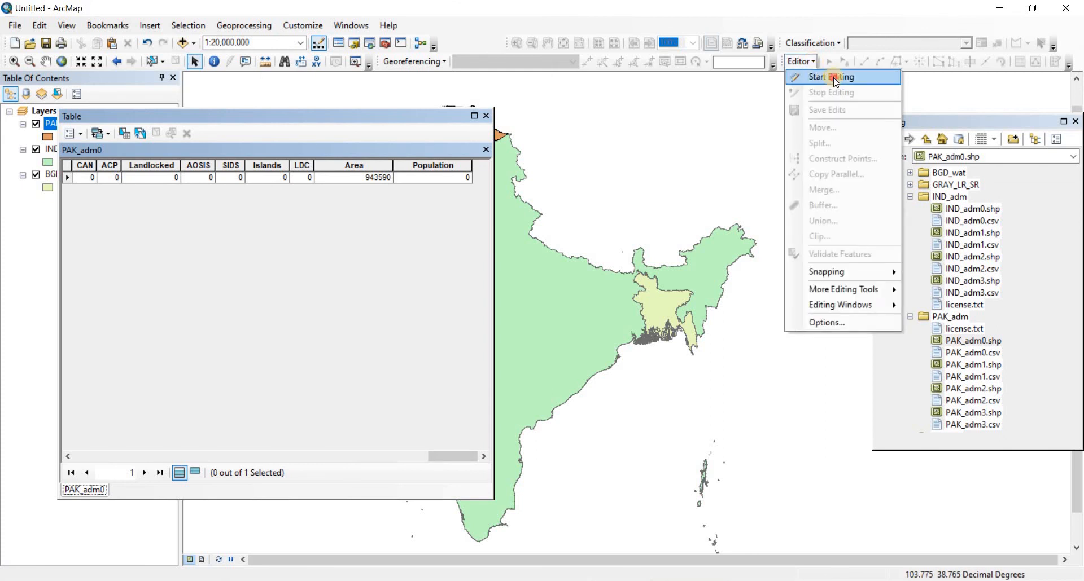
click(830, 77)
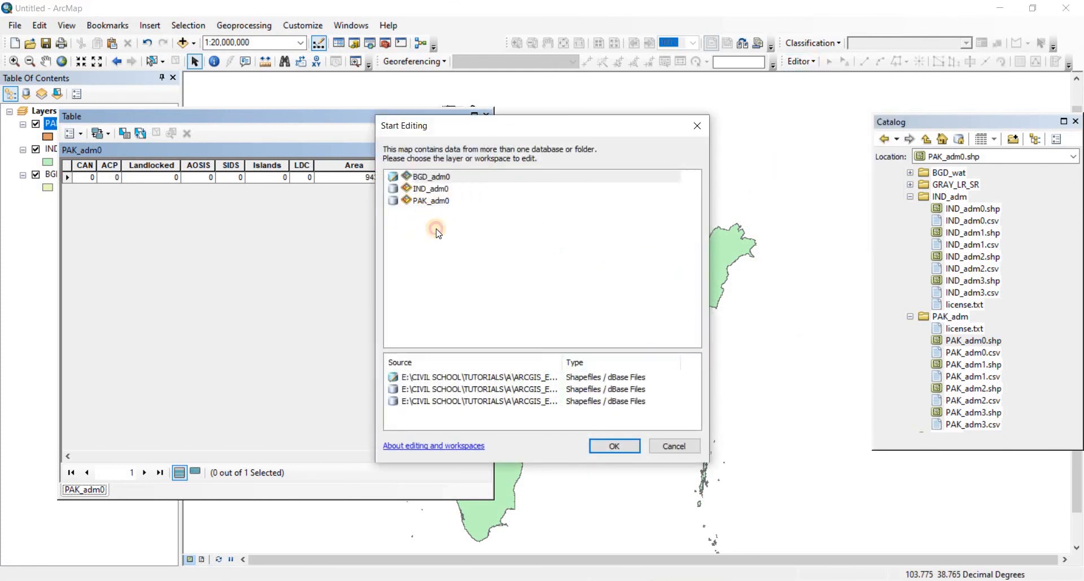
click(430, 201)
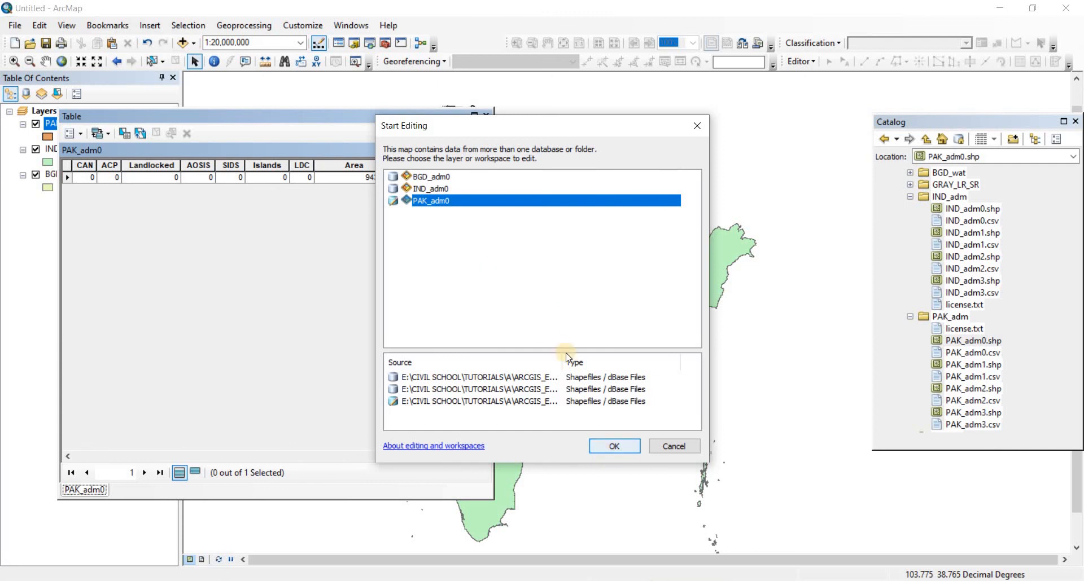
click(612, 446)
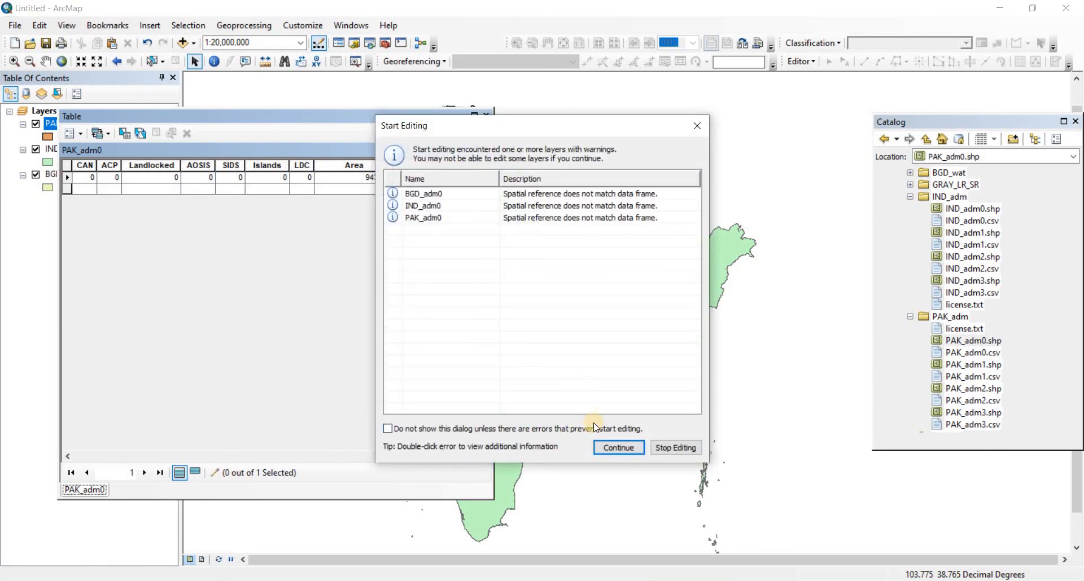
click(618, 448)
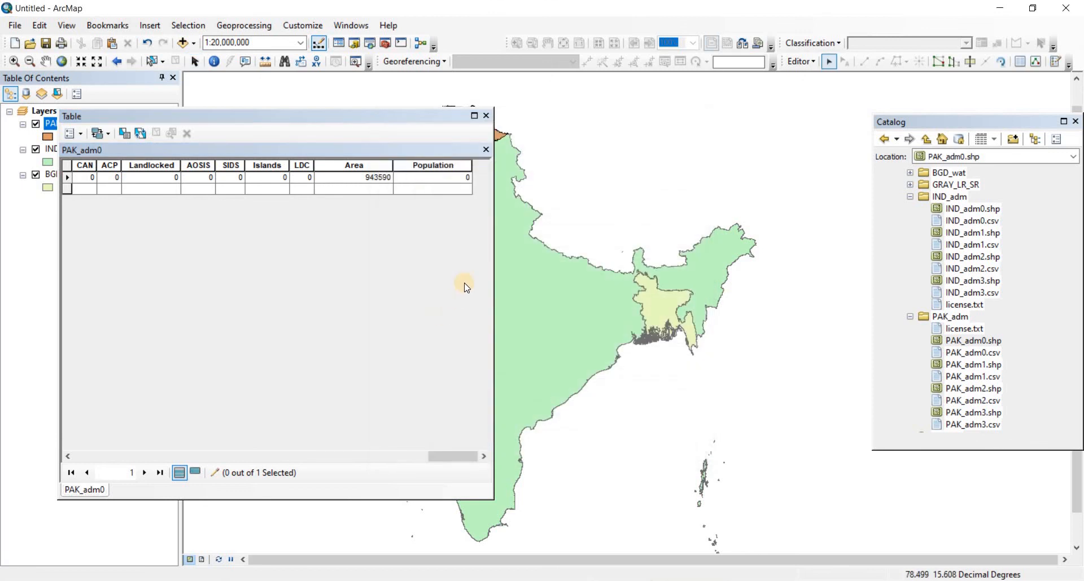
mouse_move(437, 368)
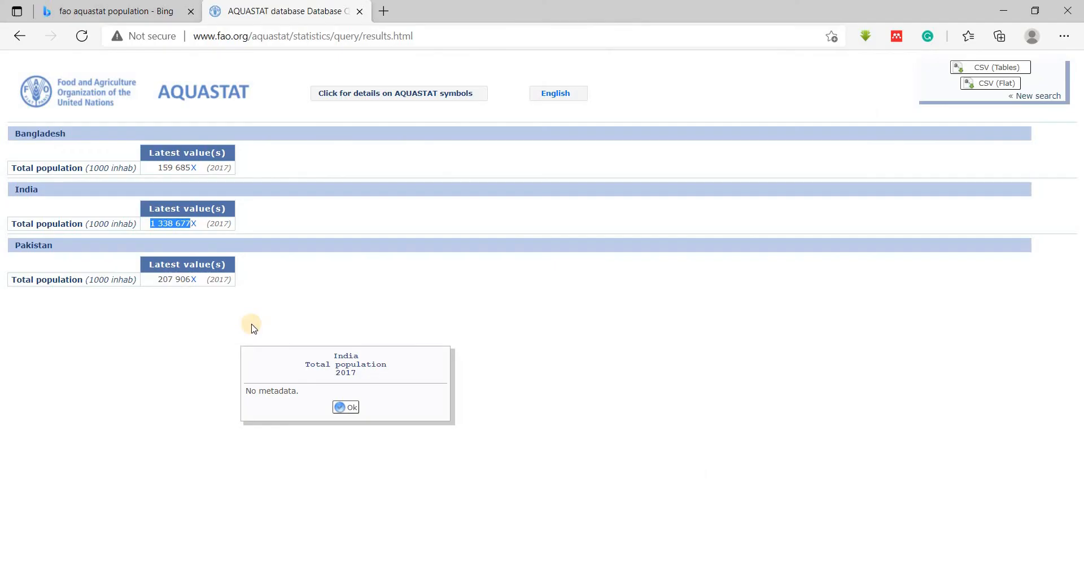
- Dismiss India's metadata note and select Pakistan's 2017 total population, 207 906
click(346, 407)
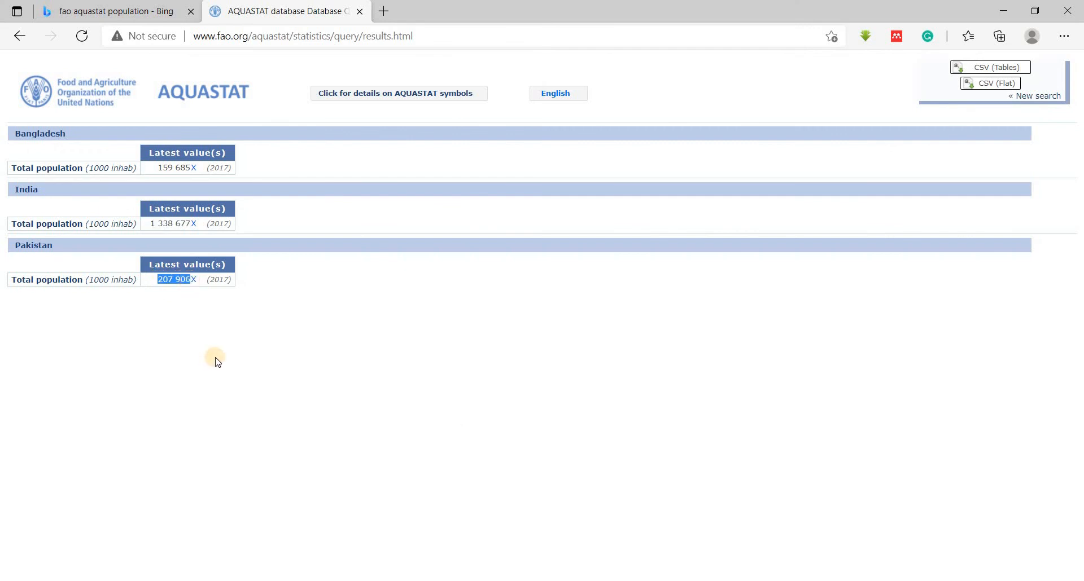
click(176, 279)
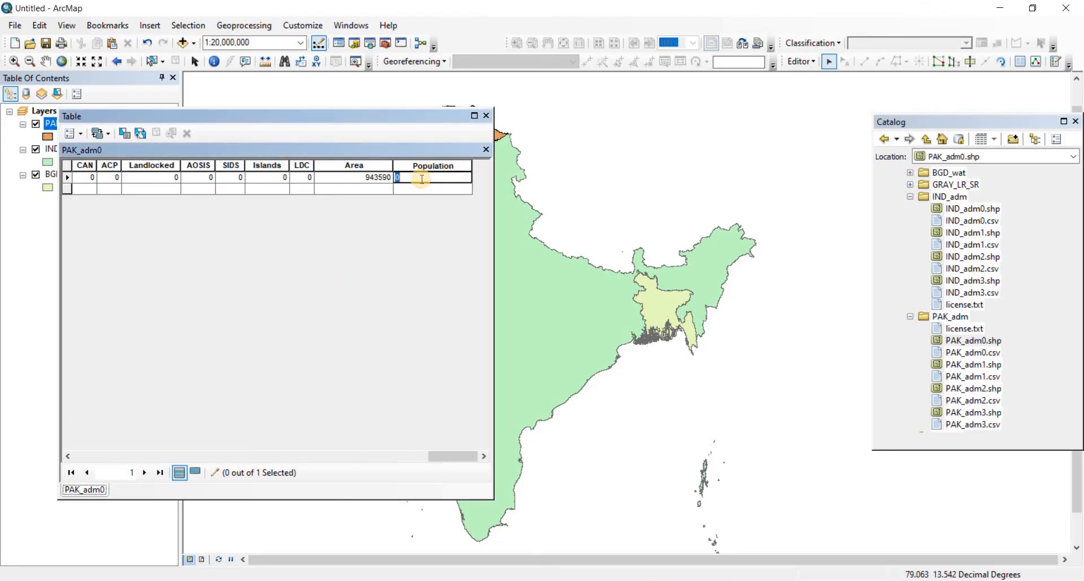
- Enter Pakistan's population in its Population cell and commit it, ending at 207906
text(207006)
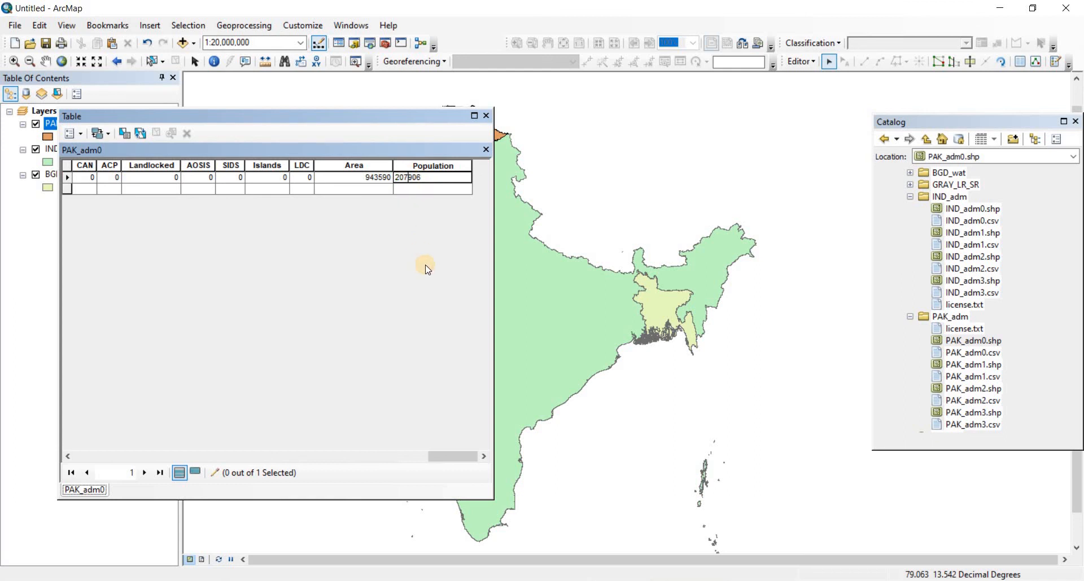
click(408, 178)
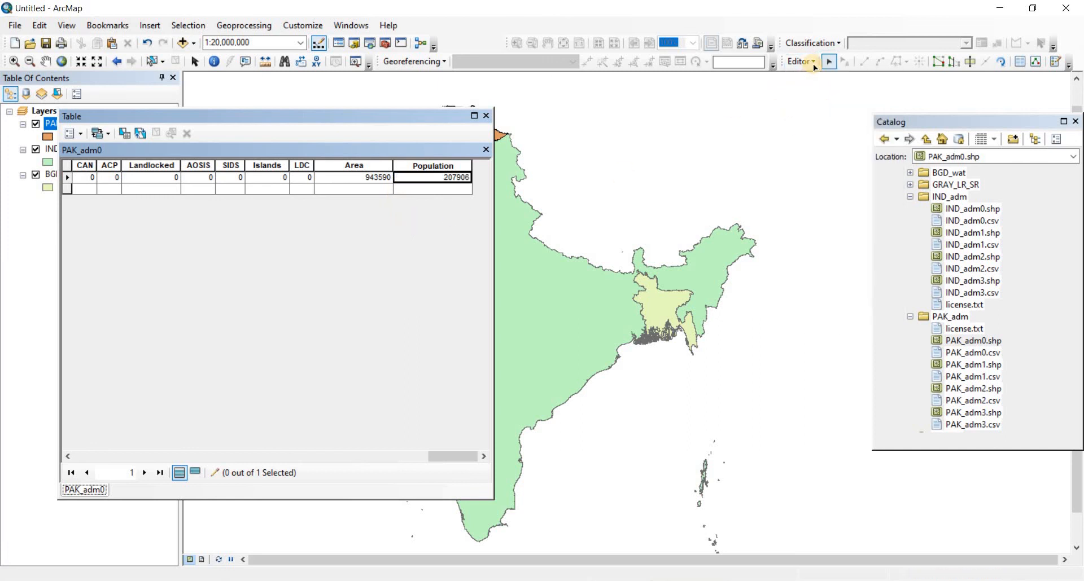
click(798, 62)
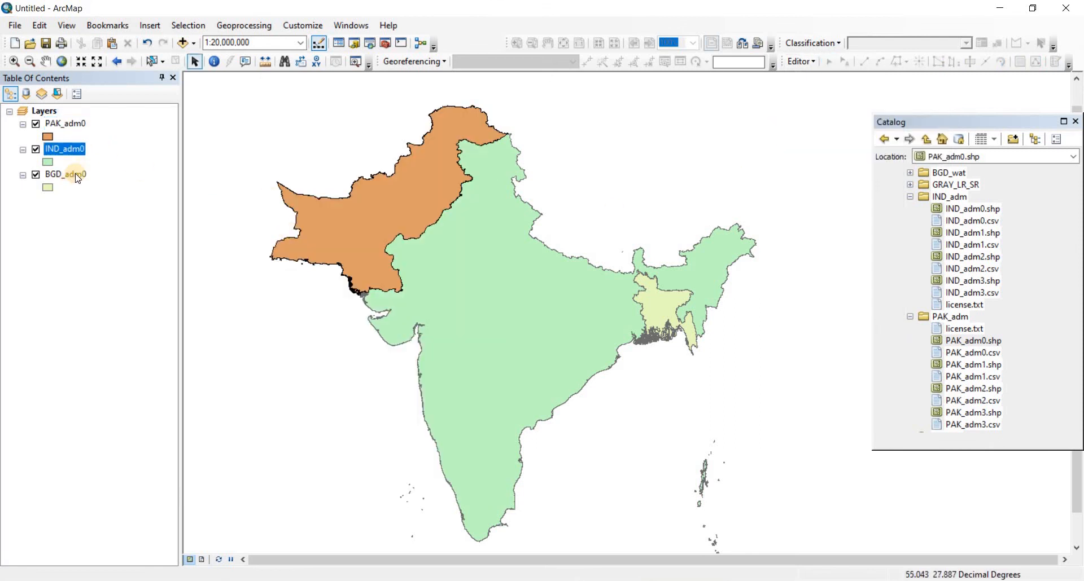
- Select the BGD_adm0 layer in the Table Of Contents with no tables open
click(66, 174)
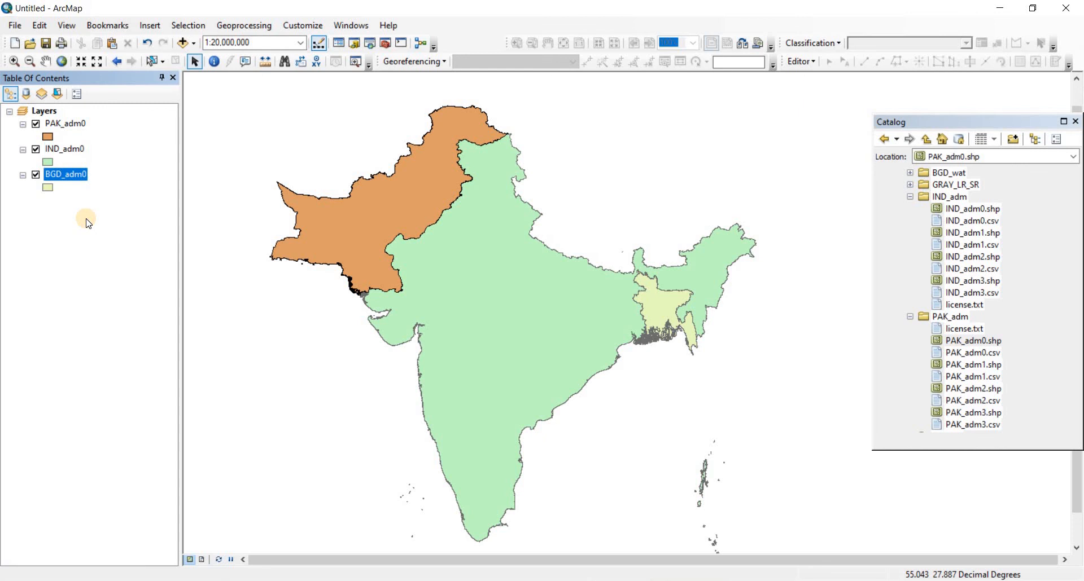
mouse_move(120, 257)
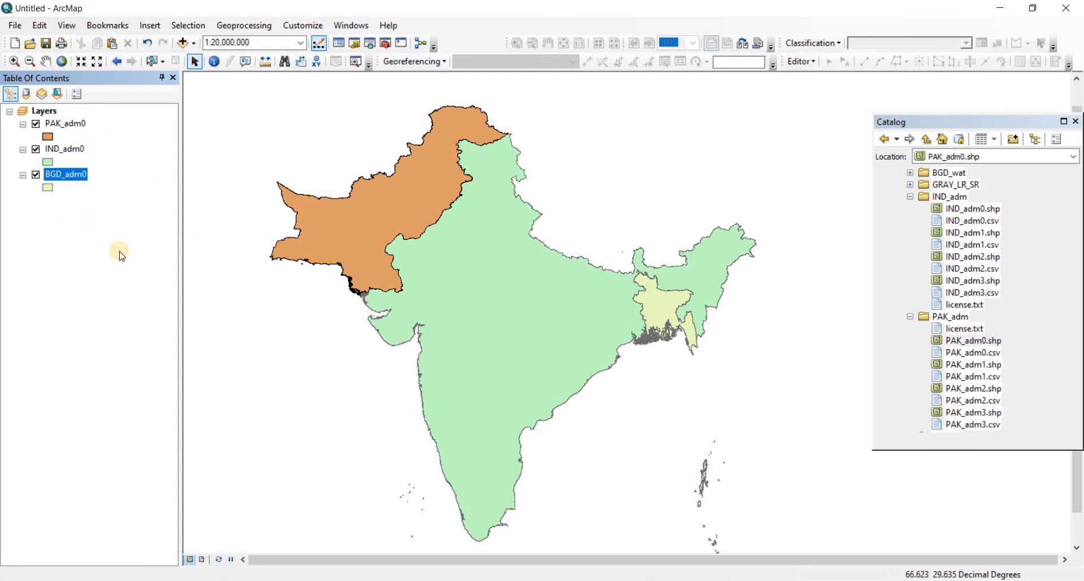